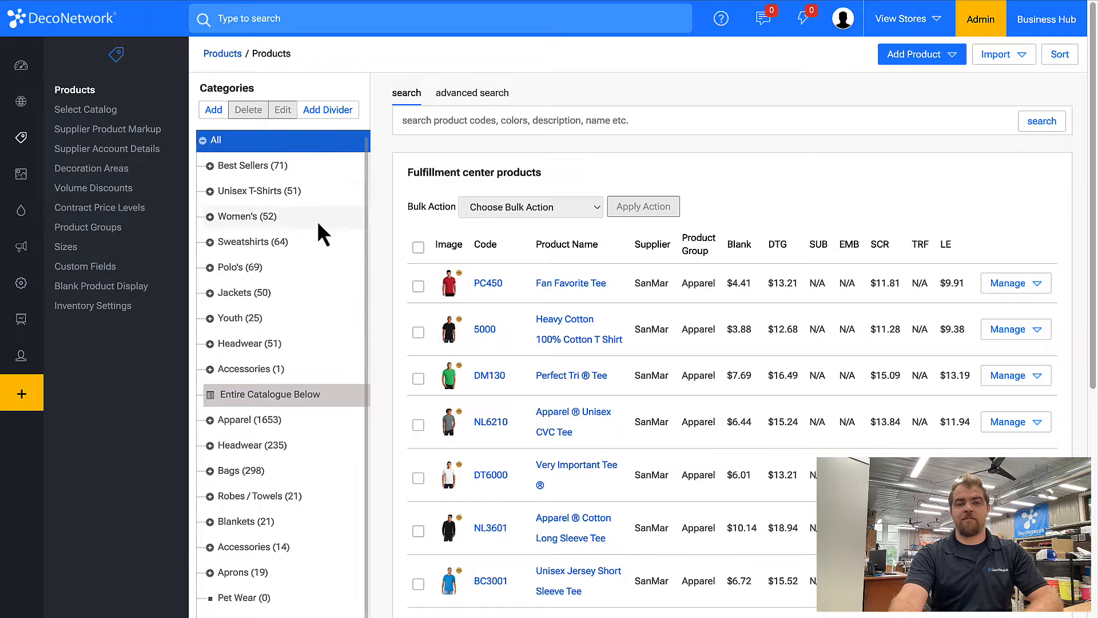
mouse_move(200, 168)
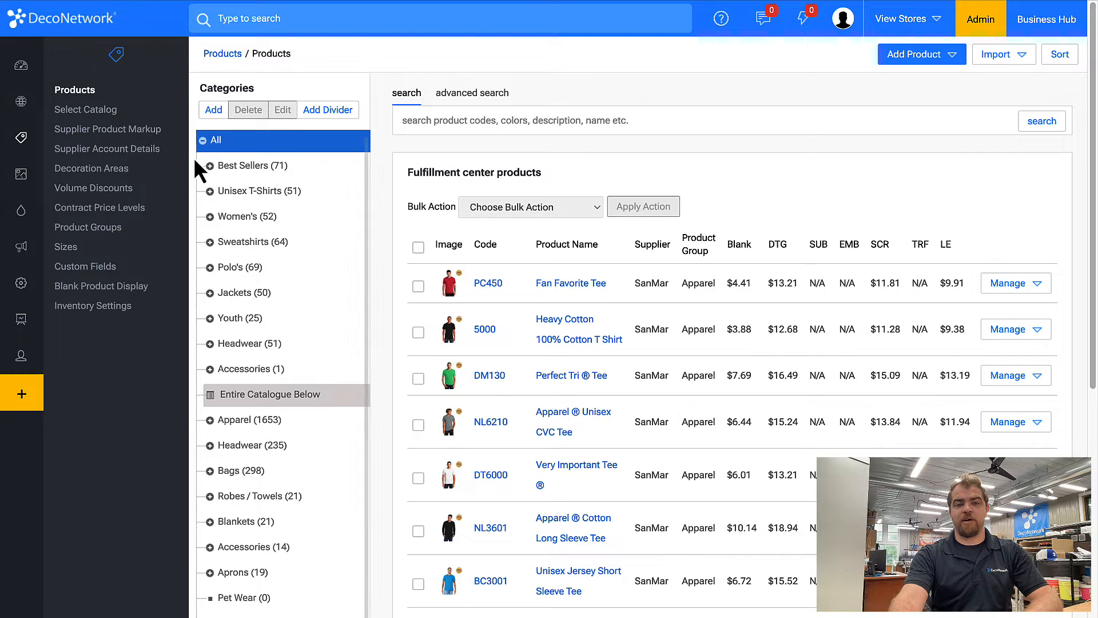
Define a custom supplier named 'Customer Supplied' in Supplier Account Details
click(109, 147)
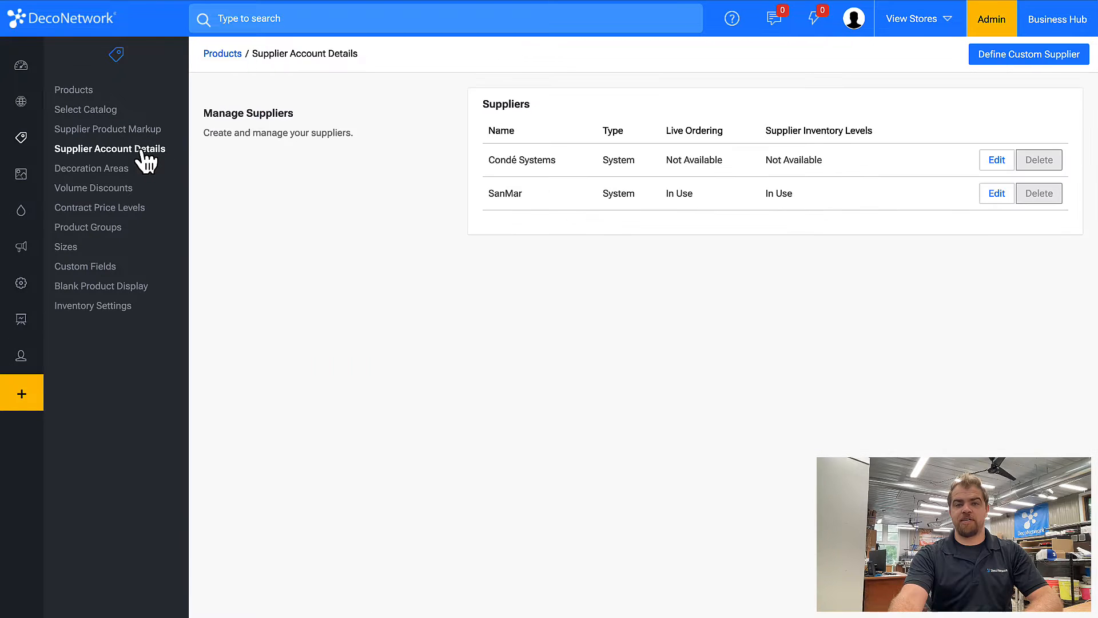
mouse_move(203, 168)
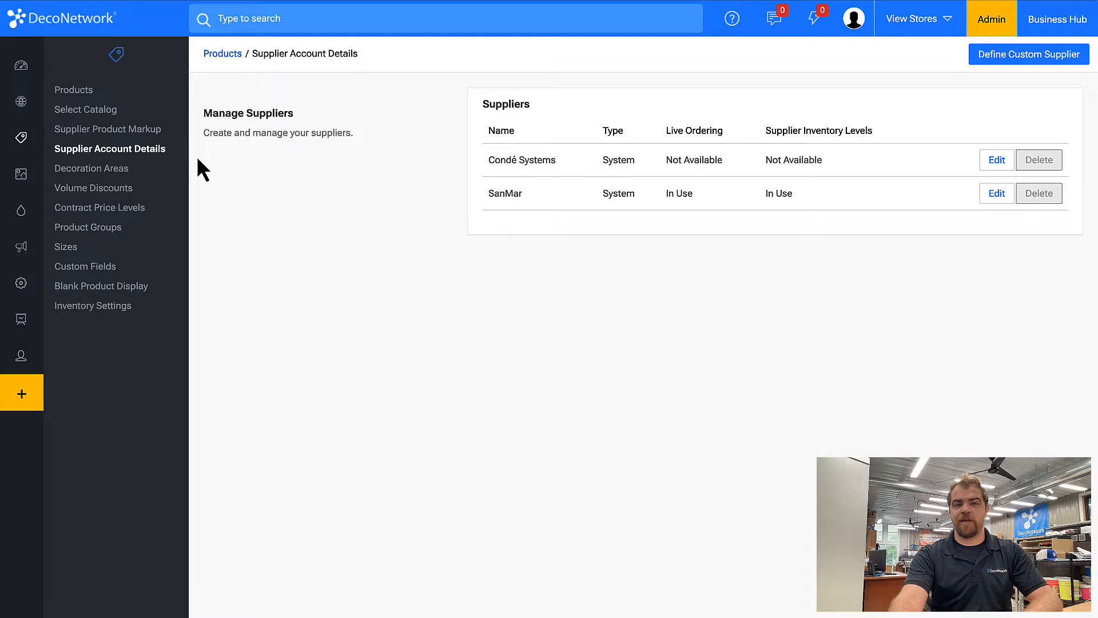
mouse_move(1028, 54)
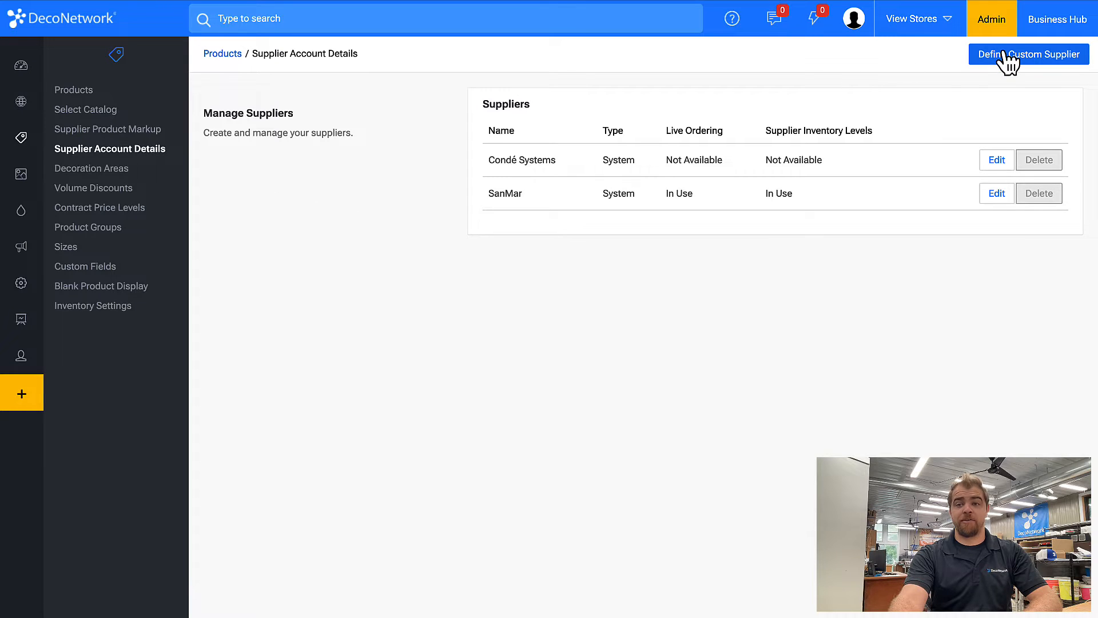
click(1028, 54)
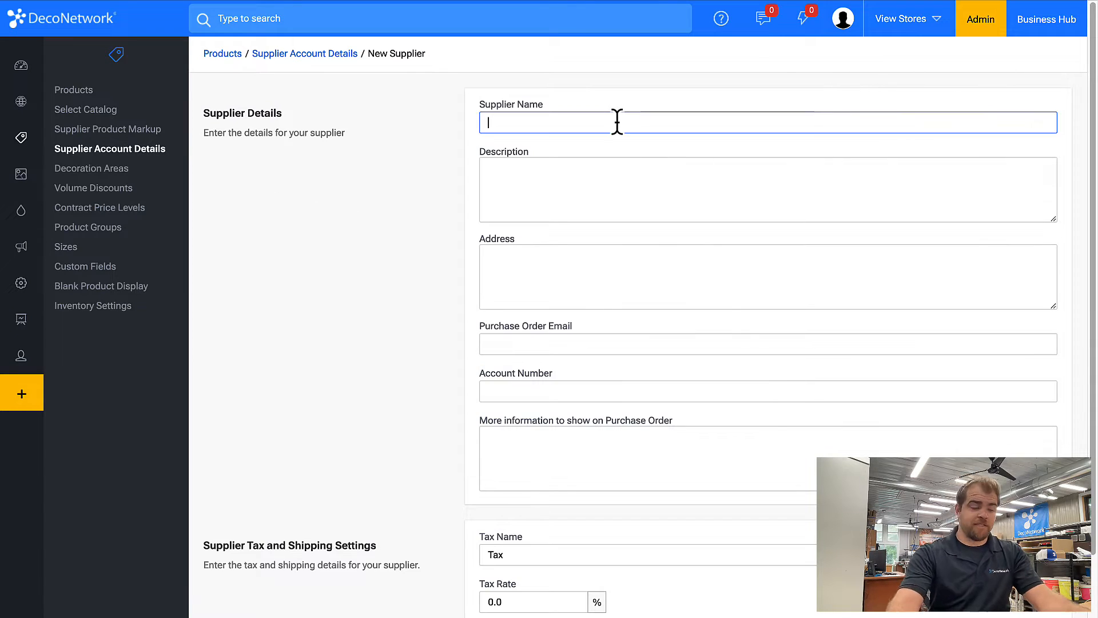
text(Customer)
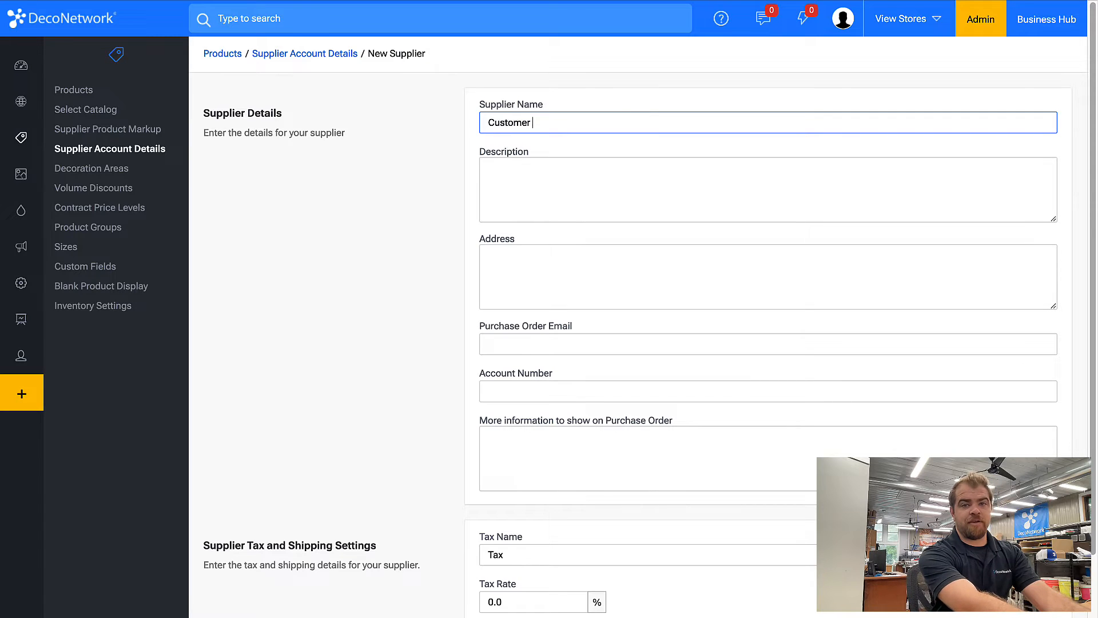
text(Supplied)
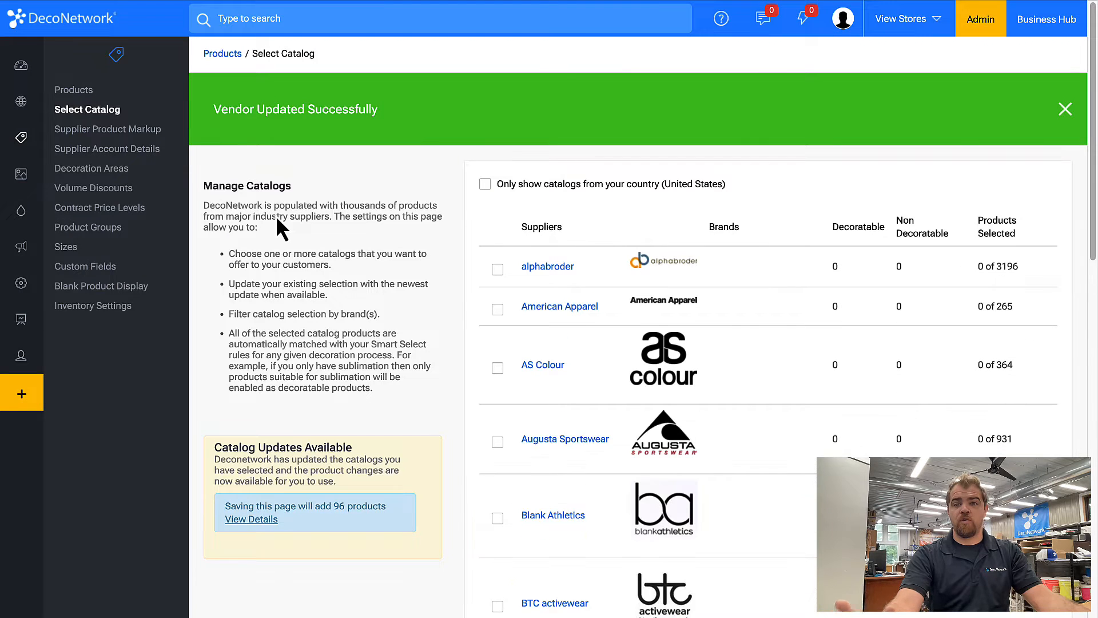
mouse_move(94, 187)
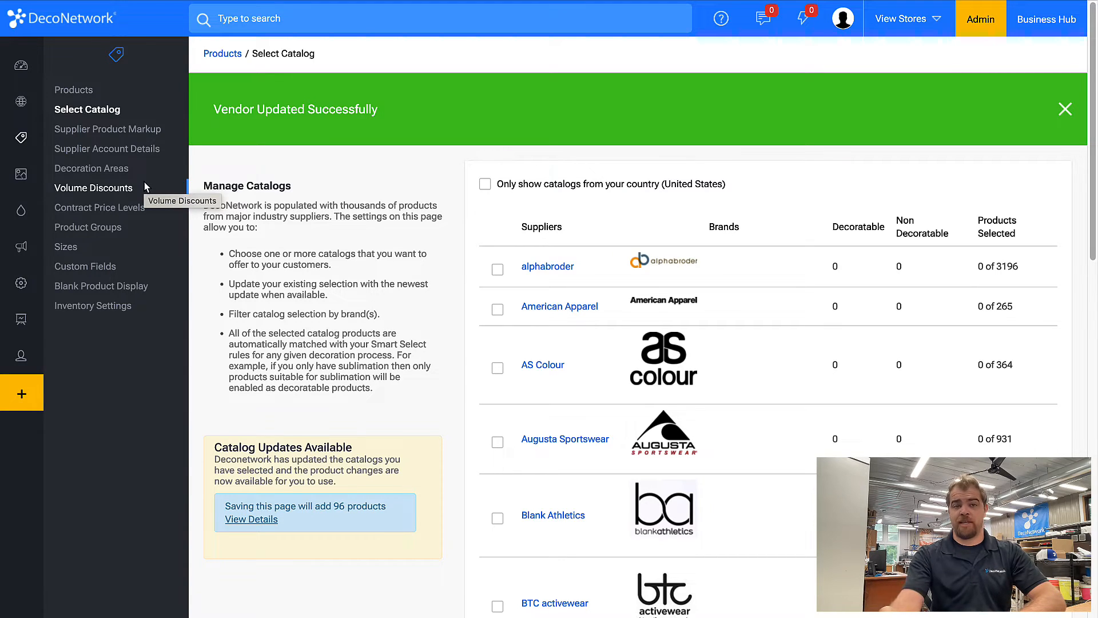
mouse_move(193, 133)
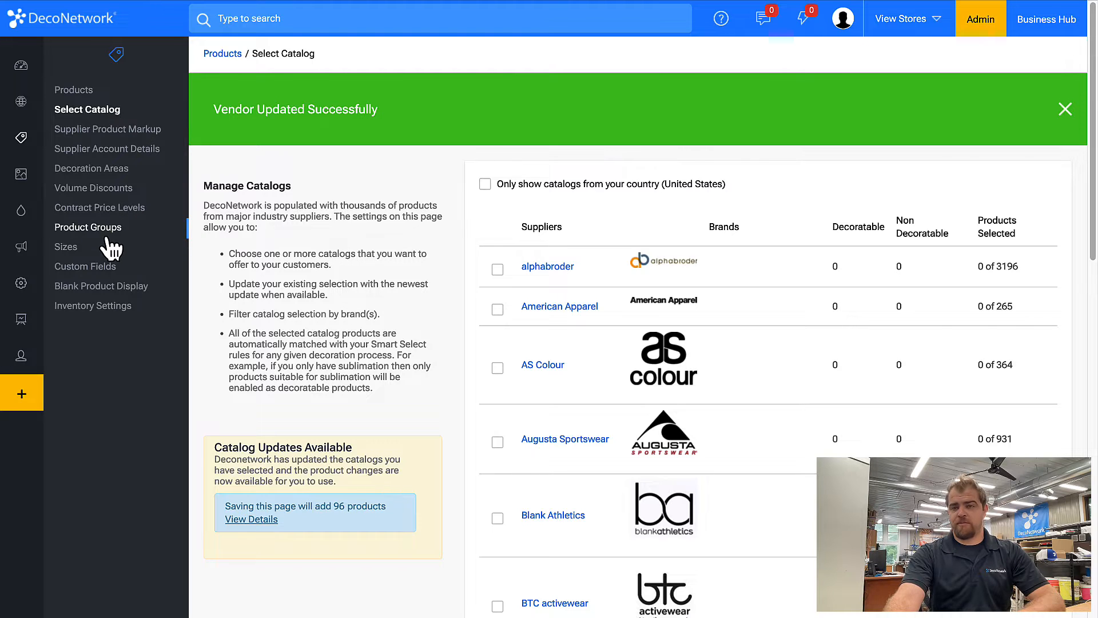
Show the Product Groups page listing Apparel, Accessories and Headwear
click(87, 227)
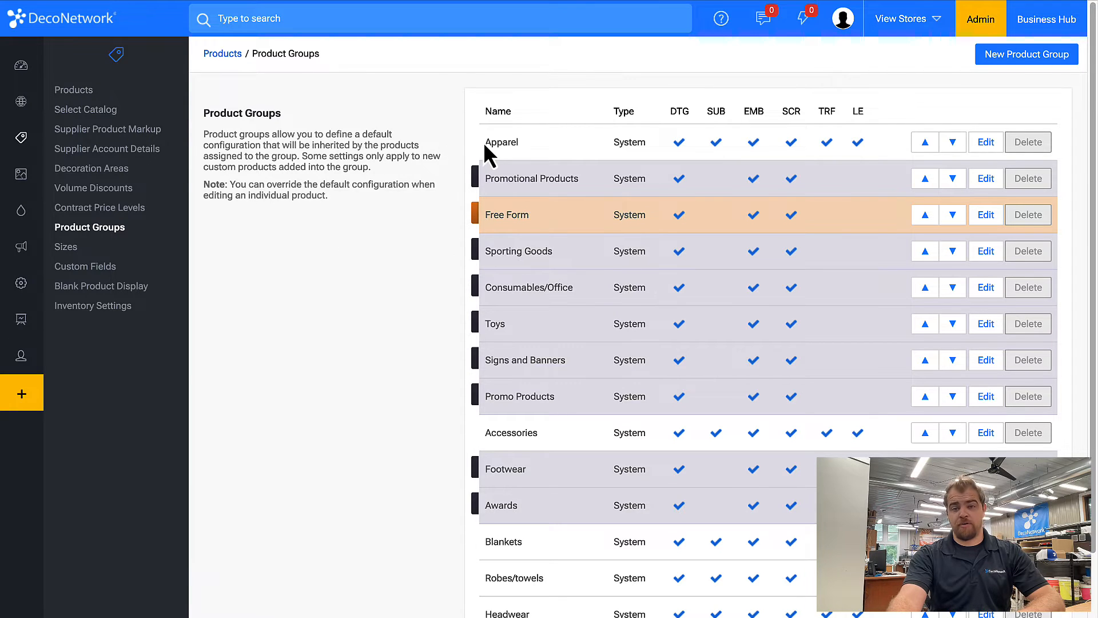
mouse_move(497, 560)
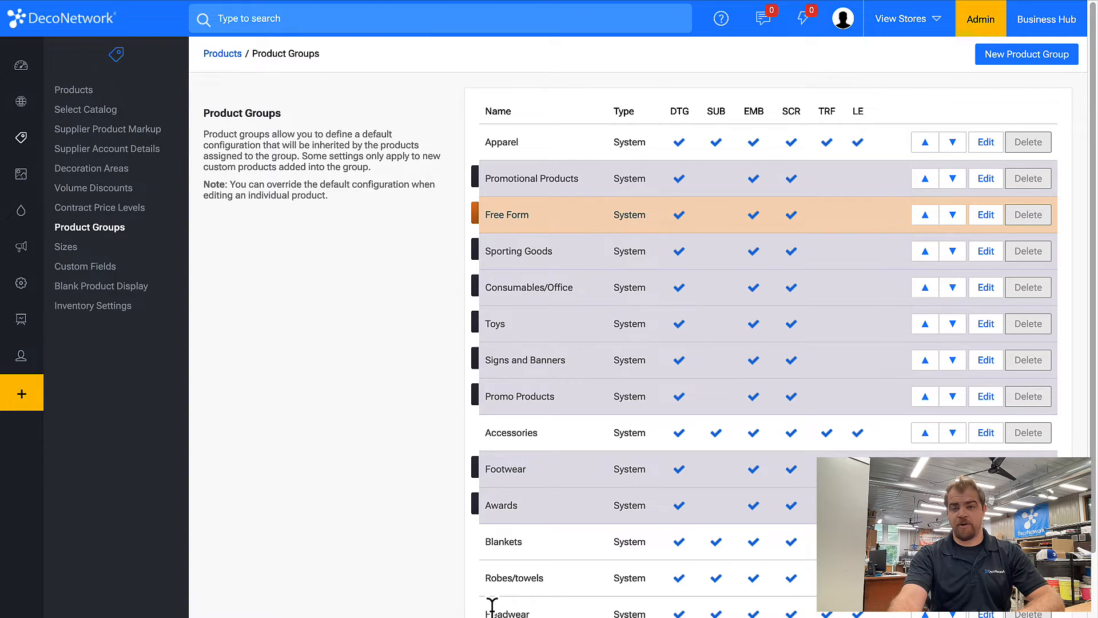
mouse_move(482, 545)
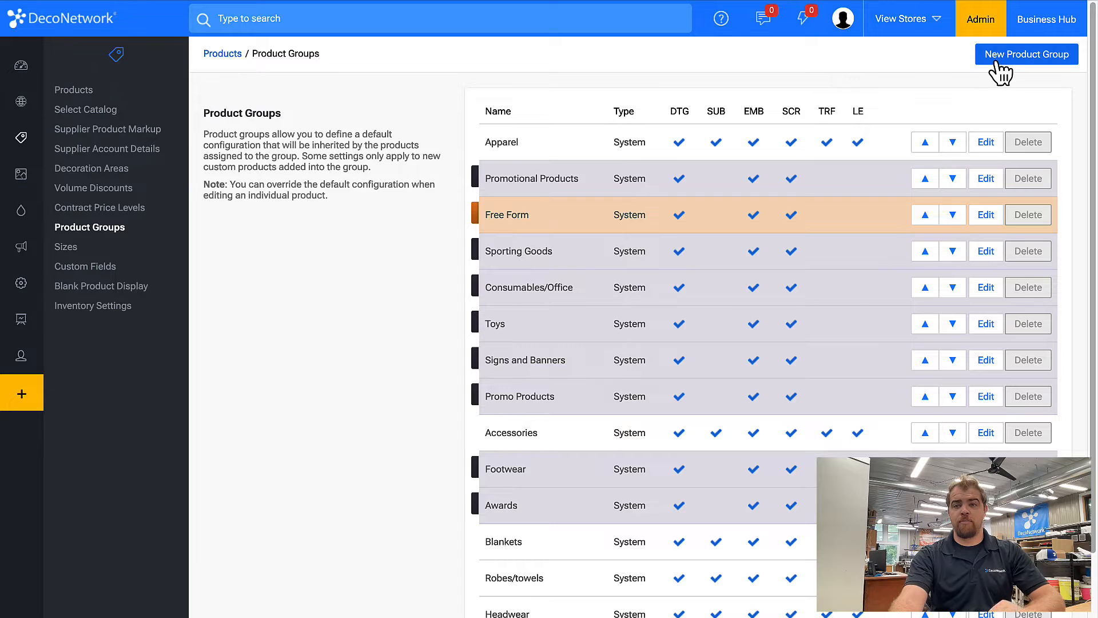
In a new product group, add the default category 'Customer Supplied'
click(1025, 54)
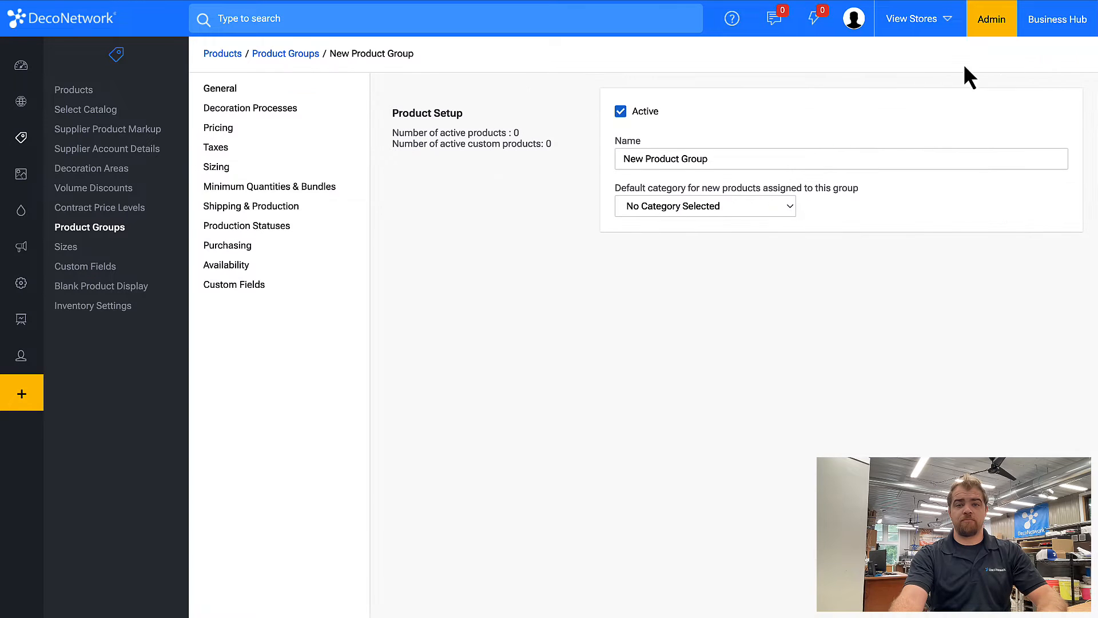
click(839, 159)
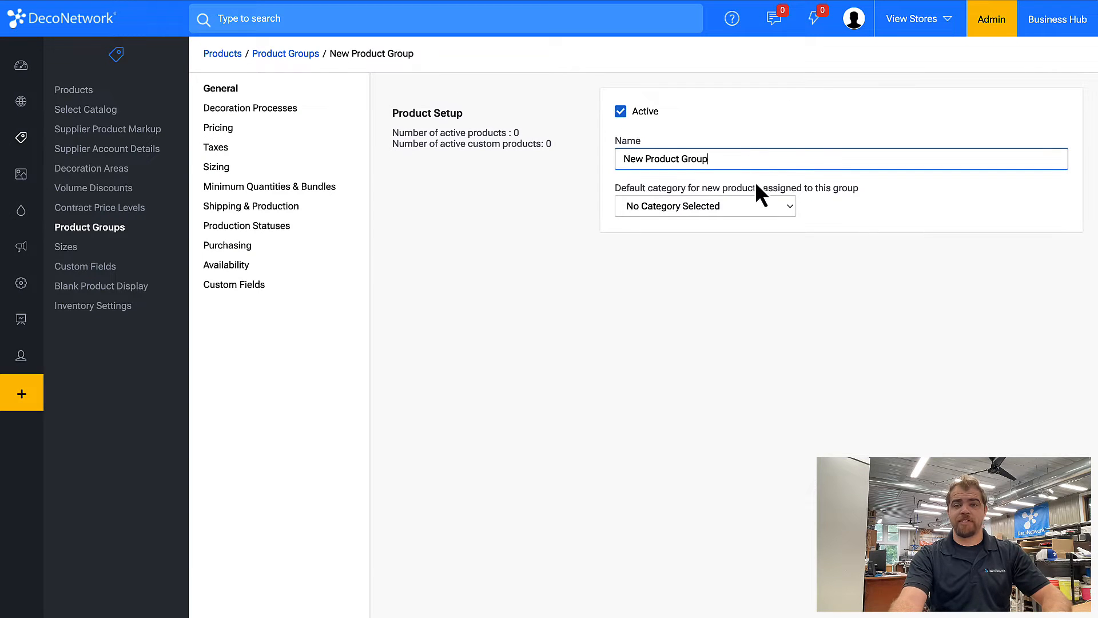
click(704, 205)
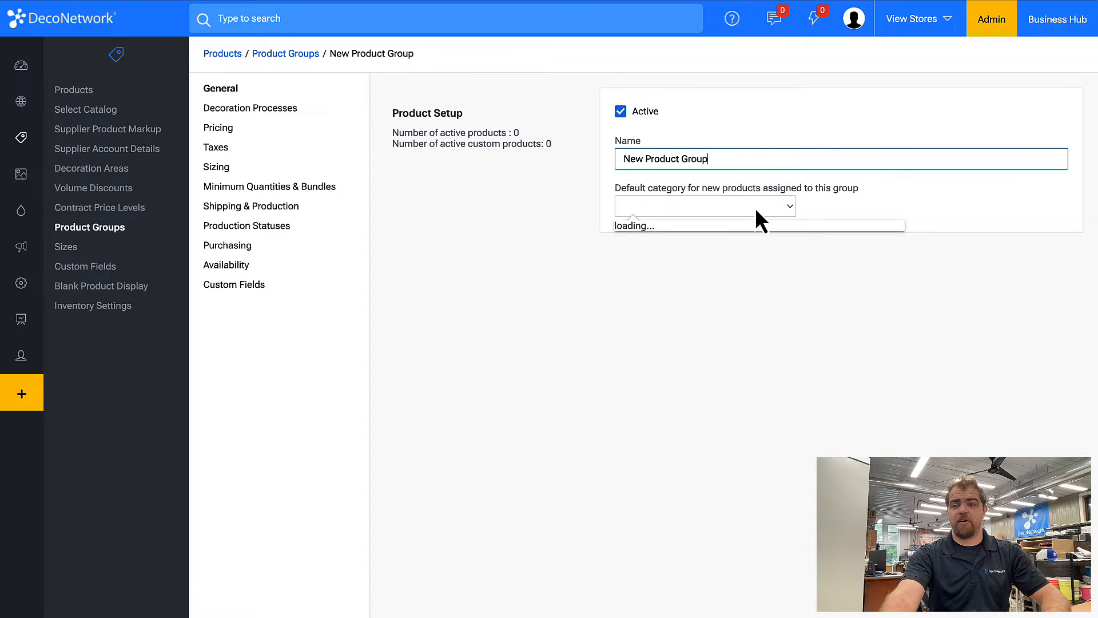
click(704, 205)
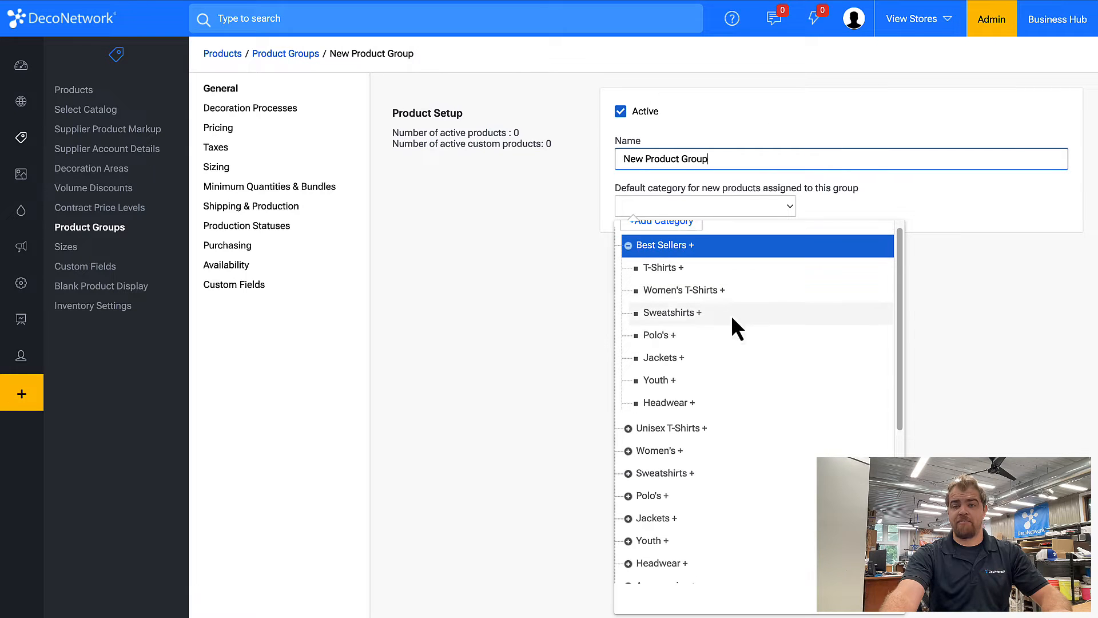
click(661, 220)
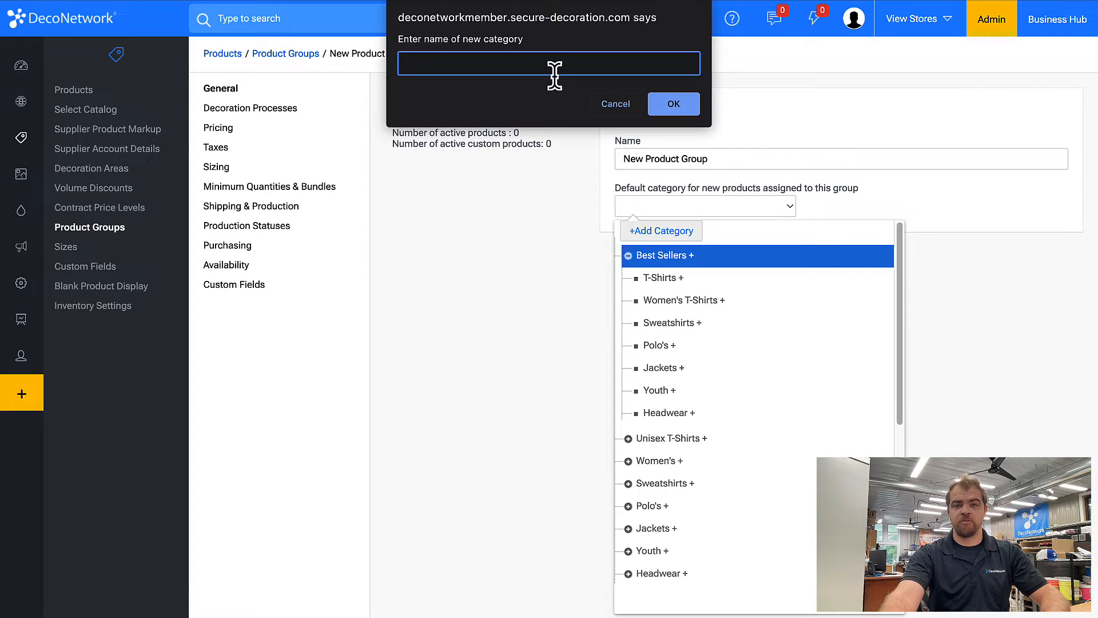
text(Customer Supplied)
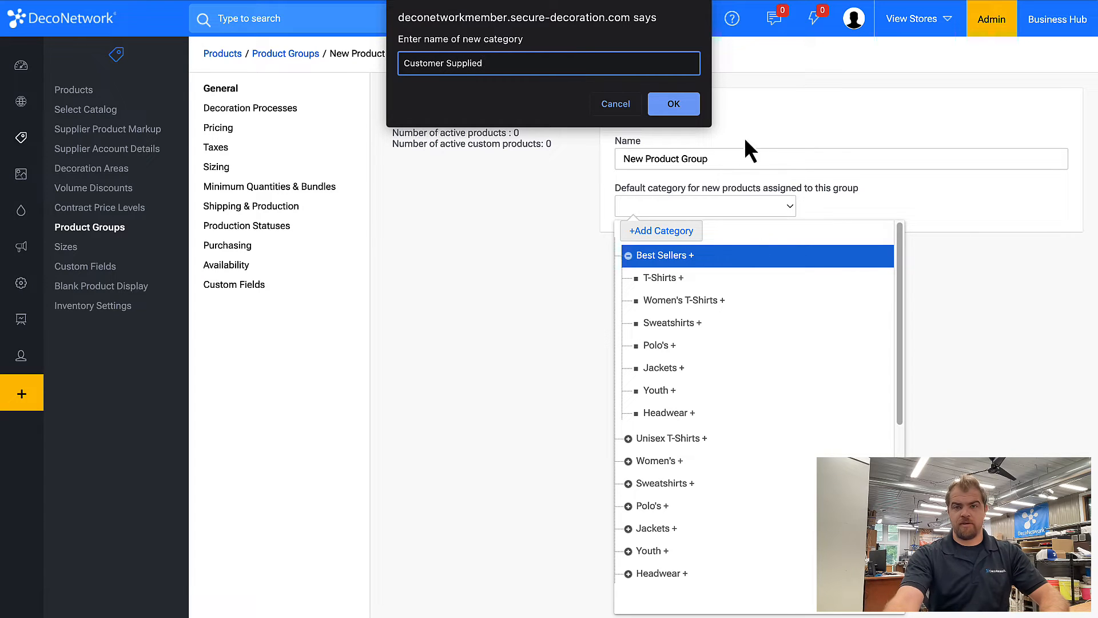
click(673, 104)
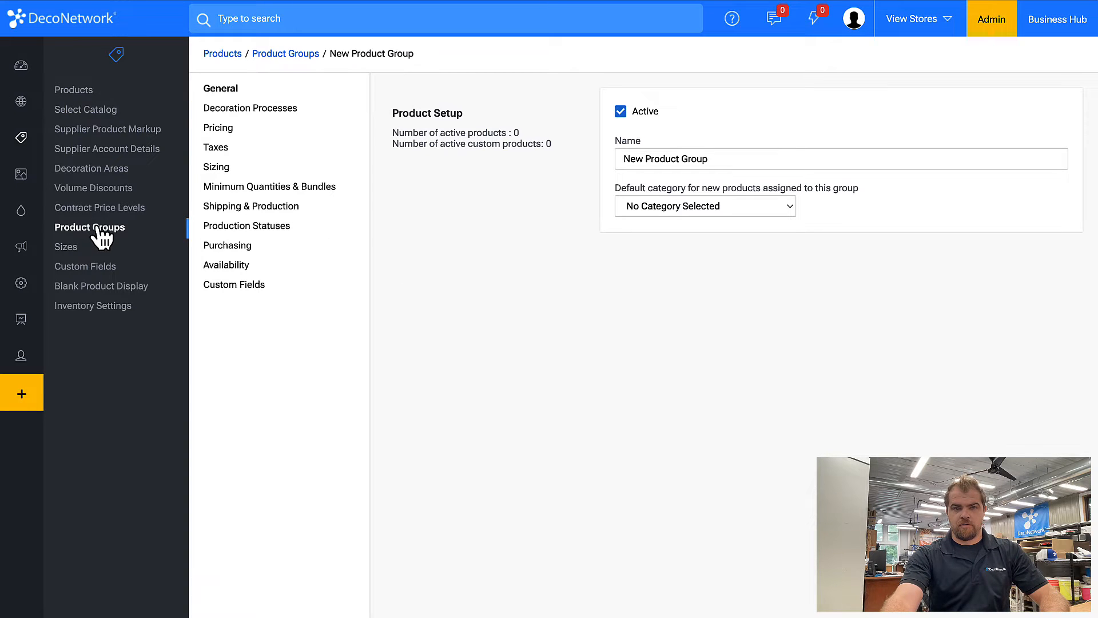
Start a fresh product group and name it 'Customer Supplied'
click(285, 53)
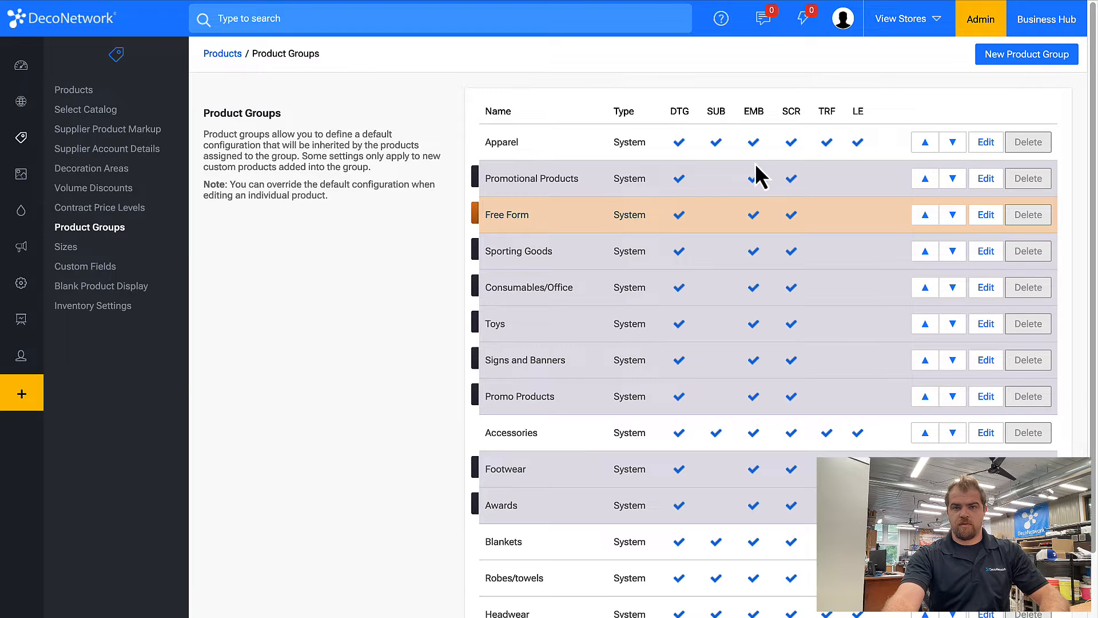
click(1025, 54)
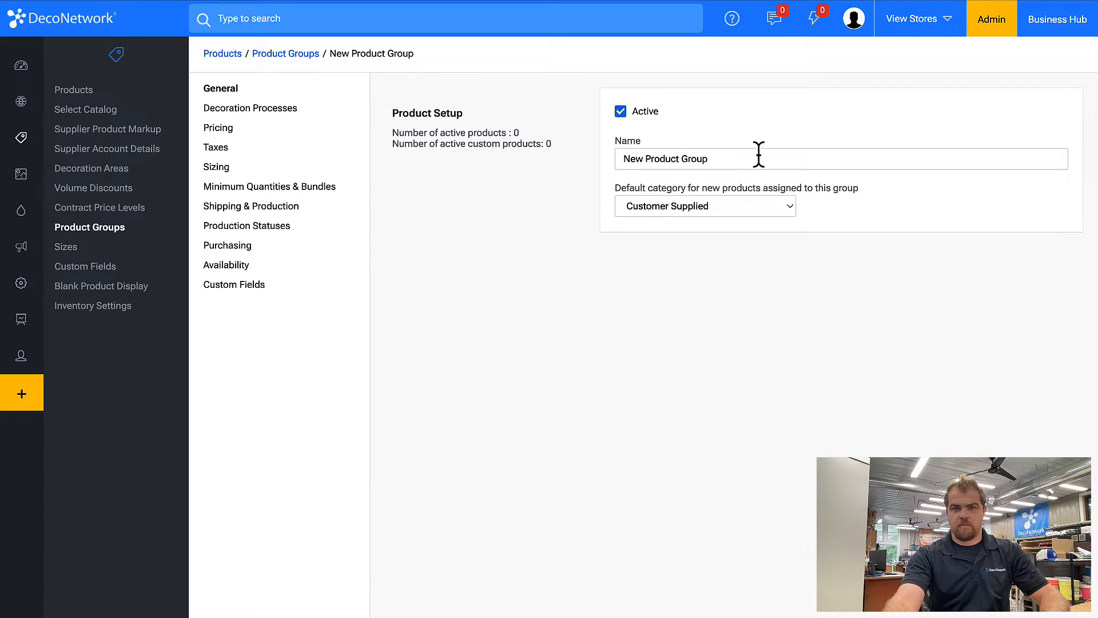
text(Customer)
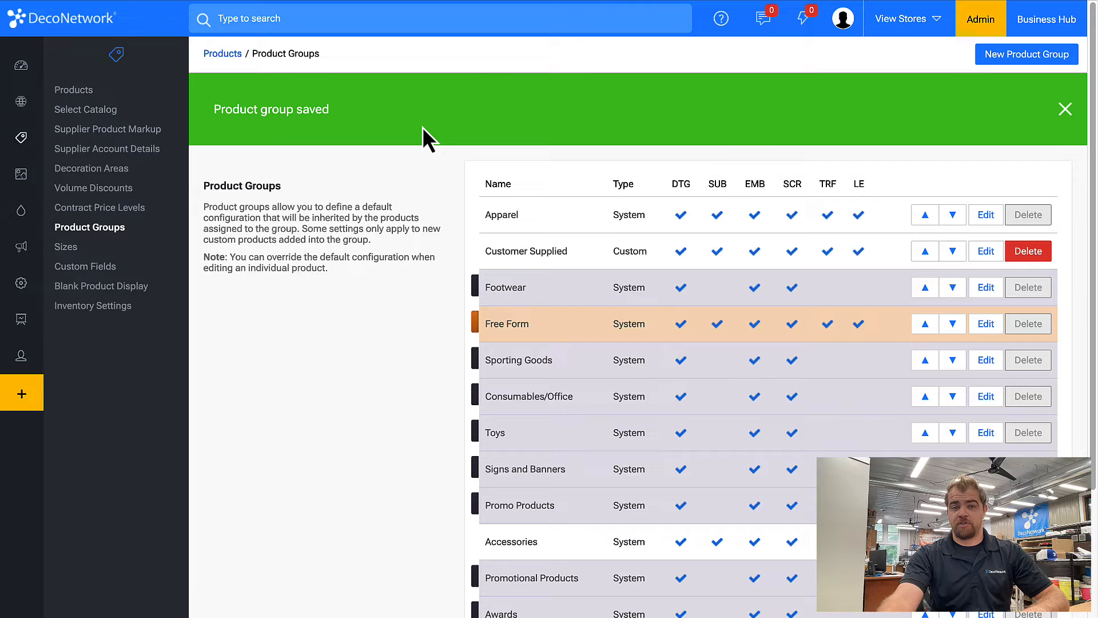
mouse_move(100, 286)
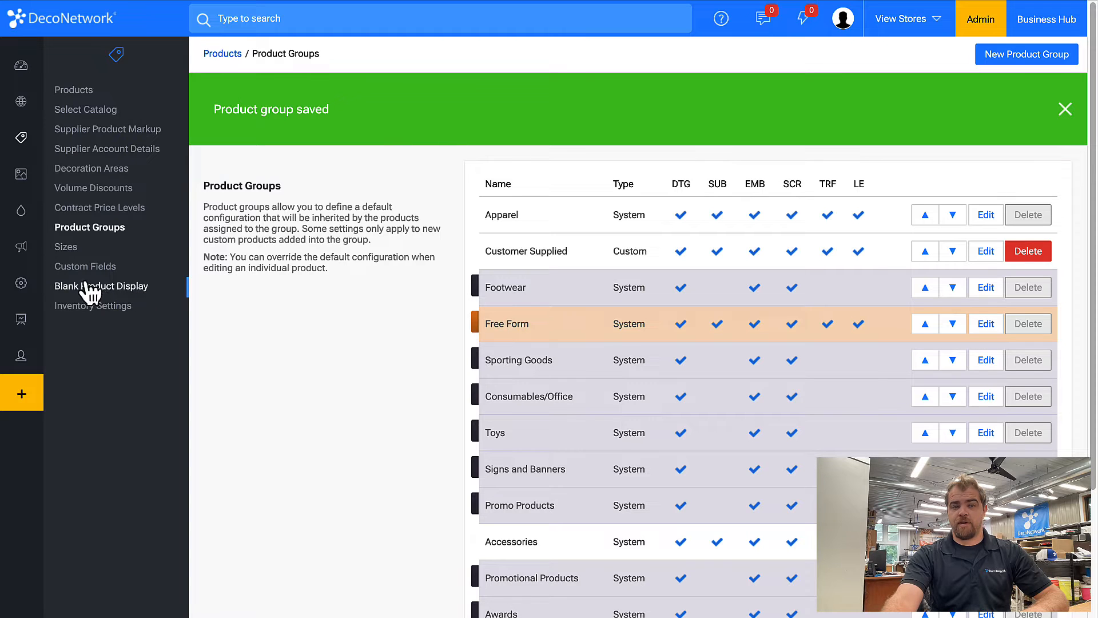
Go to Custom Fields in the Products sidebar, where no fields exist yet
click(87, 266)
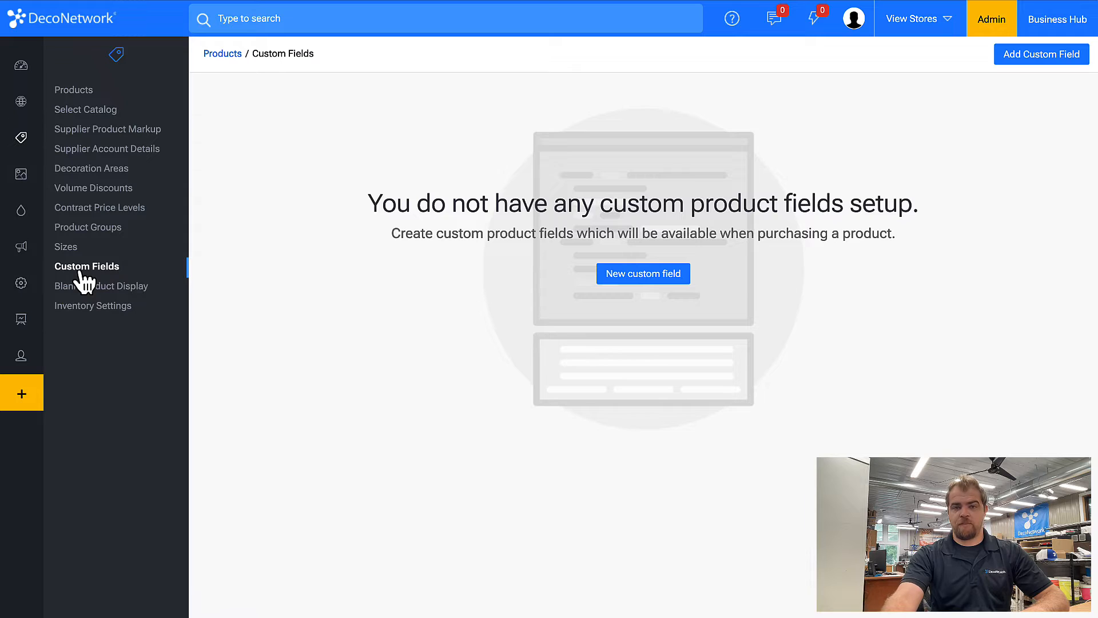
mouse_move(87, 265)
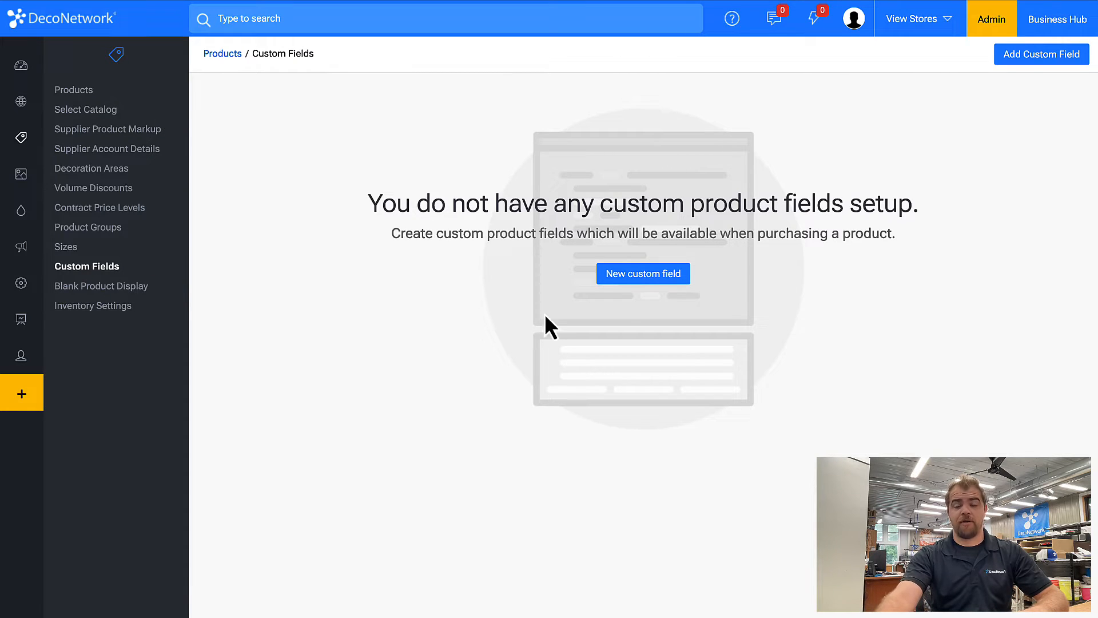
mouse_move(768, 378)
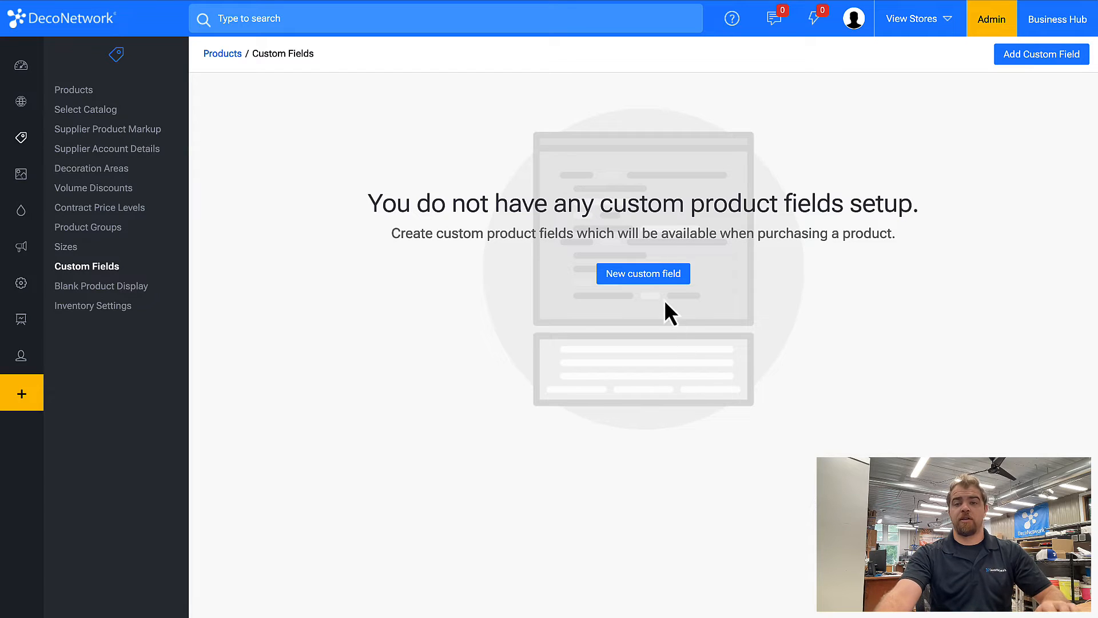
Create a Text Field custom field titled 'Product Name / Code'
click(642, 273)
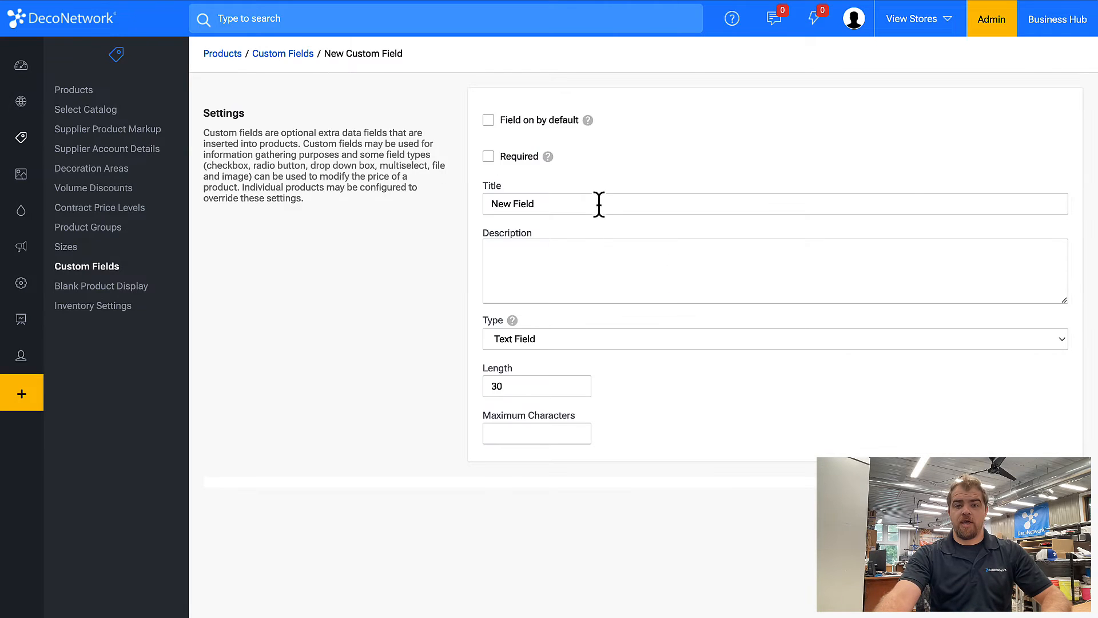
text(Pro)
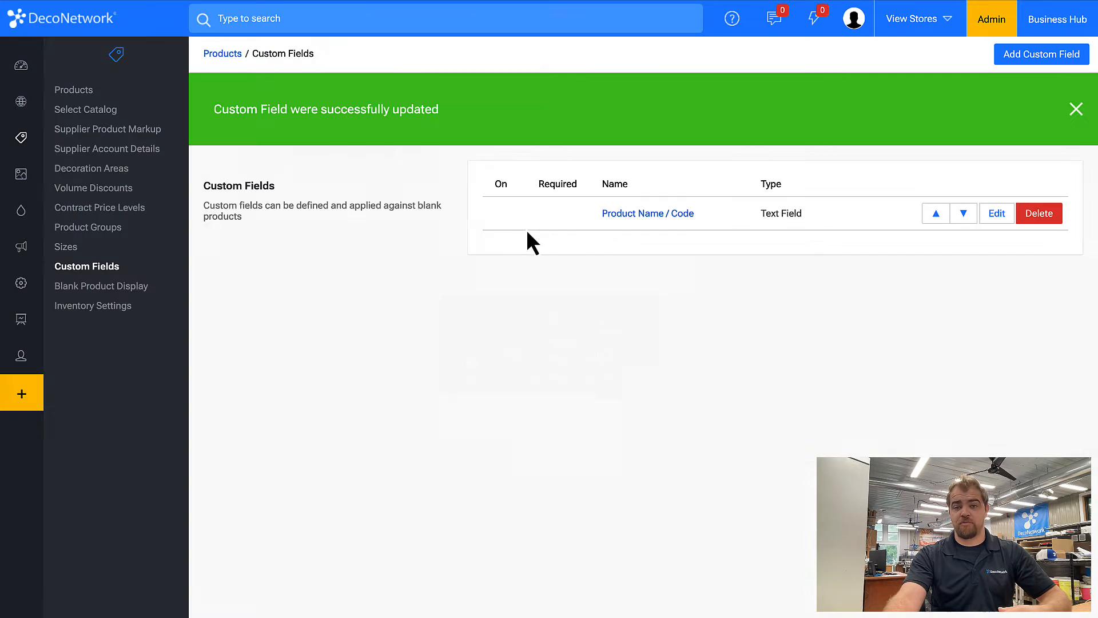
mouse_move(1012, 59)
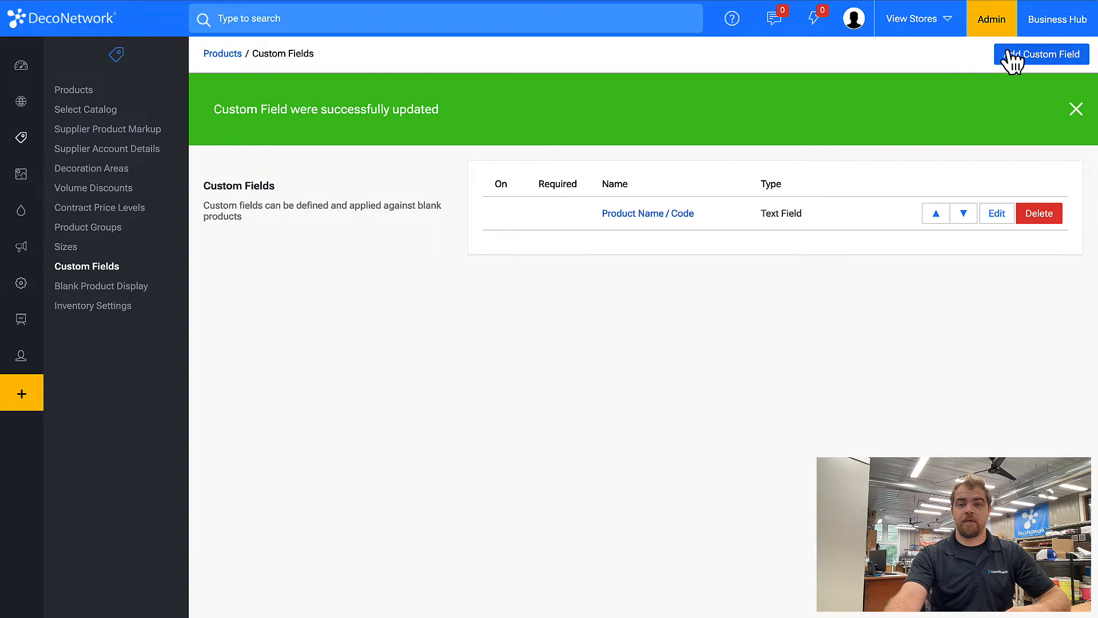
Create a second Text Field custom field titled 'Product Color(s)'
click(1041, 54)
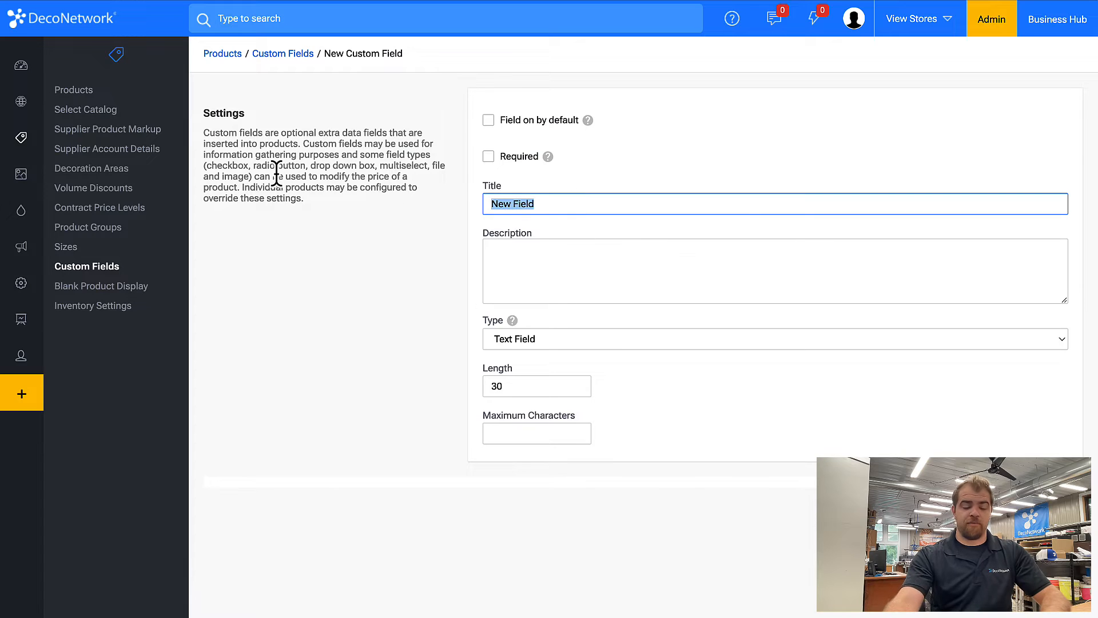
text(Product Color)
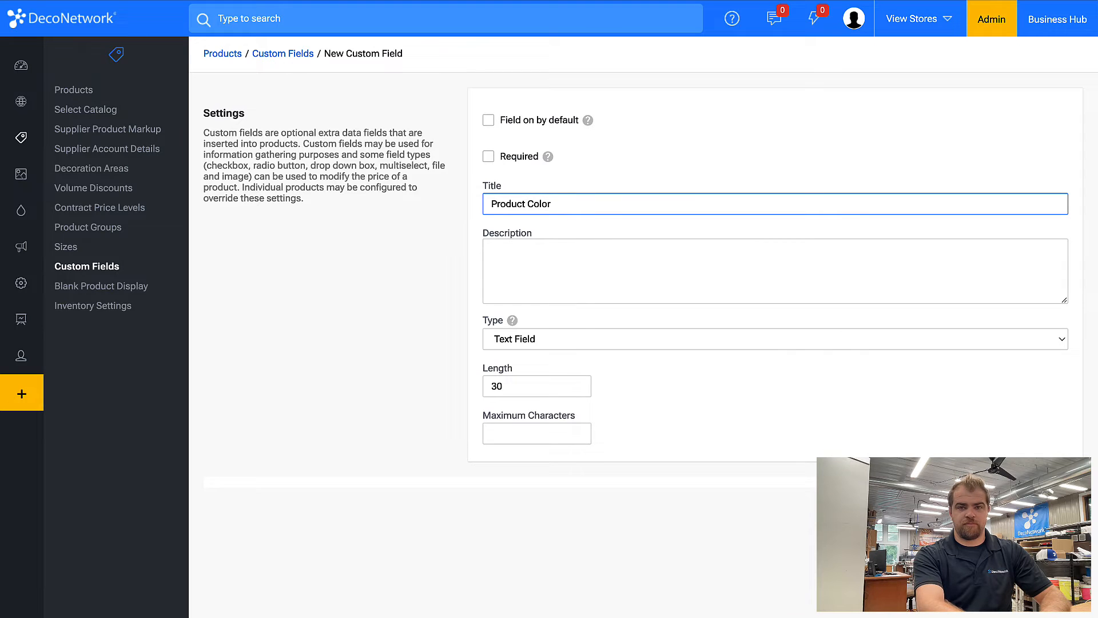
text((s))
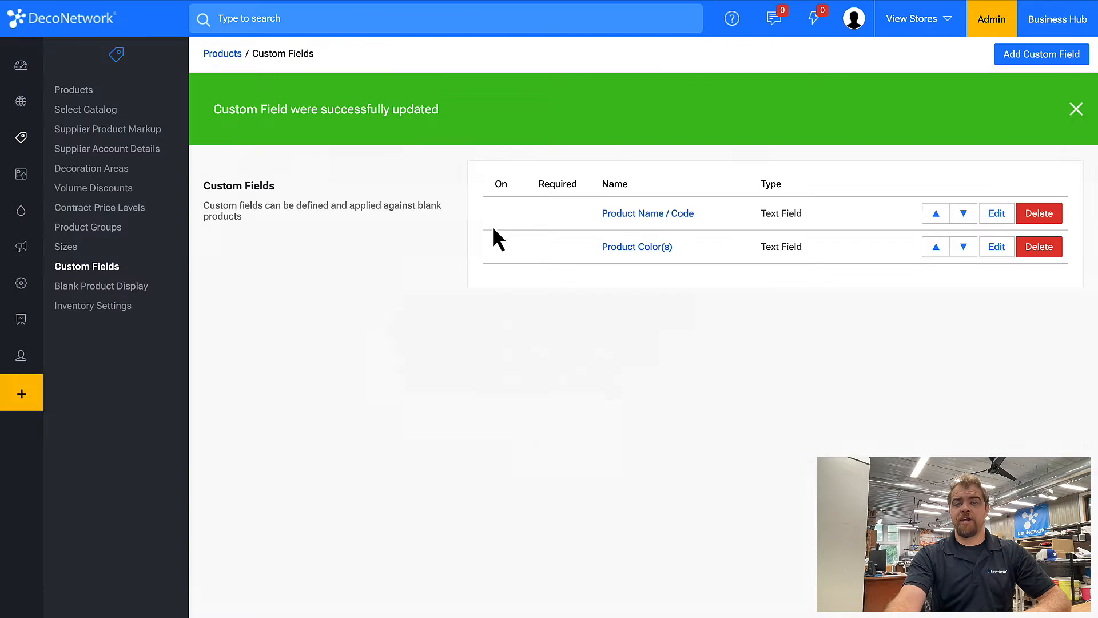
mouse_move(647, 213)
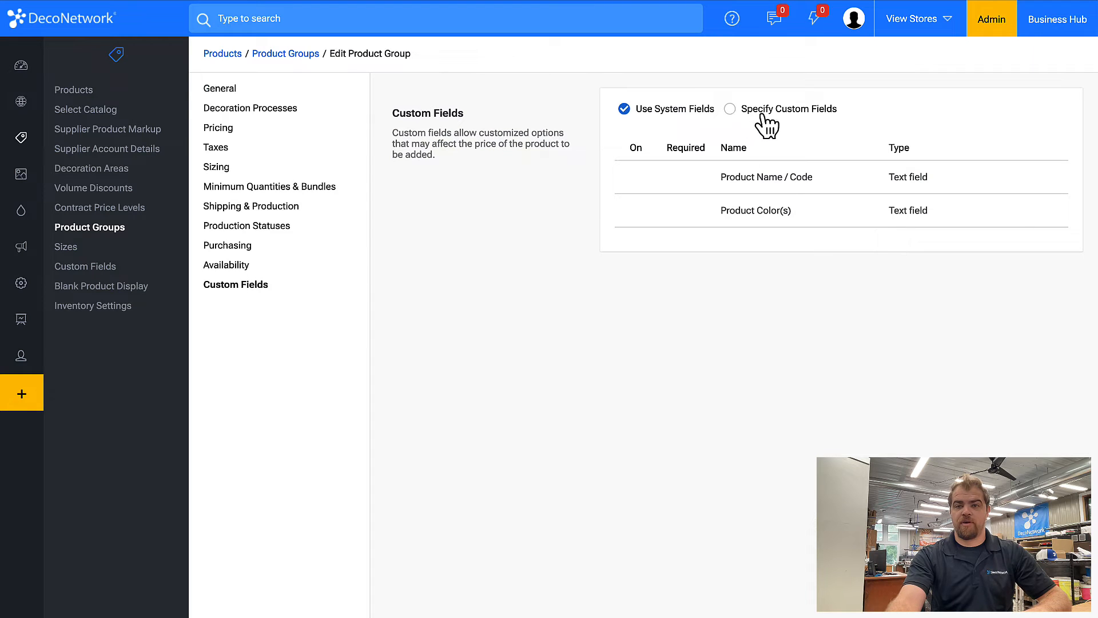
Specify group custom fields: turn on Product Color(s), require it and Product Name / Code
click(729, 108)
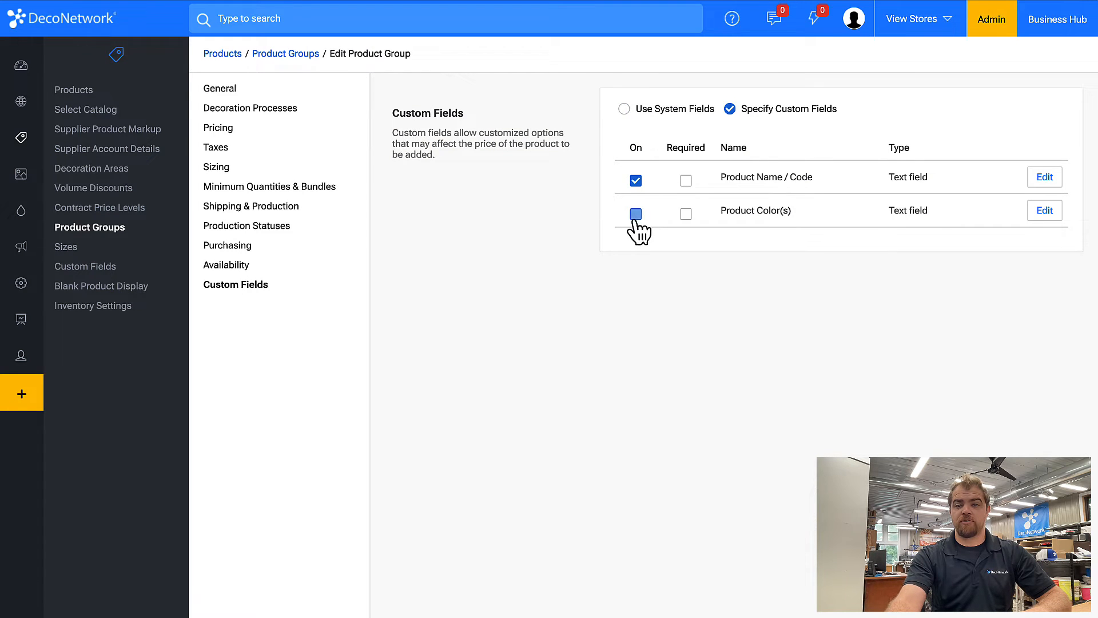
click(636, 213)
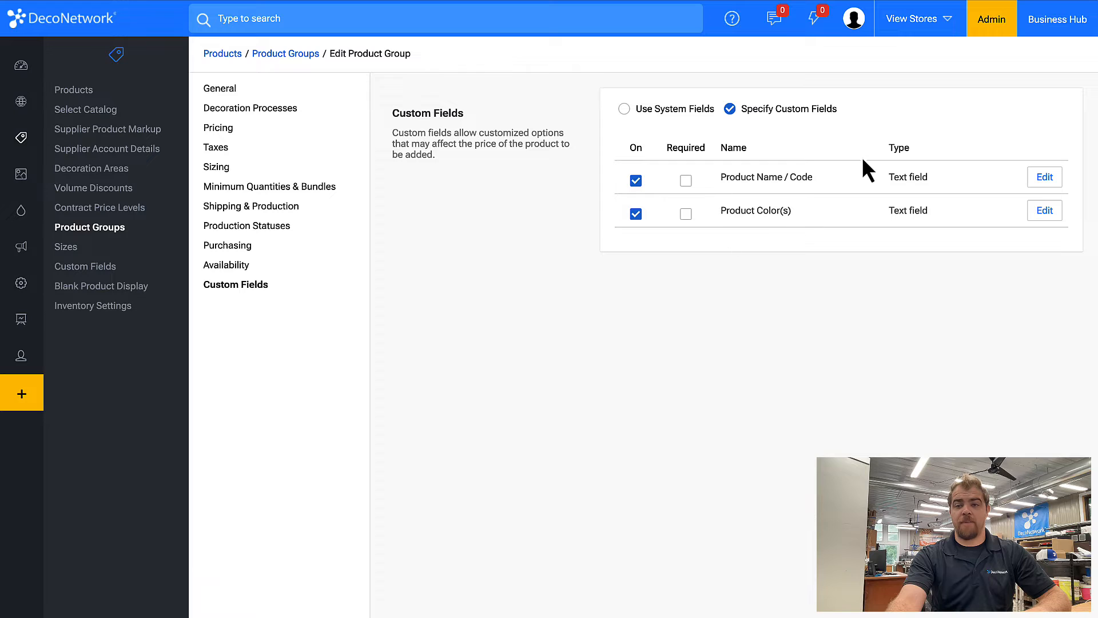
click(686, 213)
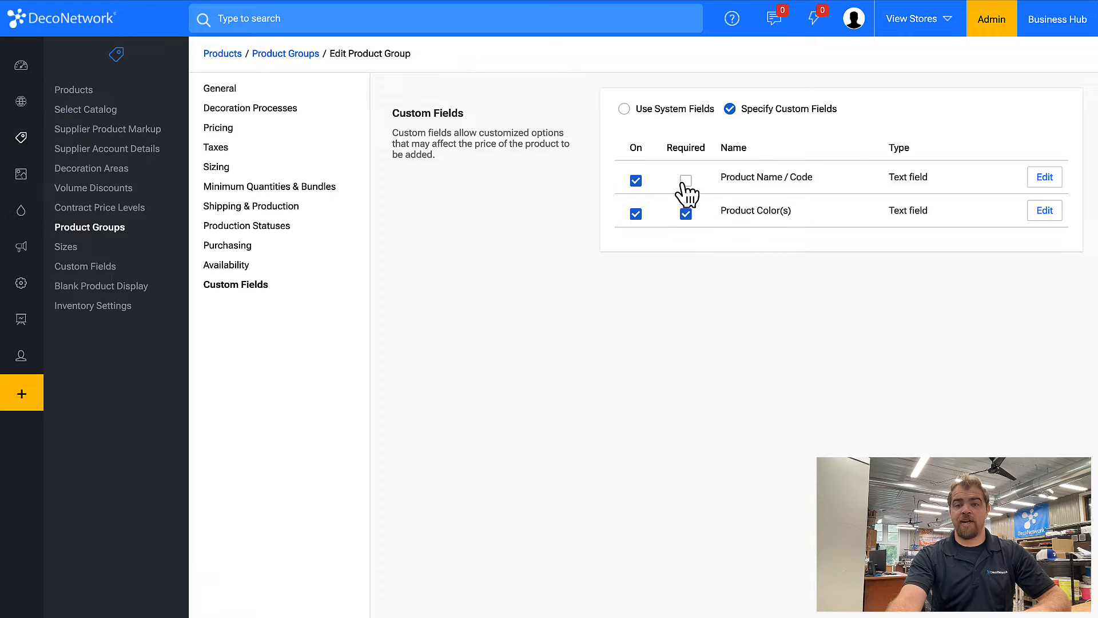
click(686, 180)
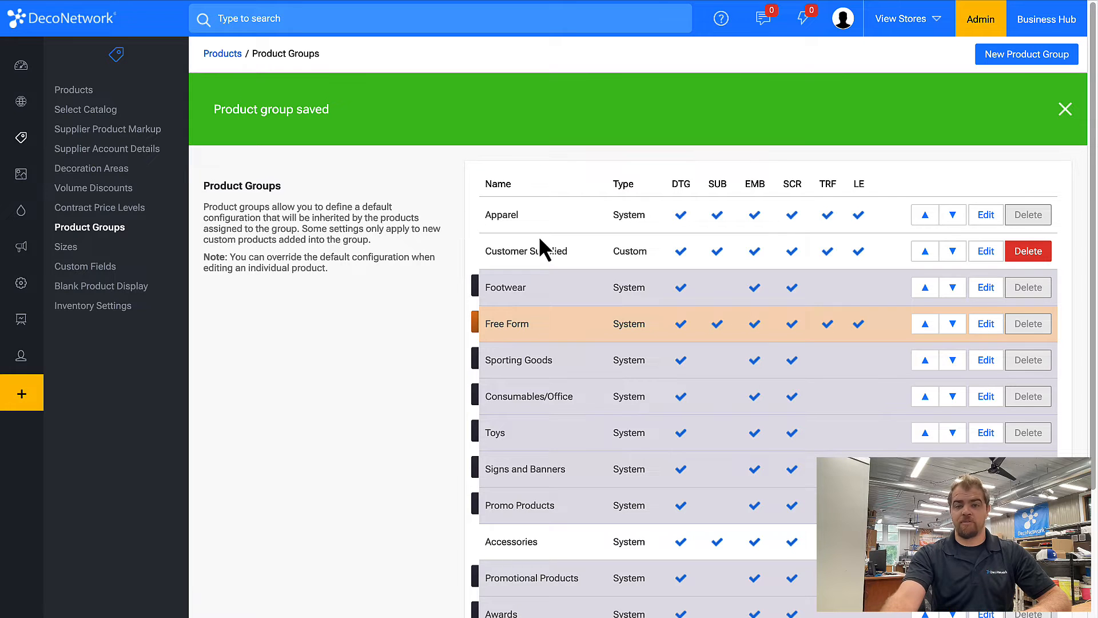
mouse_move(573, 275)
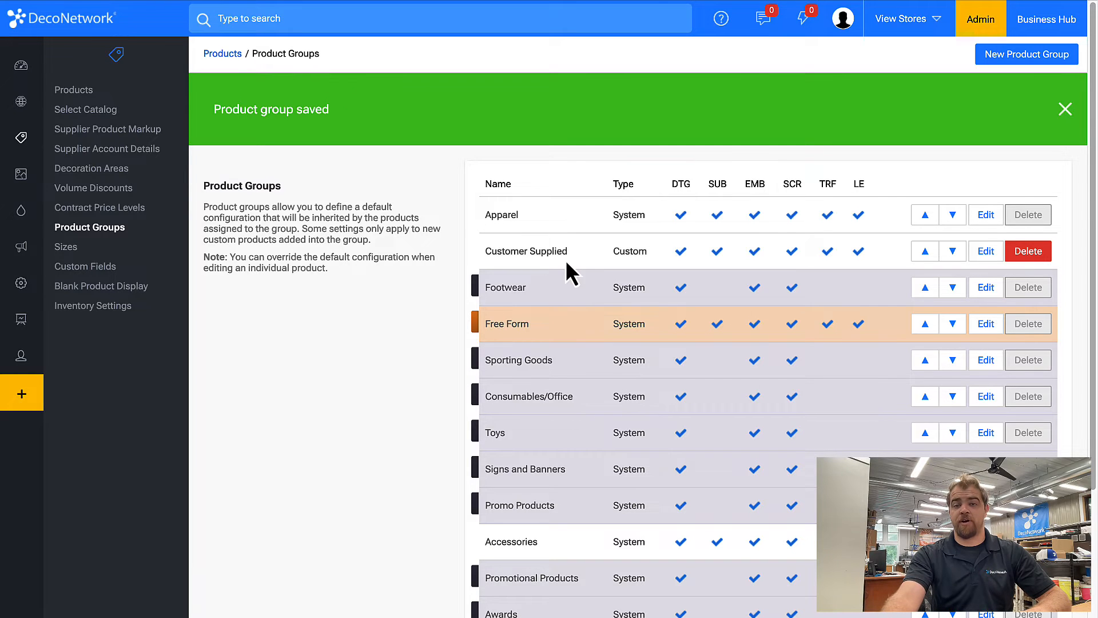
mouse_move(595, 277)
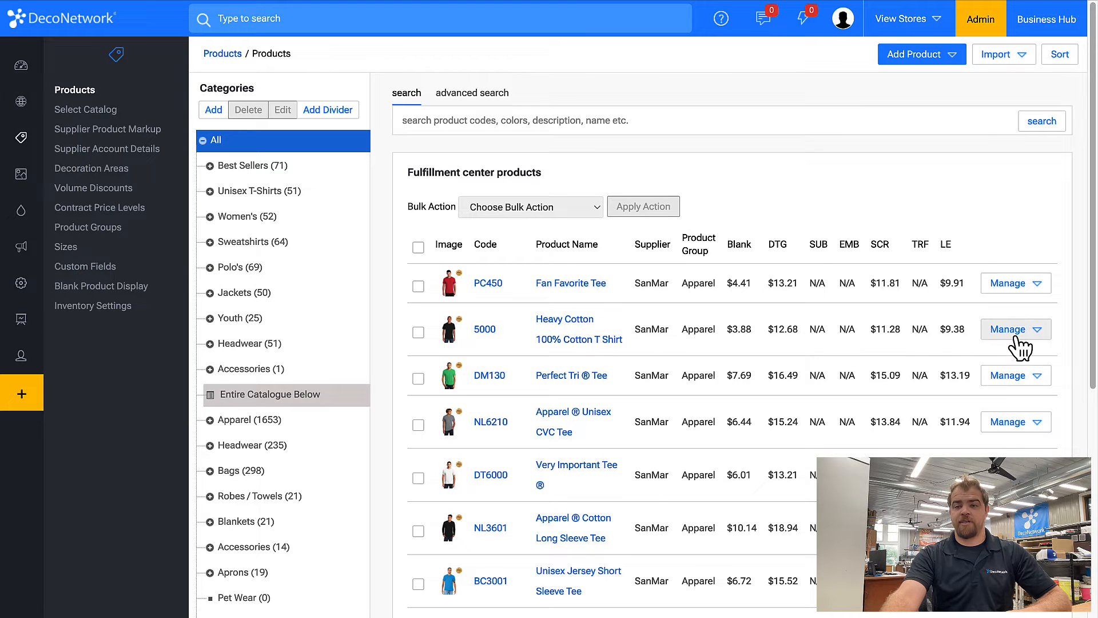
Copy product 5000 via its Manage menu and acknowledge the confirmation
click(1010, 330)
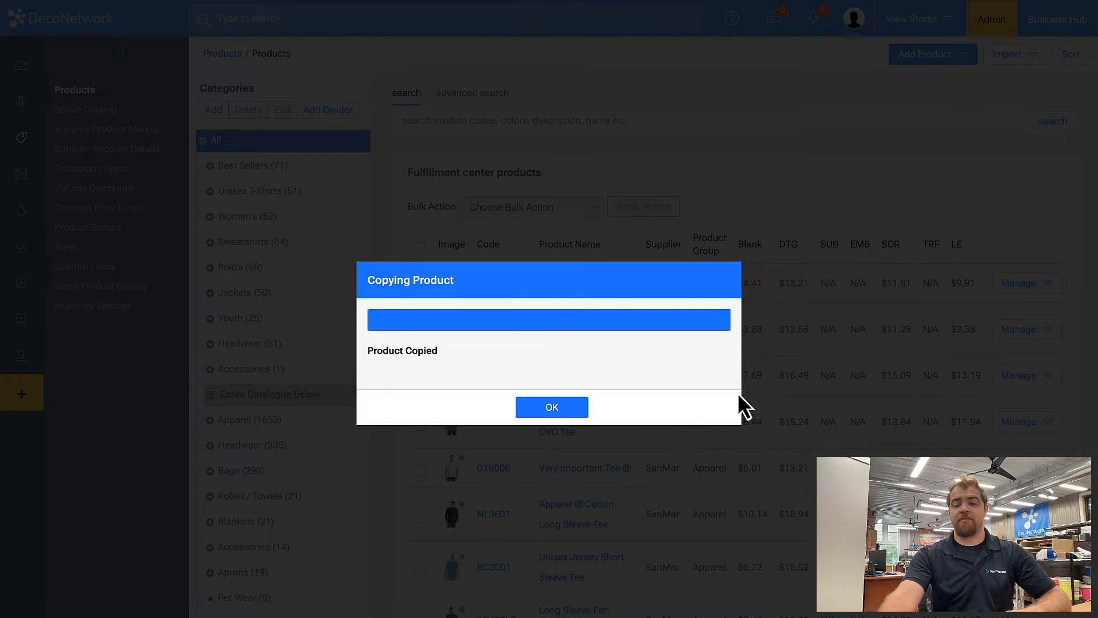
click(551, 406)
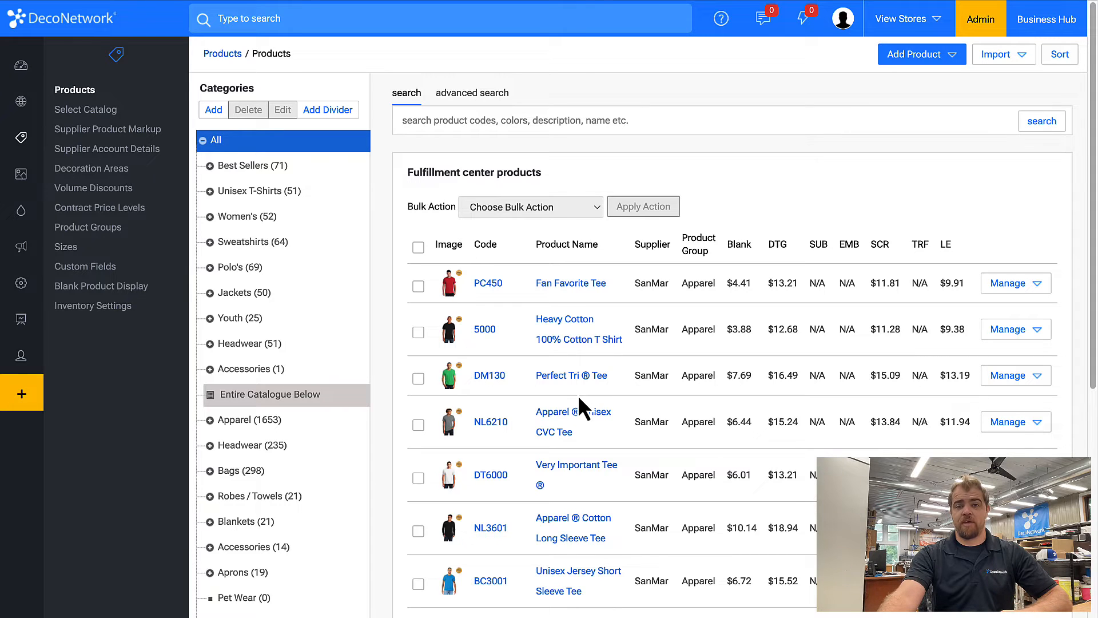
mouse_move(676, 403)
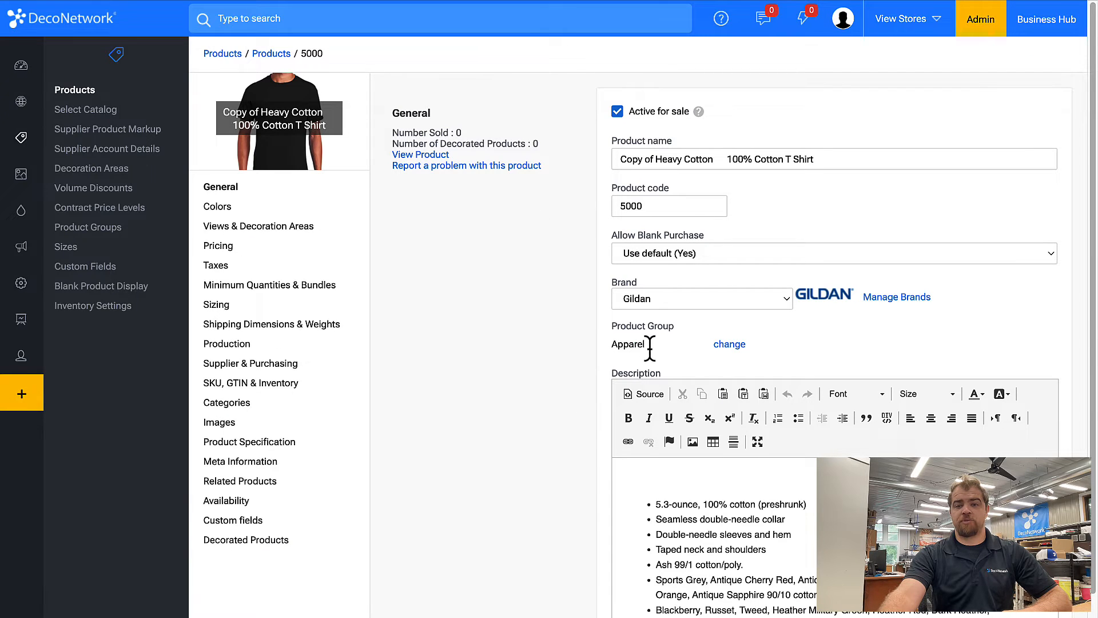
mouse_move(730, 344)
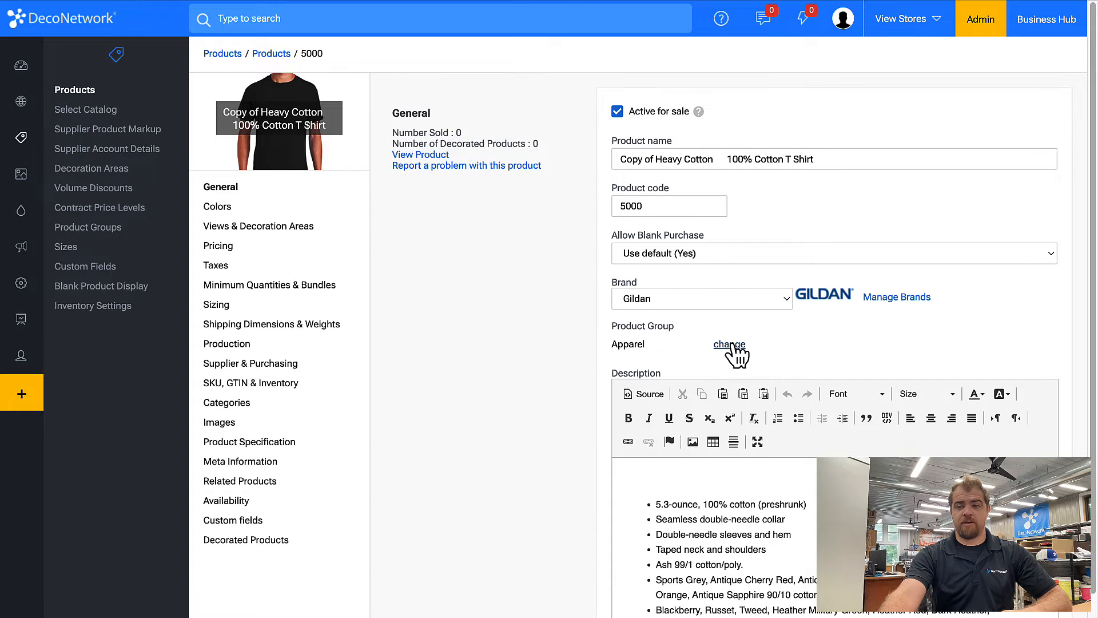
Change the copied t-shirt's product group from Apparel to Customer Supplied
click(730, 344)
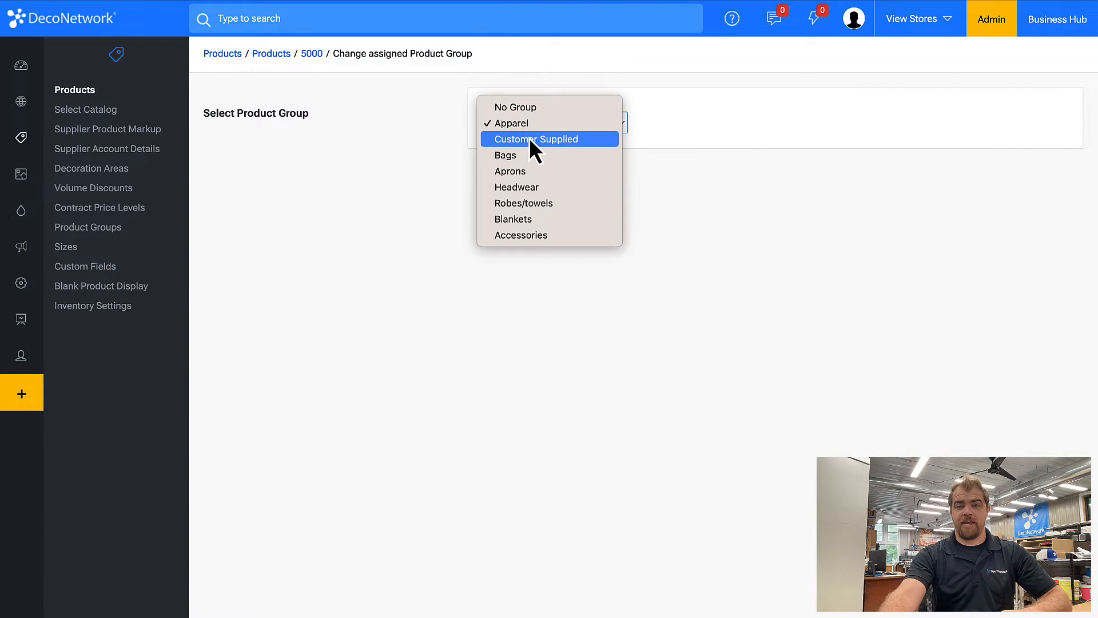
click(538, 139)
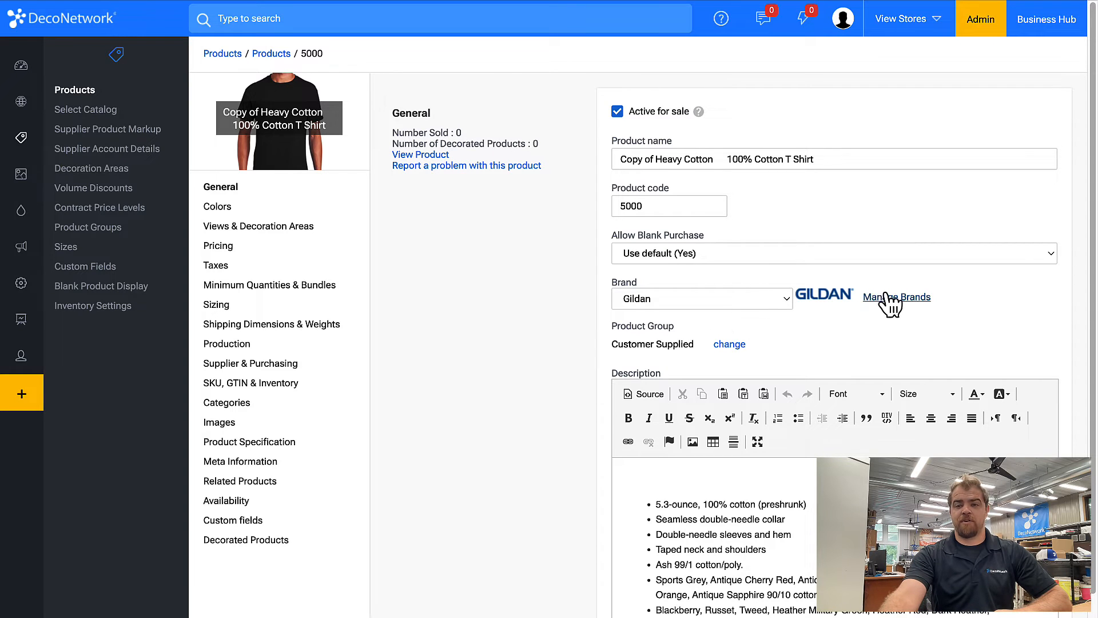
Add a brand named 'Customer Supplied' from Manage Brands
click(895, 296)
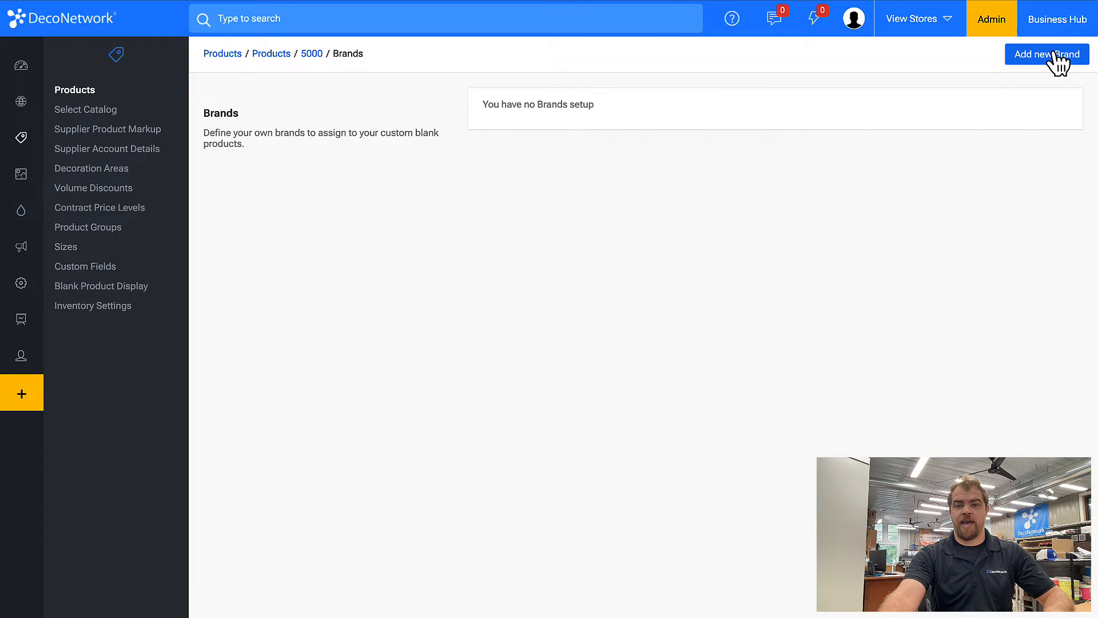
click(1046, 54)
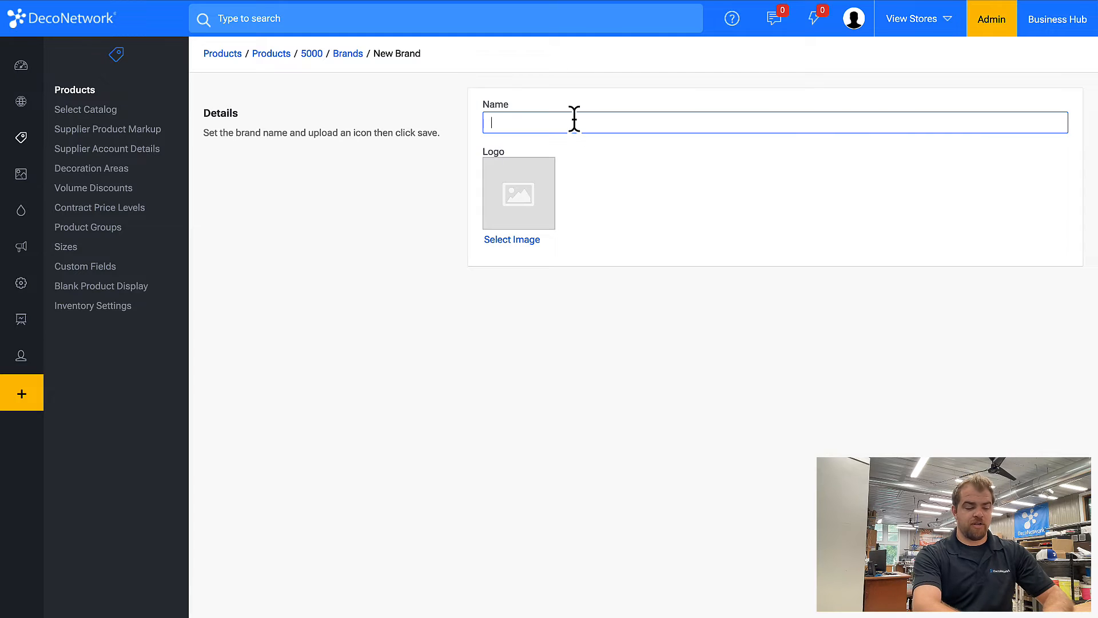
text(Customer Supp)
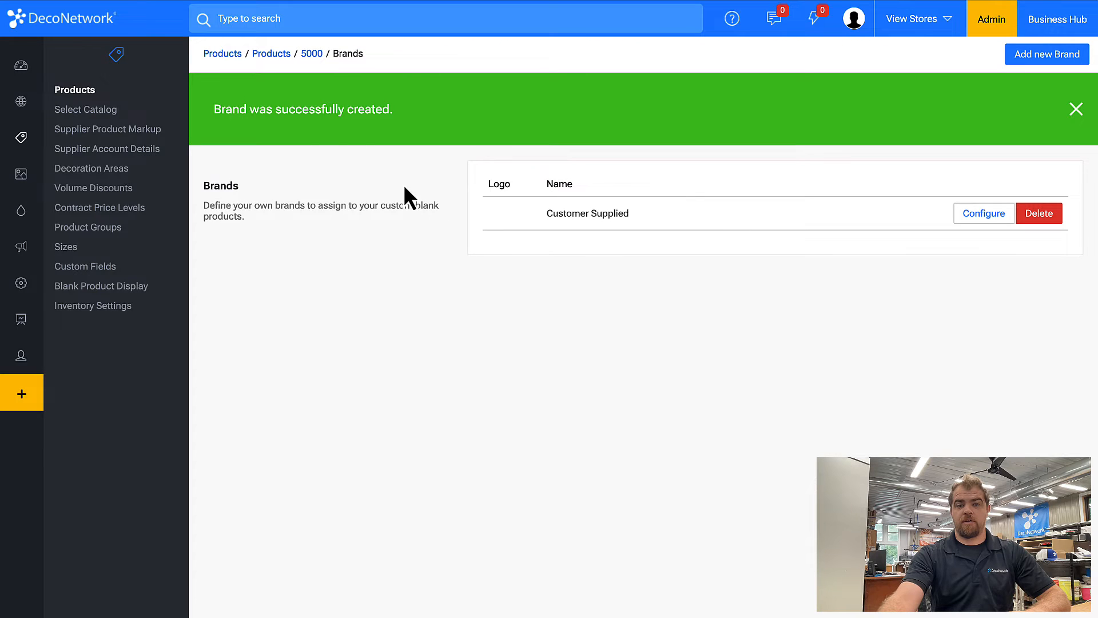
mouse_move(311, 53)
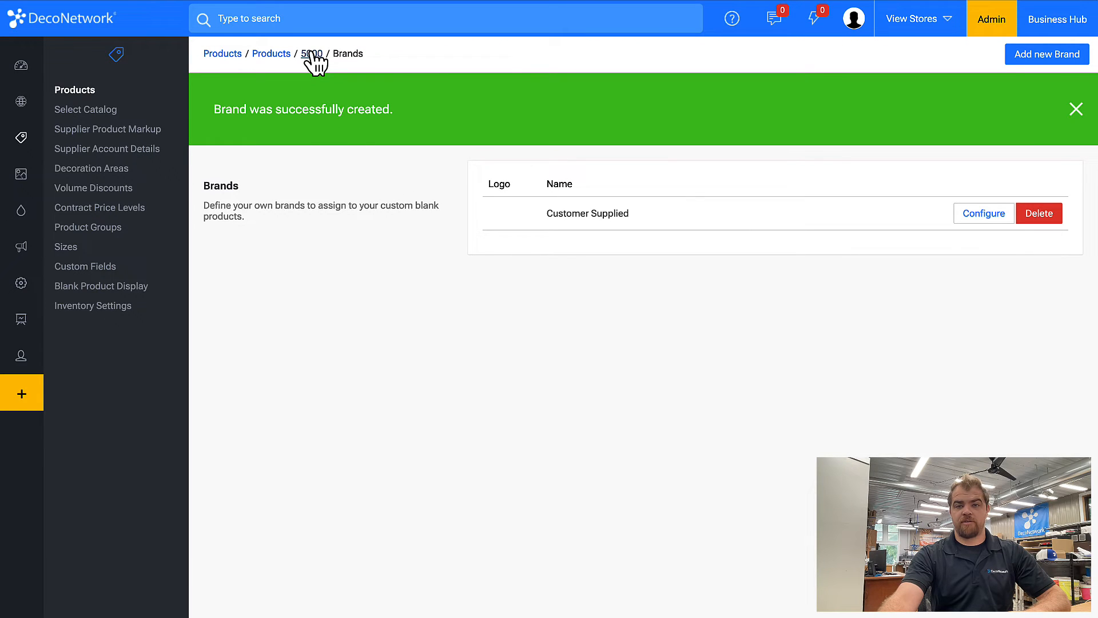
mouse_move(620, 164)
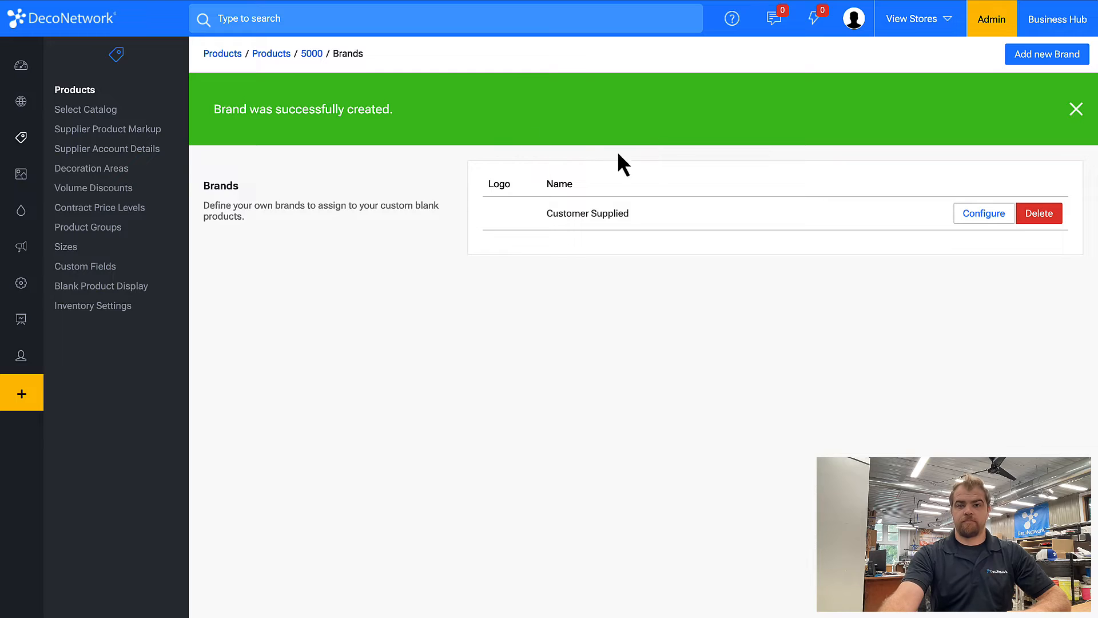
mouse_move(312, 54)
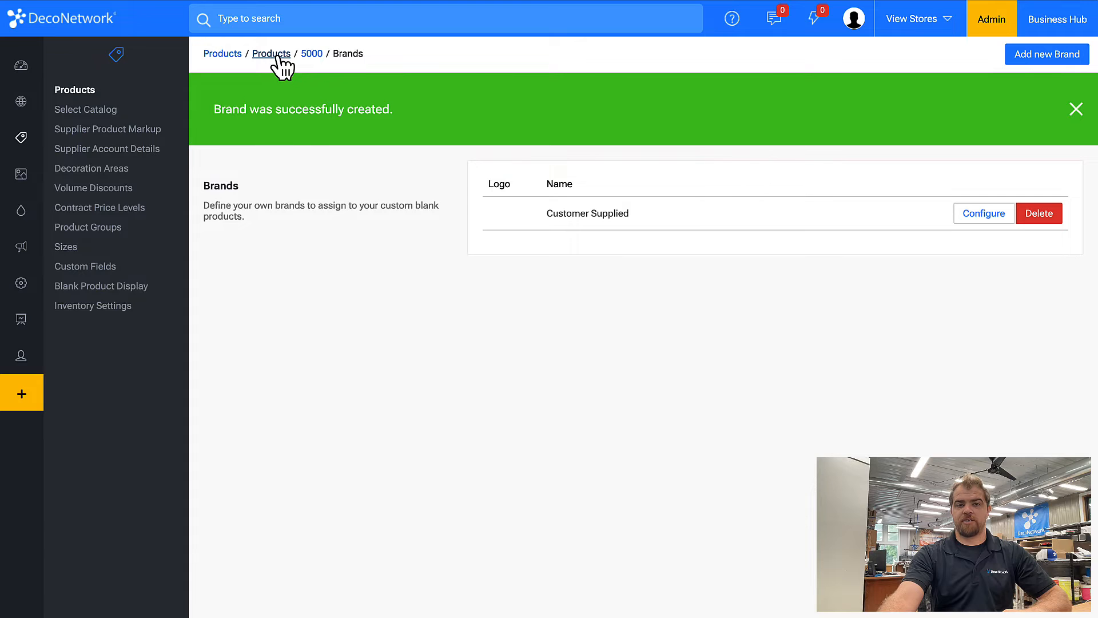
Return to the full product list and scroll down to the copied Heavy Cotton T-shirt
click(272, 54)
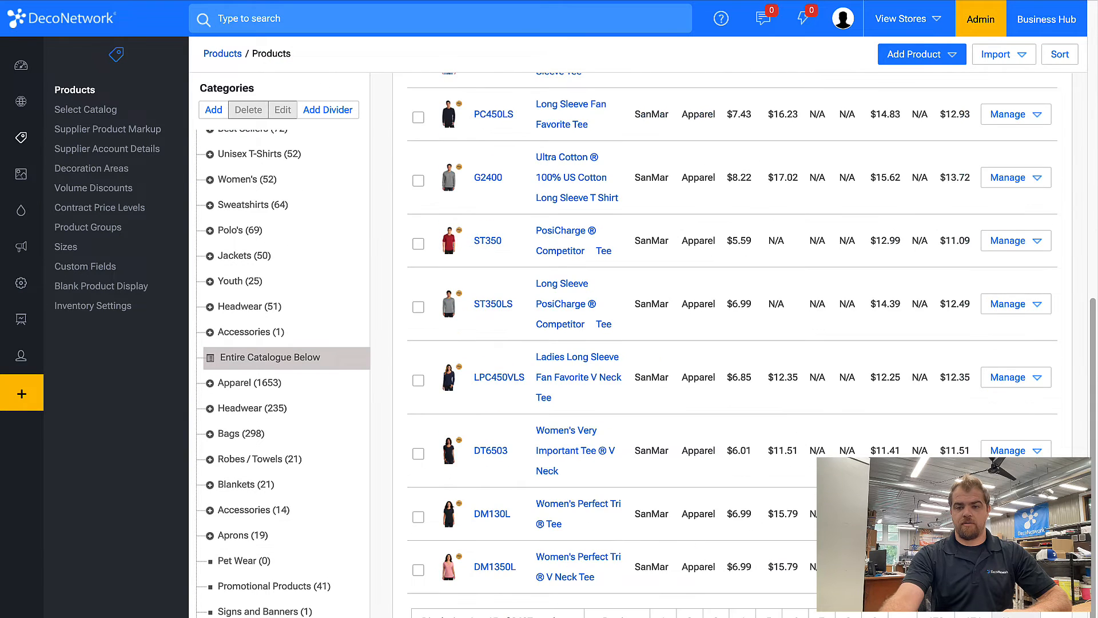
scroll(down, 3)
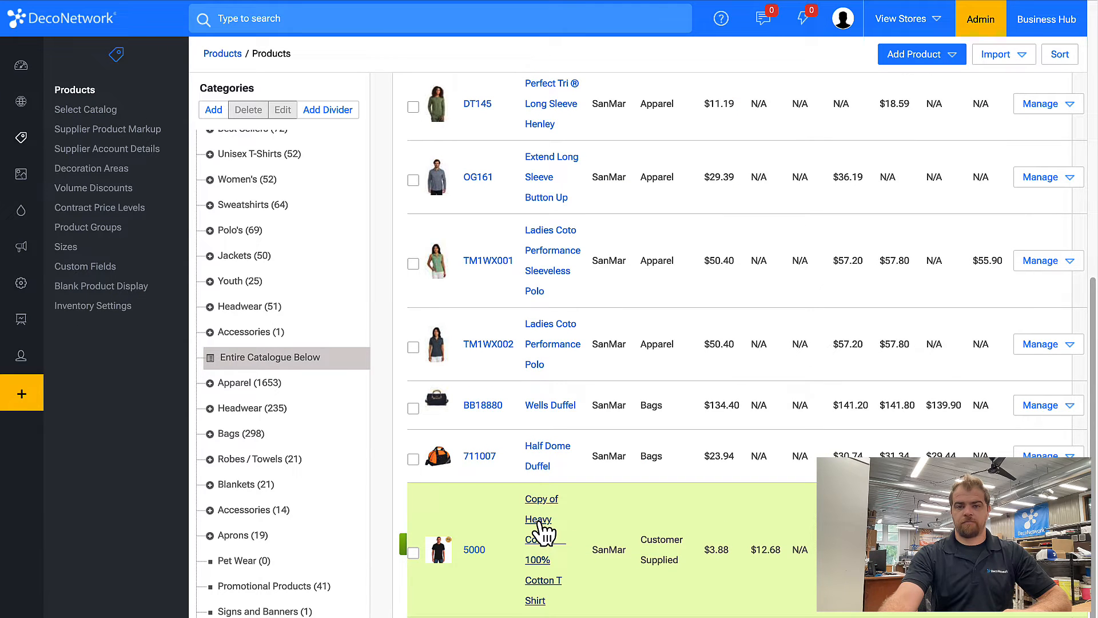
mouse_move(539, 539)
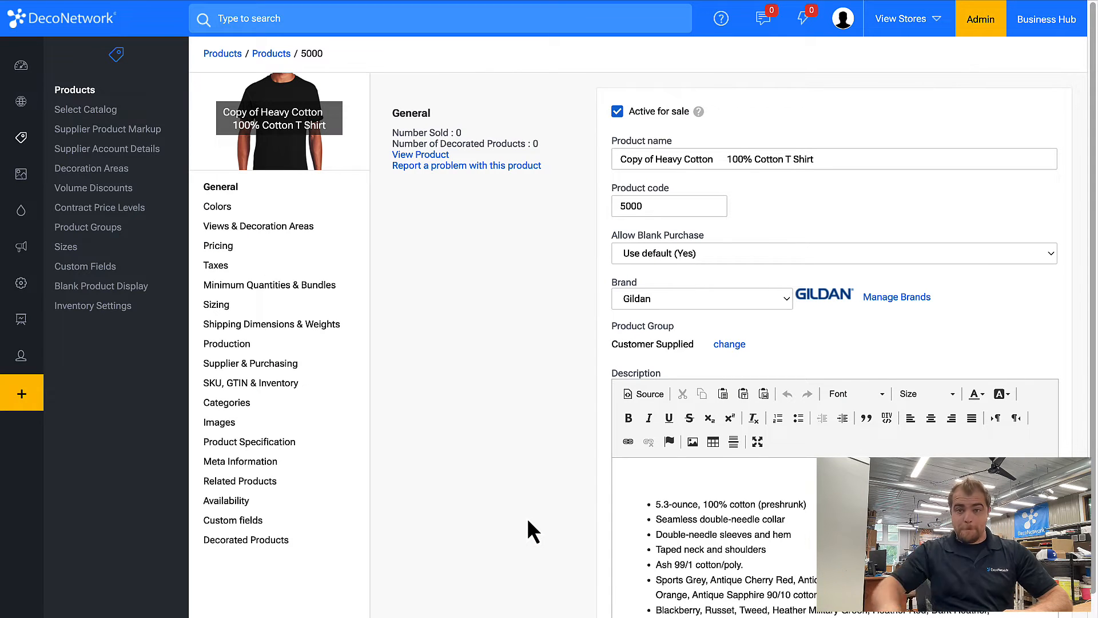
mouse_move(830, 305)
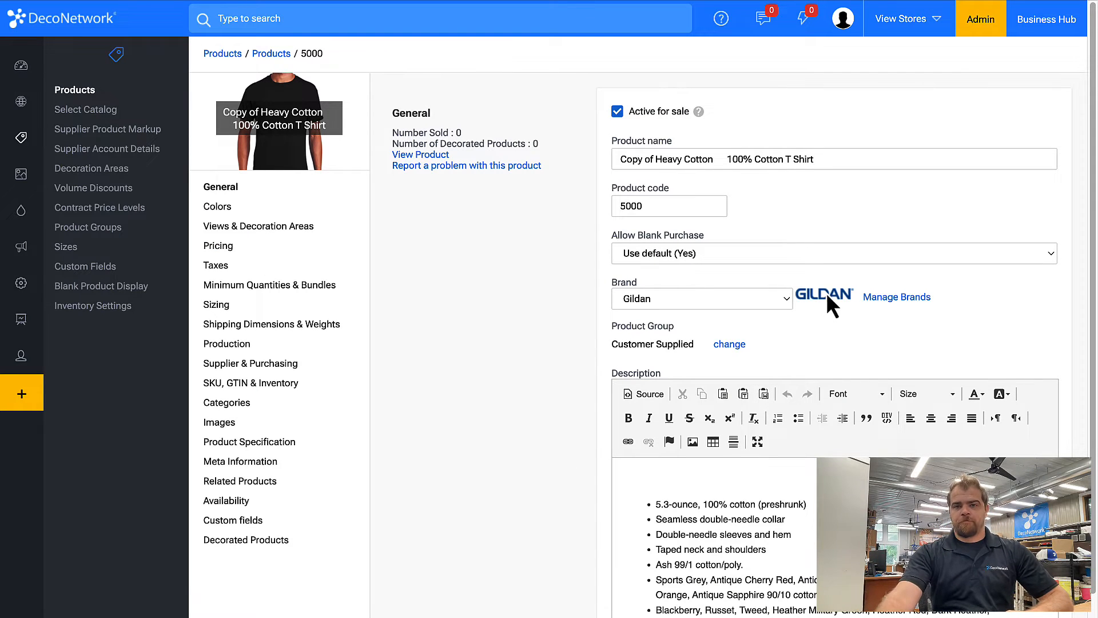
Set the brand to Customer Supplied and enter 'Customer Supplied T-Shirt' details with code CST
click(700, 299)
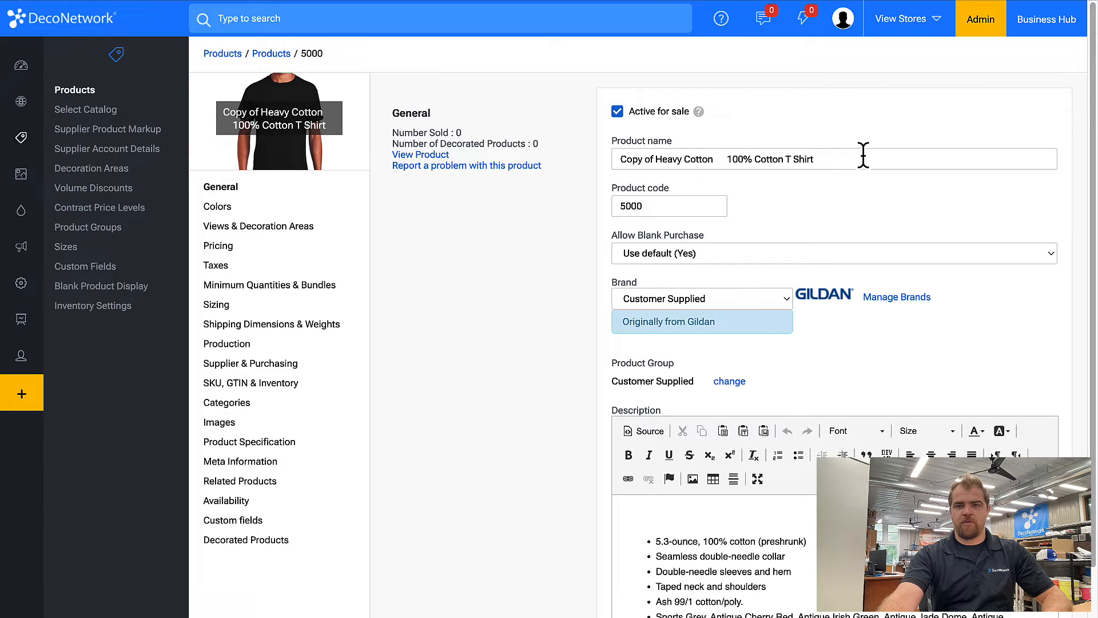
text(Customer)
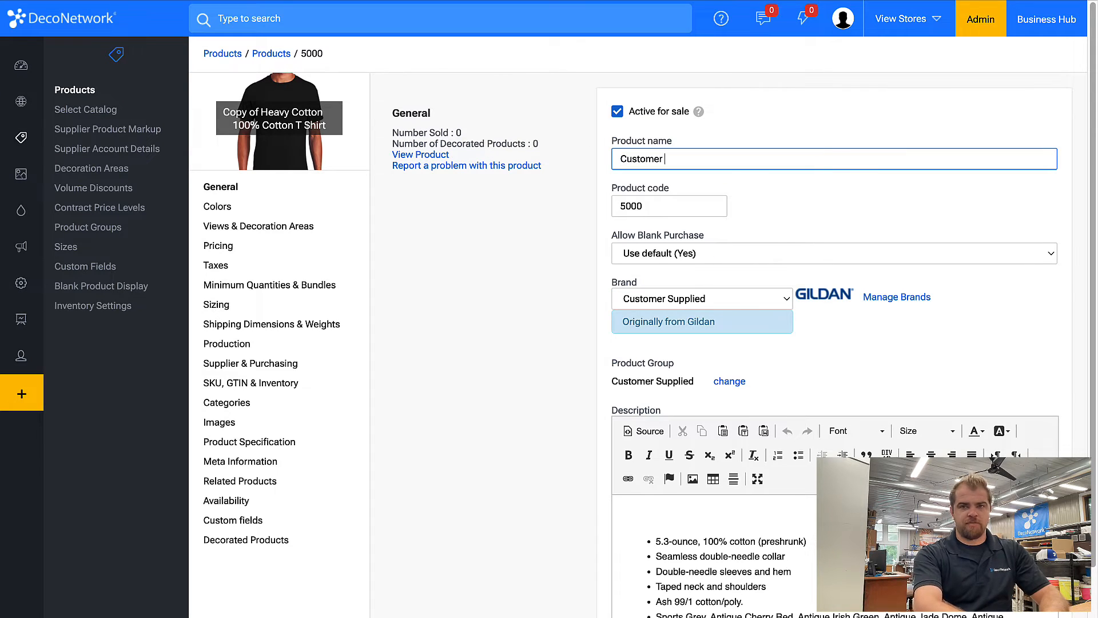
text(Supplied T-Shirt)
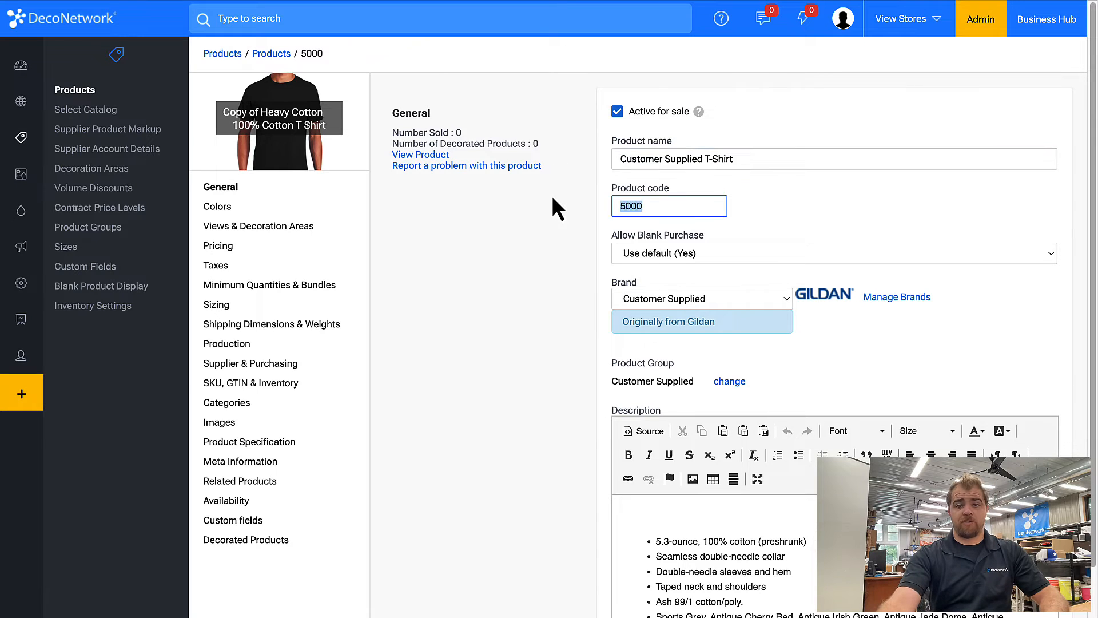
text(CST)
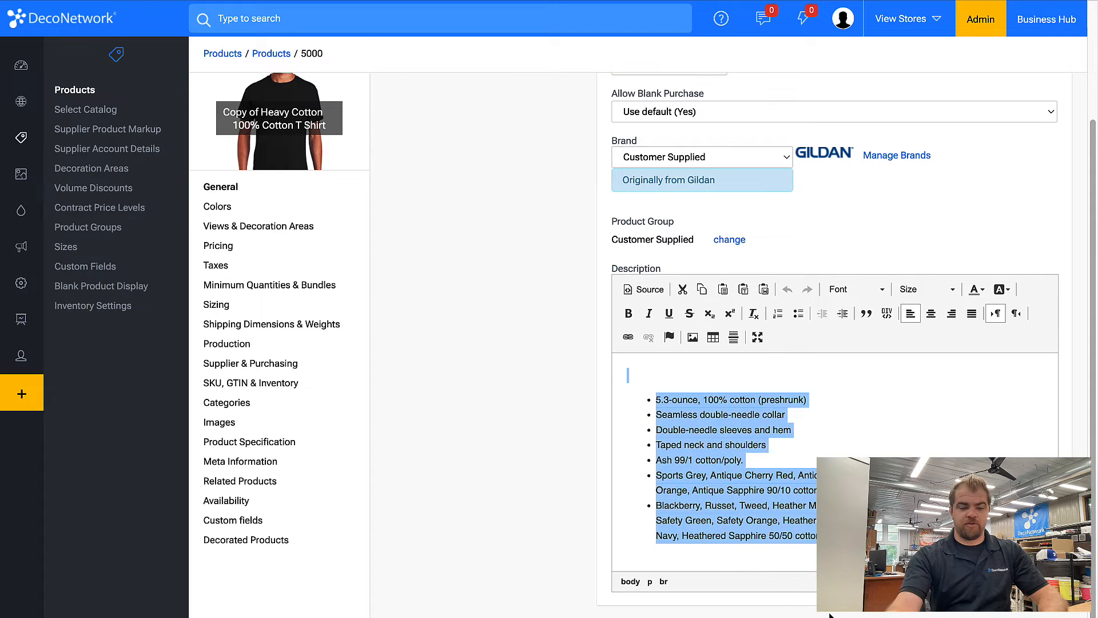
text(Customer)
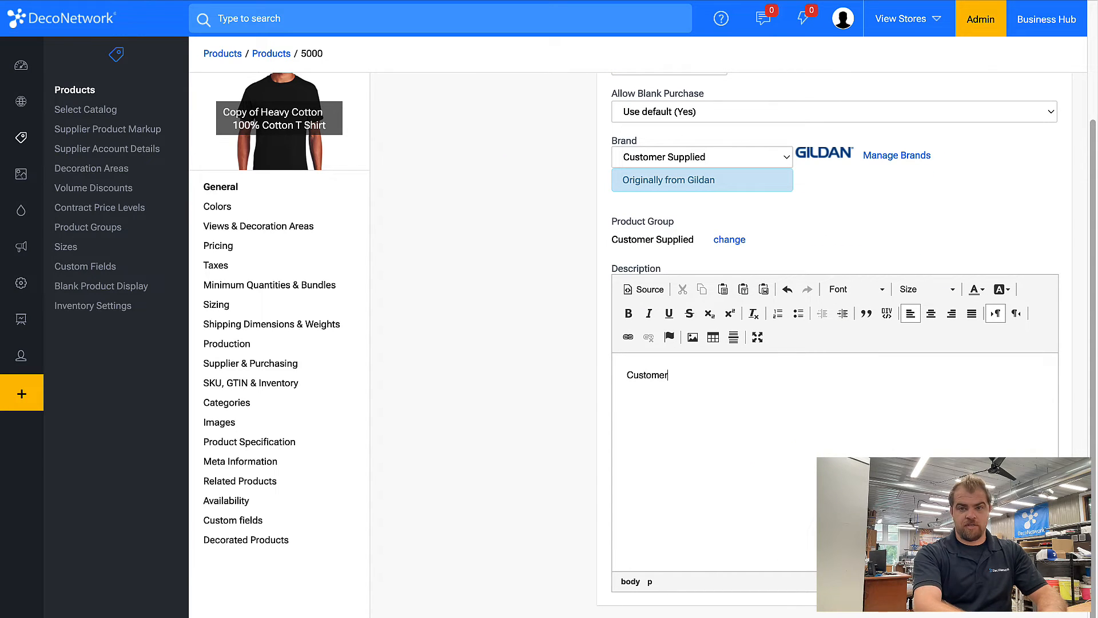
text(Supplied T)
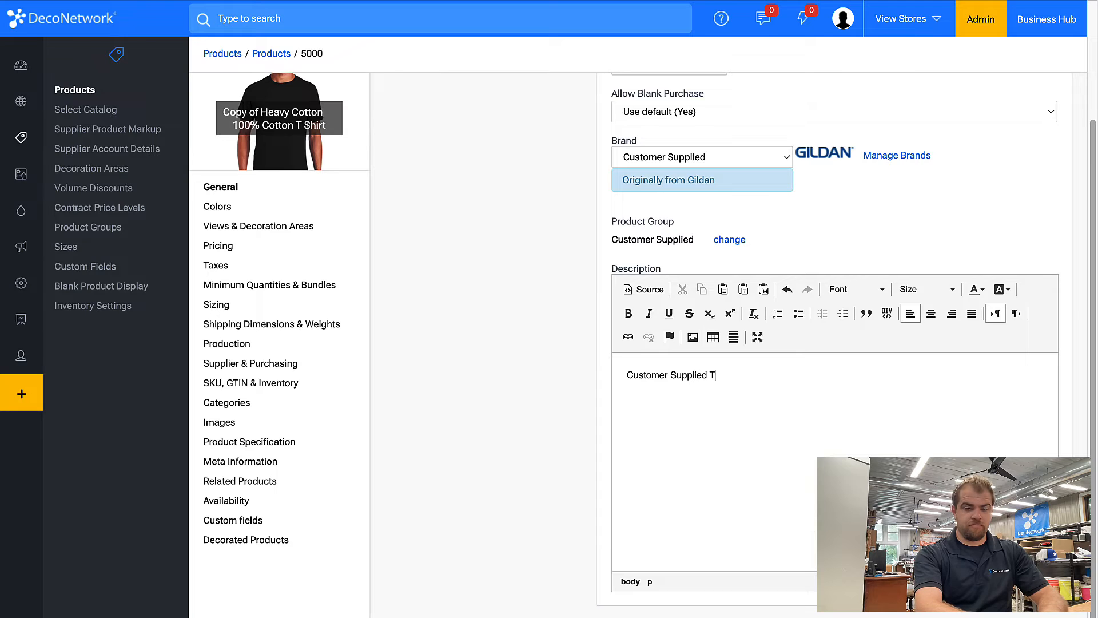
text(-Shirt)
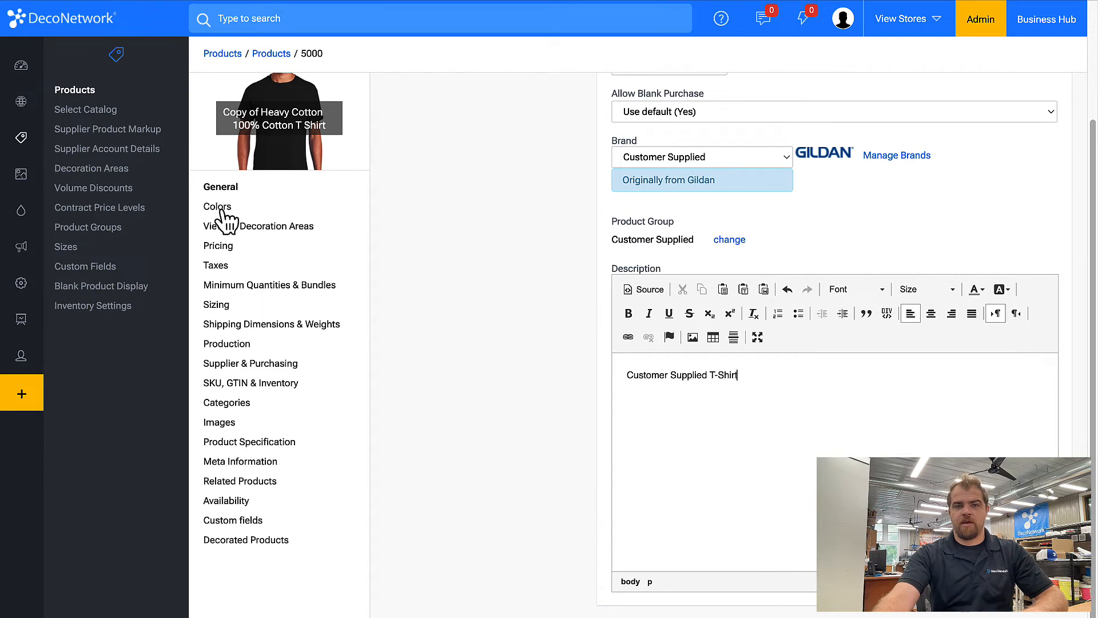
Check the Colors and Views & Decoration Areas pages, then show the $4.16 Pricing page
click(218, 205)
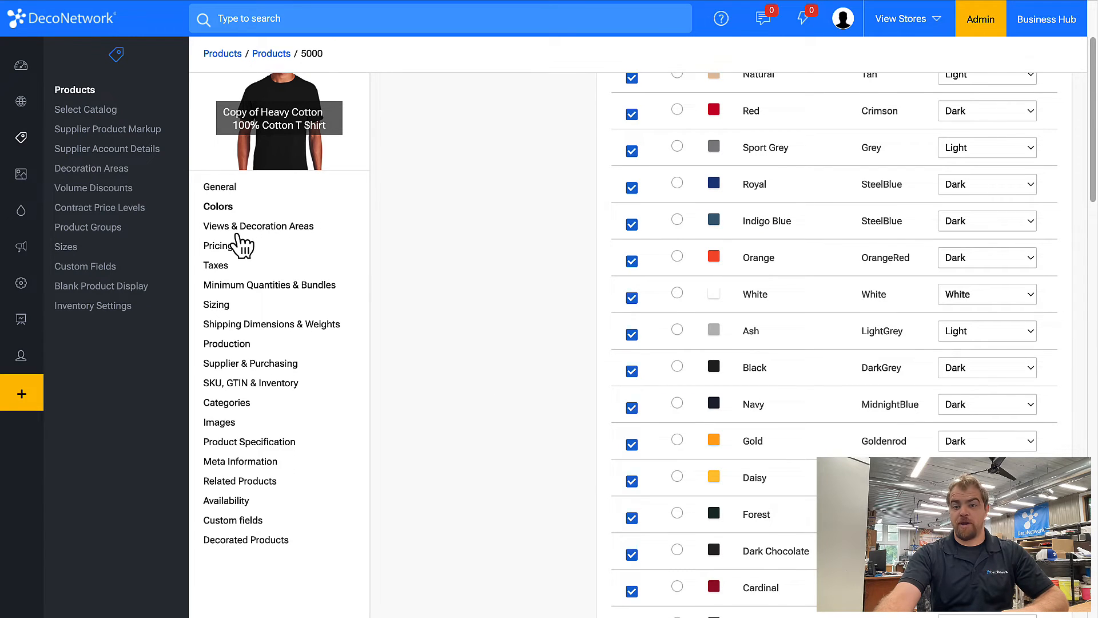
click(258, 225)
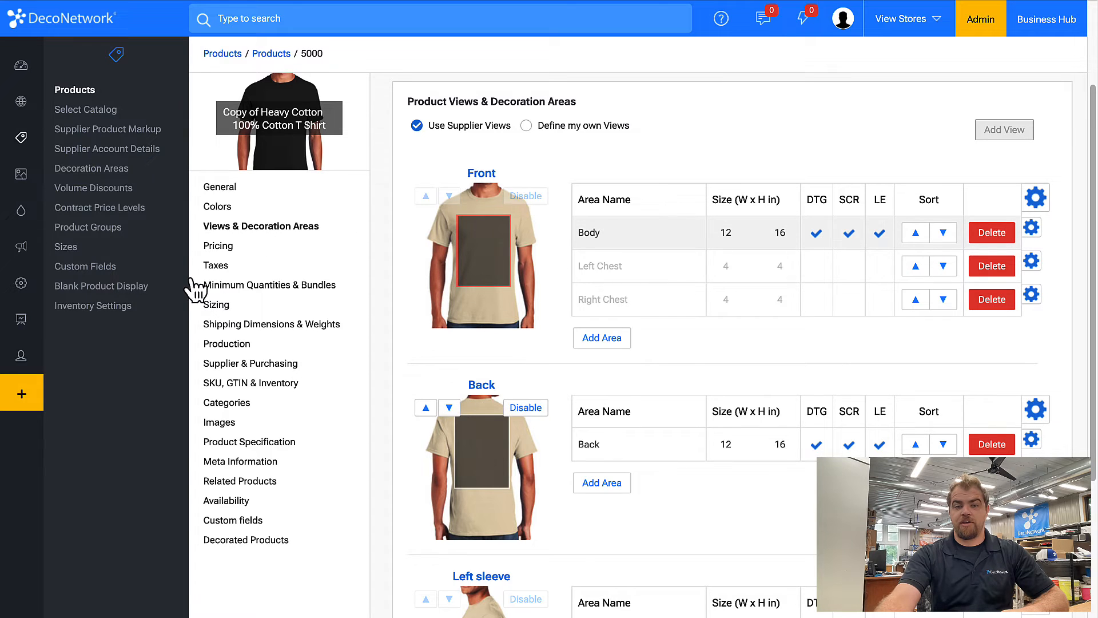
click(219, 246)
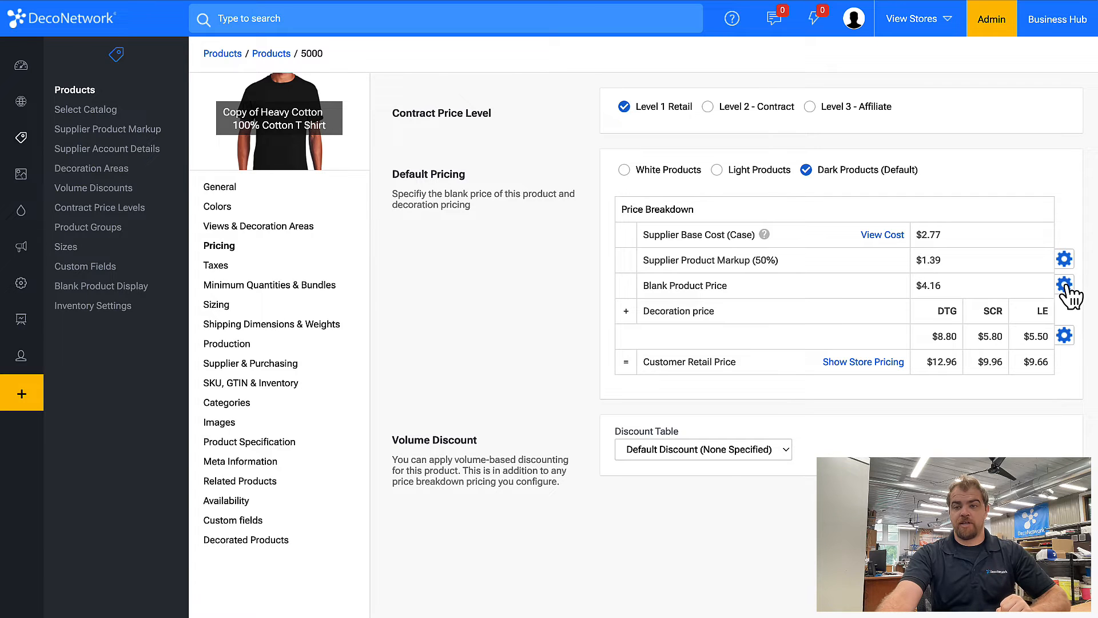
Switch the blank product price to a single $0.00, checking White, Contract and Affiliate levels
click(1065, 284)
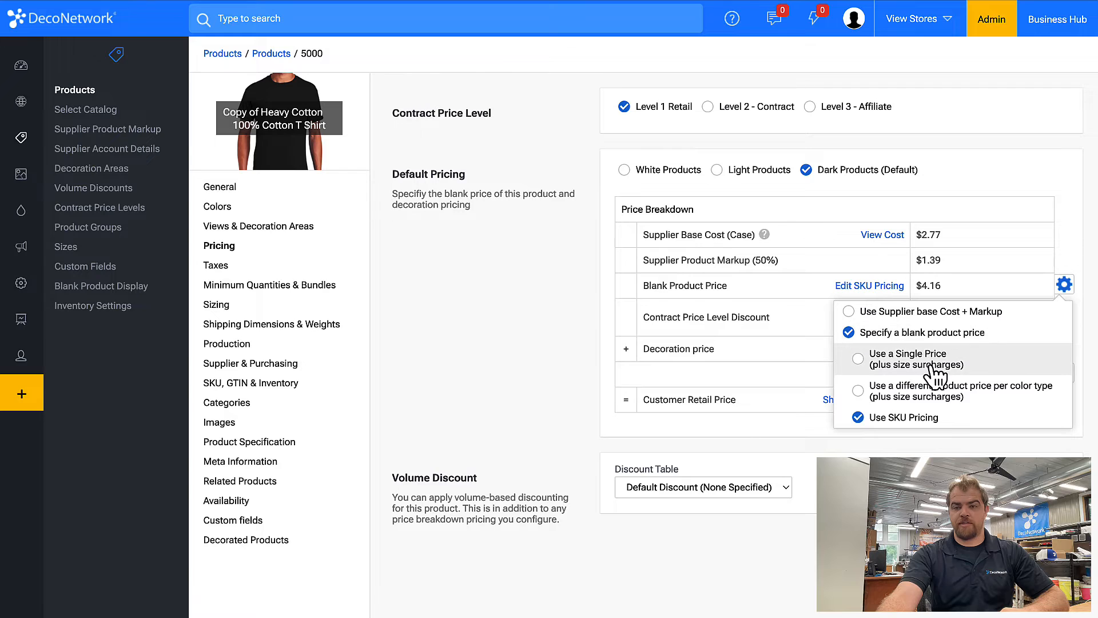
click(858, 358)
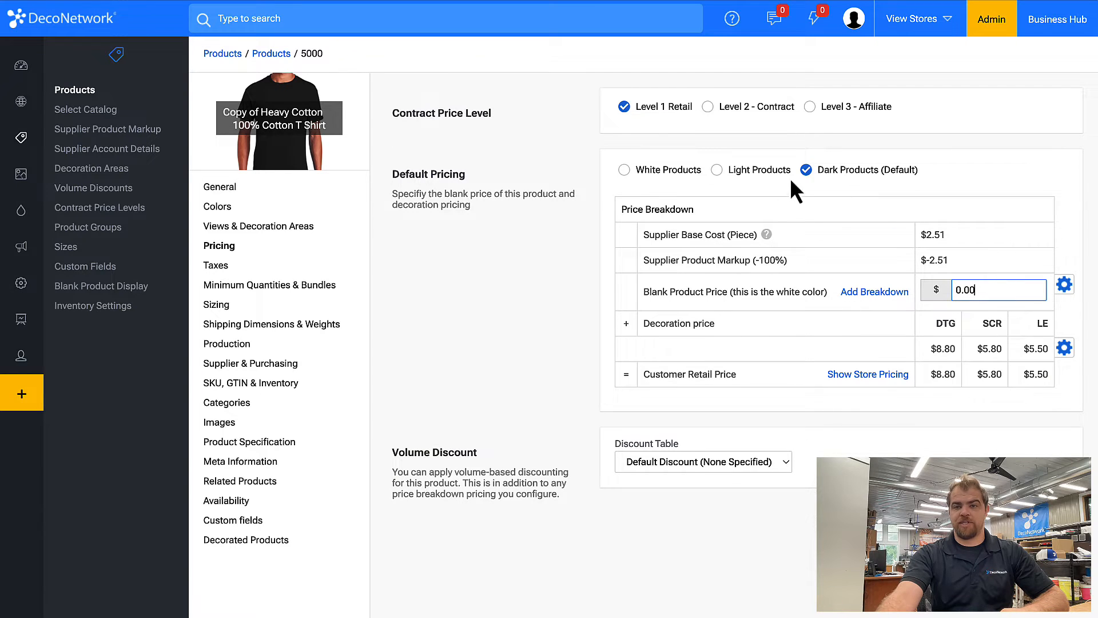
click(624, 169)
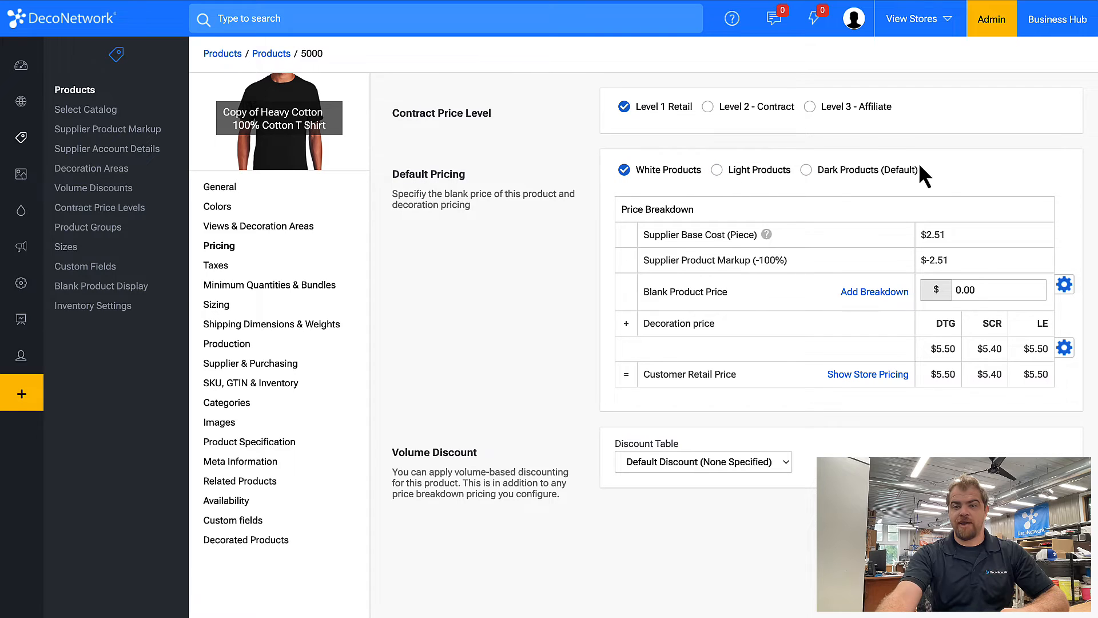
click(708, 106)
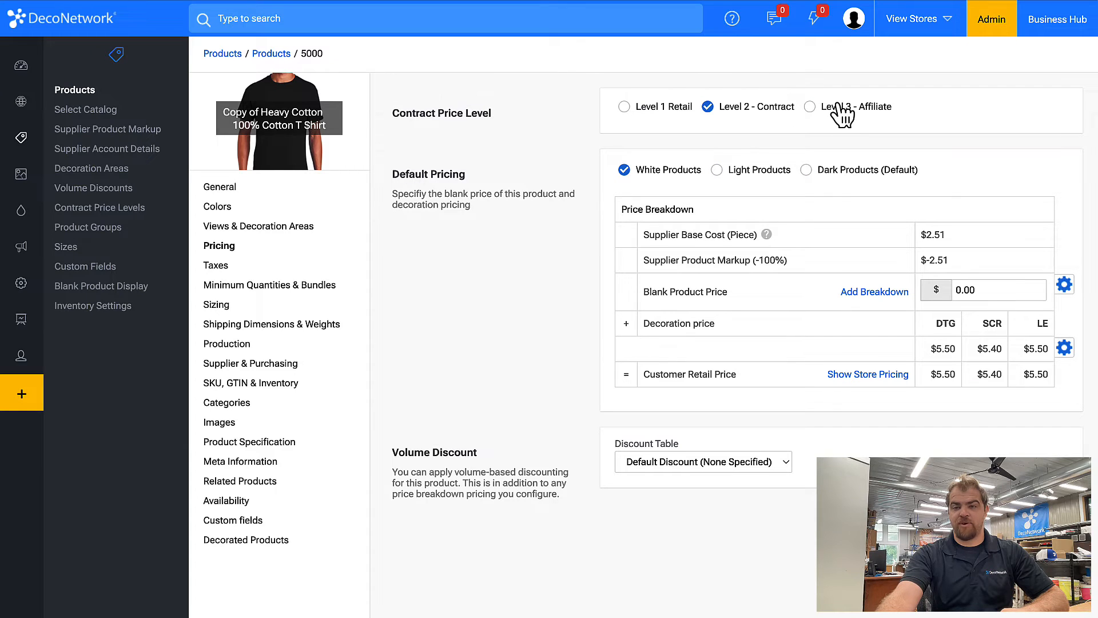
click(810, 106)
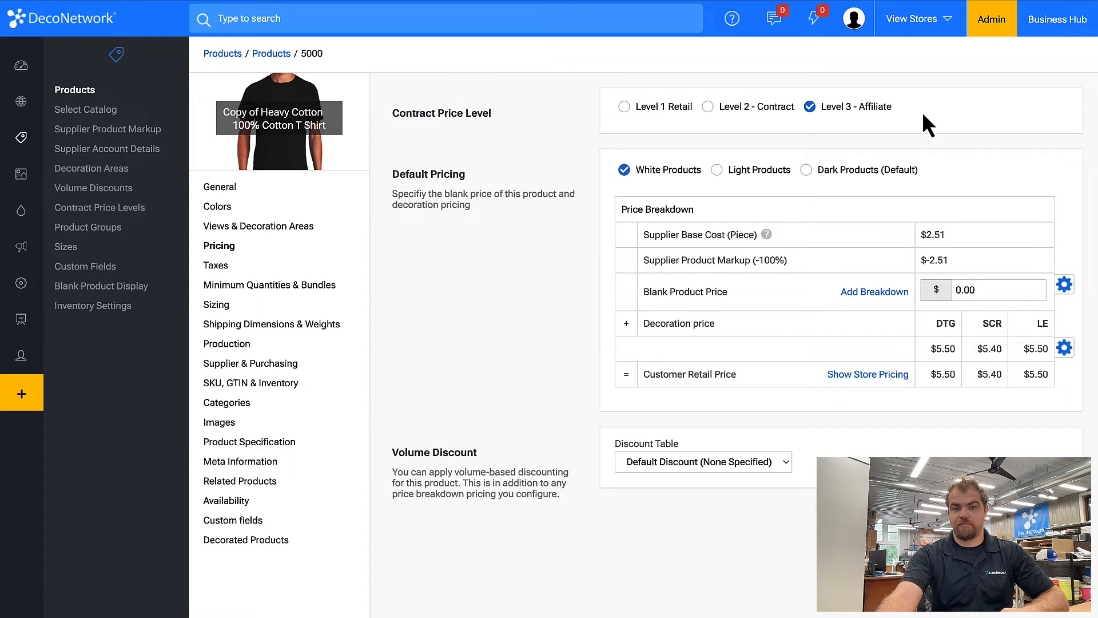
mouse_move(949, 324)
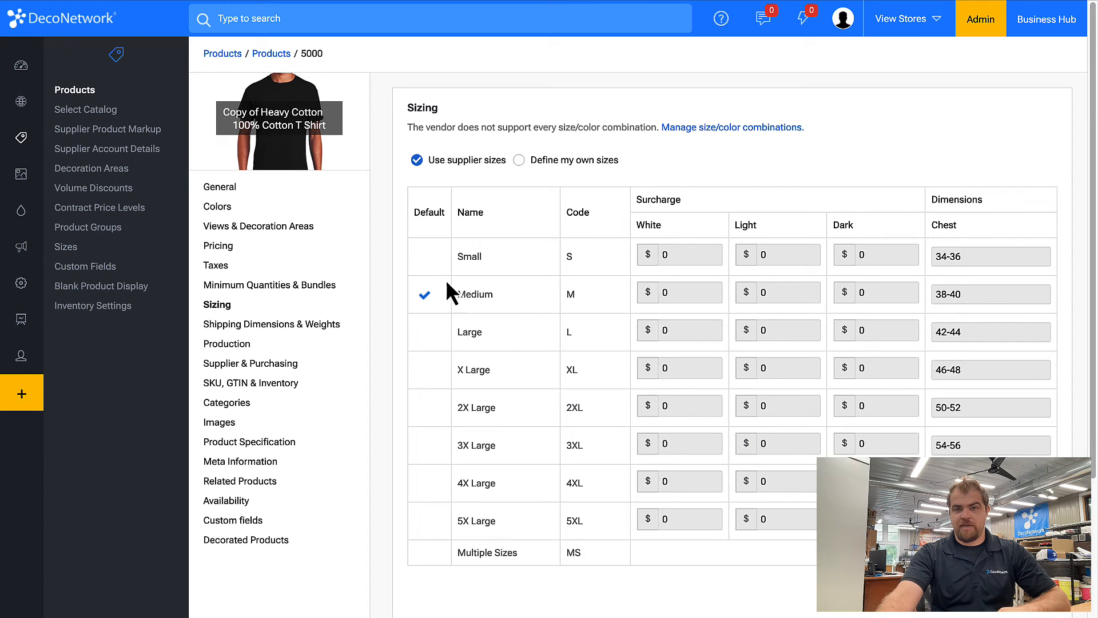
Switch to Define my own sizes and enable custom size surcharge prices, all at $0
click(518, 159)
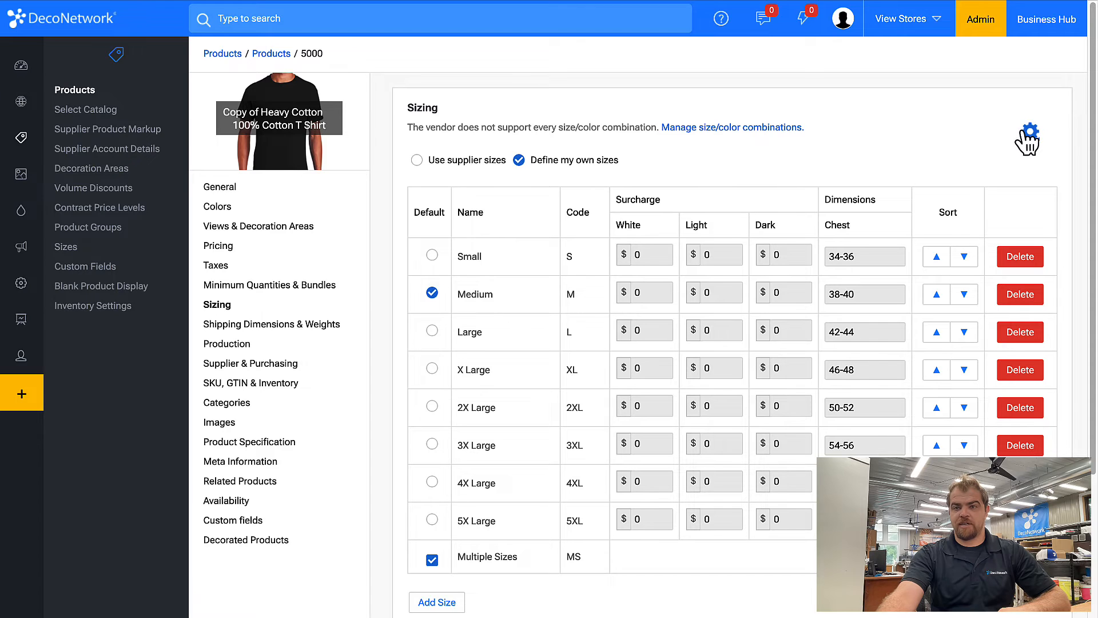
click(1029, 131)
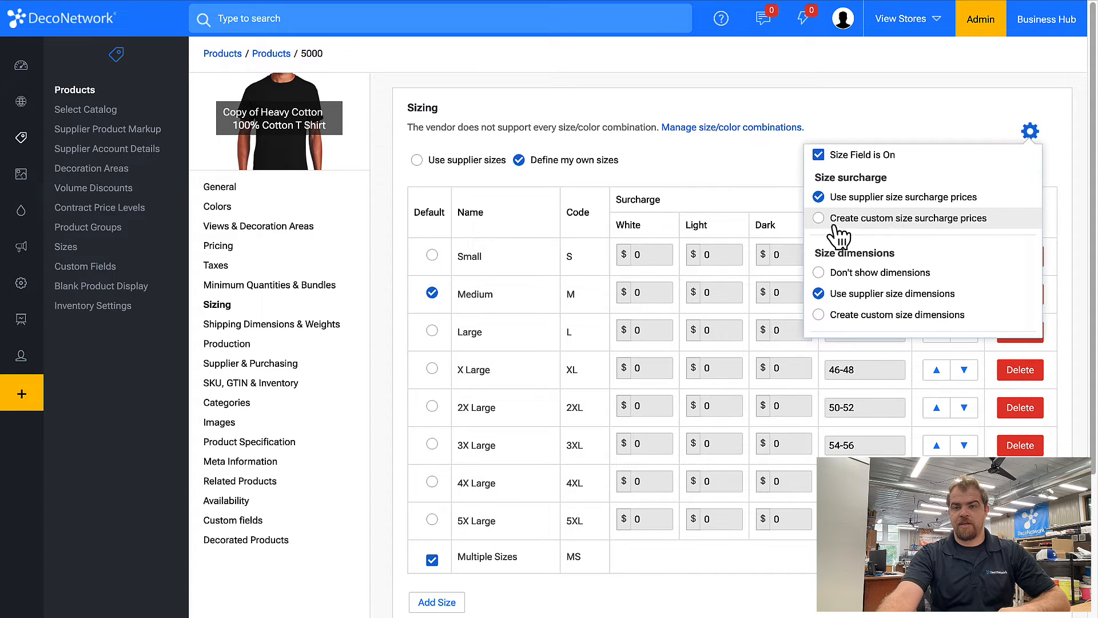
click(817, 218)
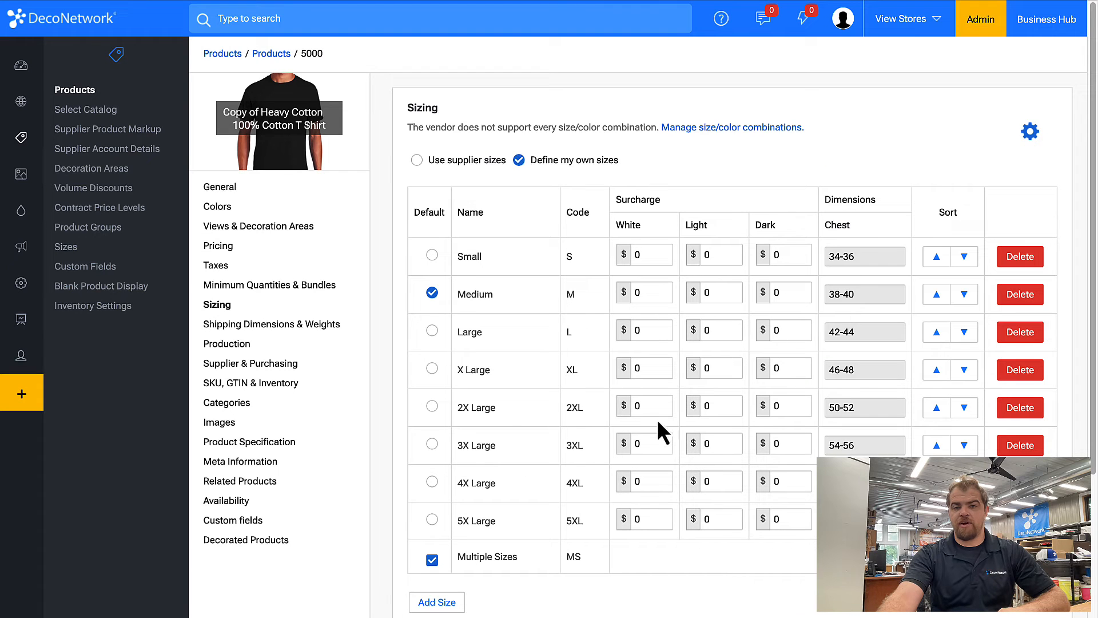
mouse_move(739, 399)
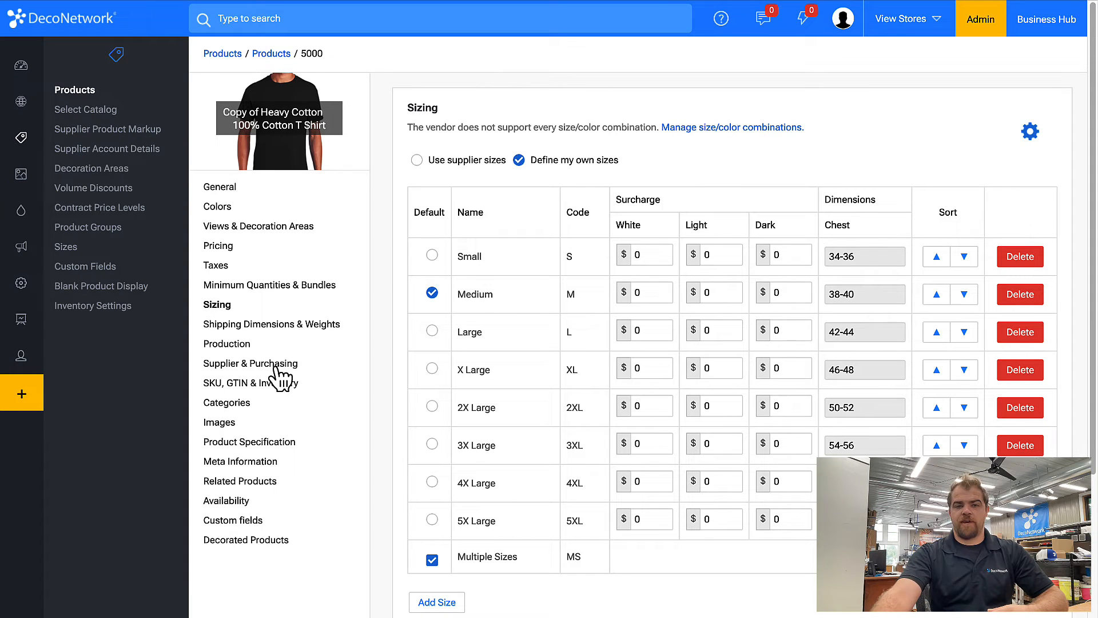
Change the supplier from SanMar to Customer Supplied under Supplier & Purchasing
click(250, 362)
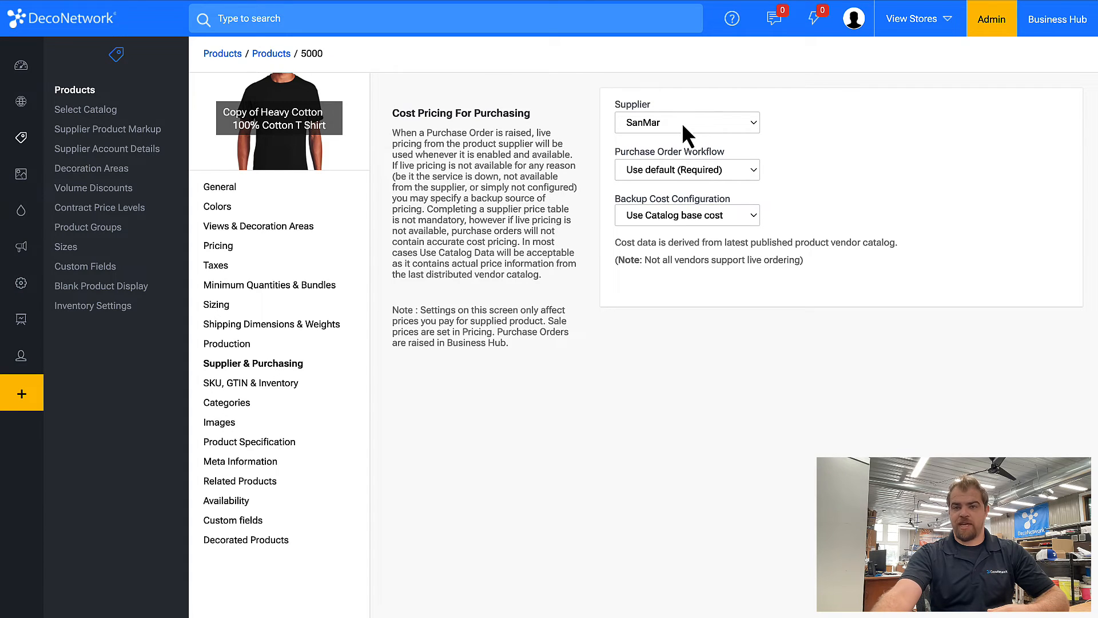
click(686, 122)
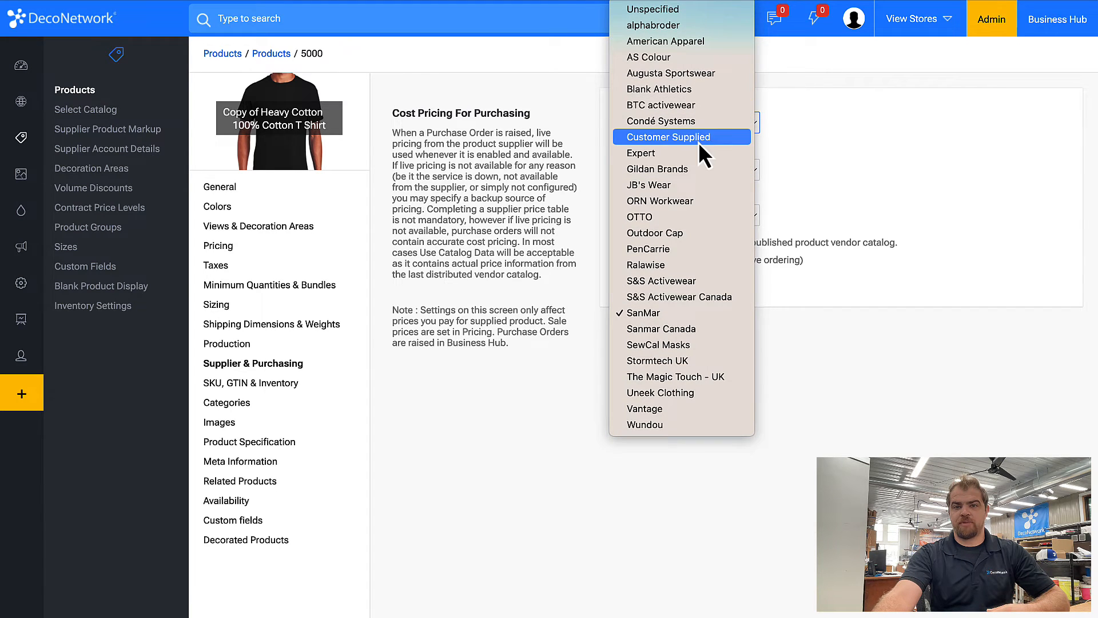
click(681, 136)
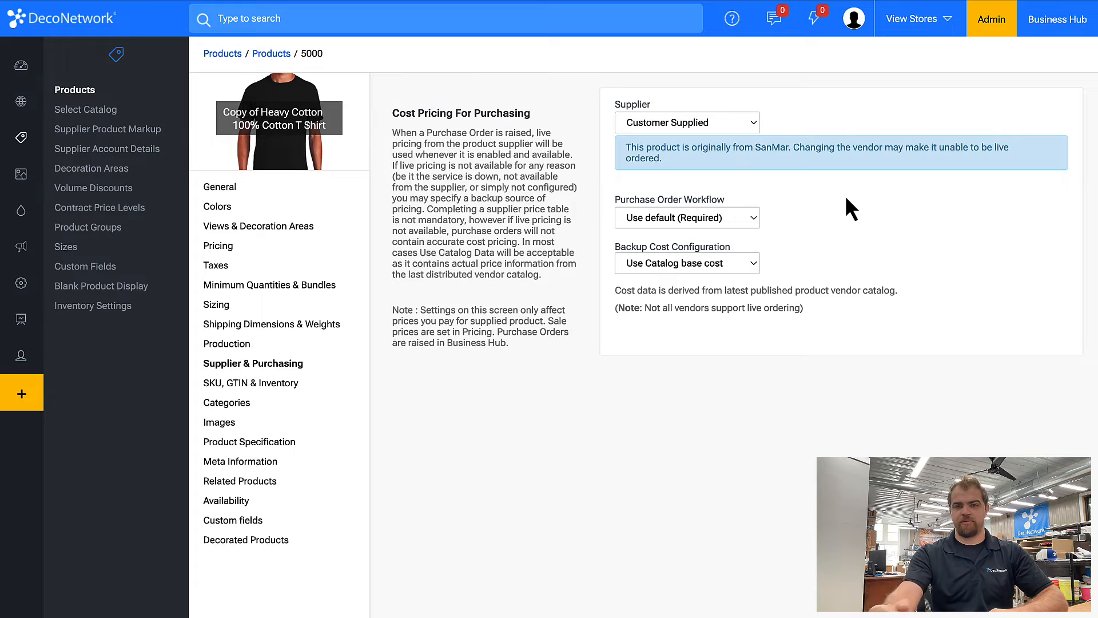
mouse_move(309, 343)
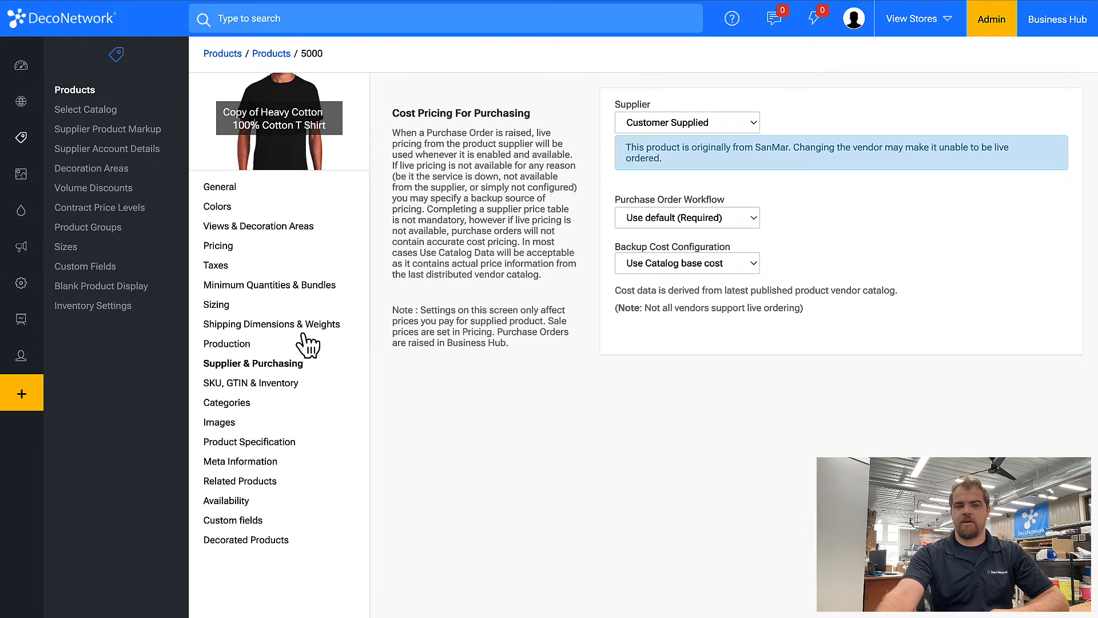
Delete the existing category assignments and assign Customer Supplied as the sole category
click(228, 402)
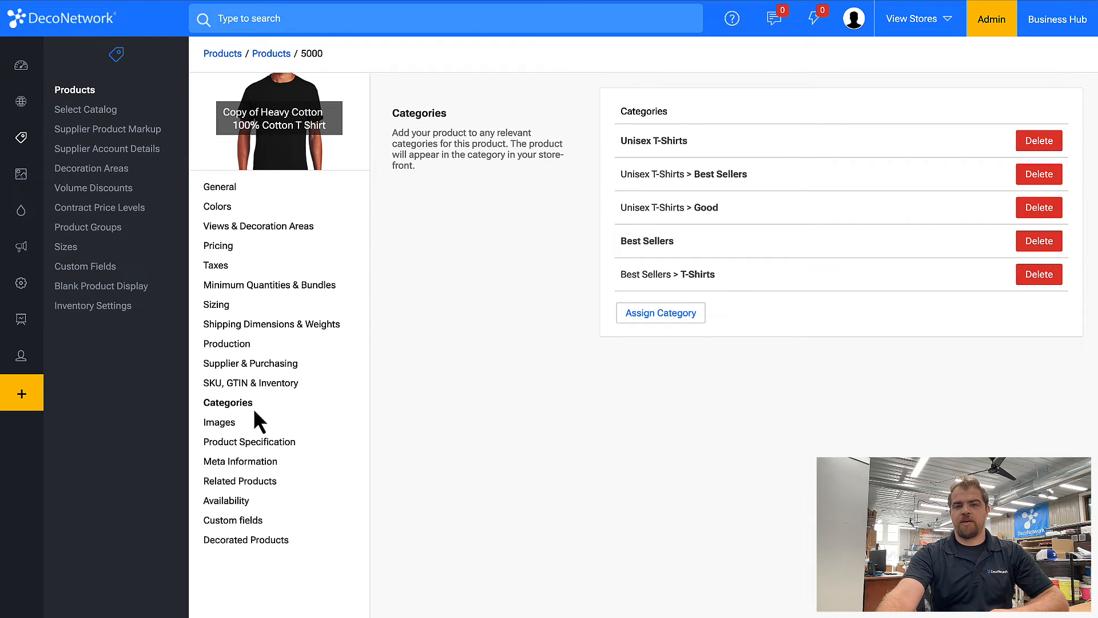
click(1038, 140)
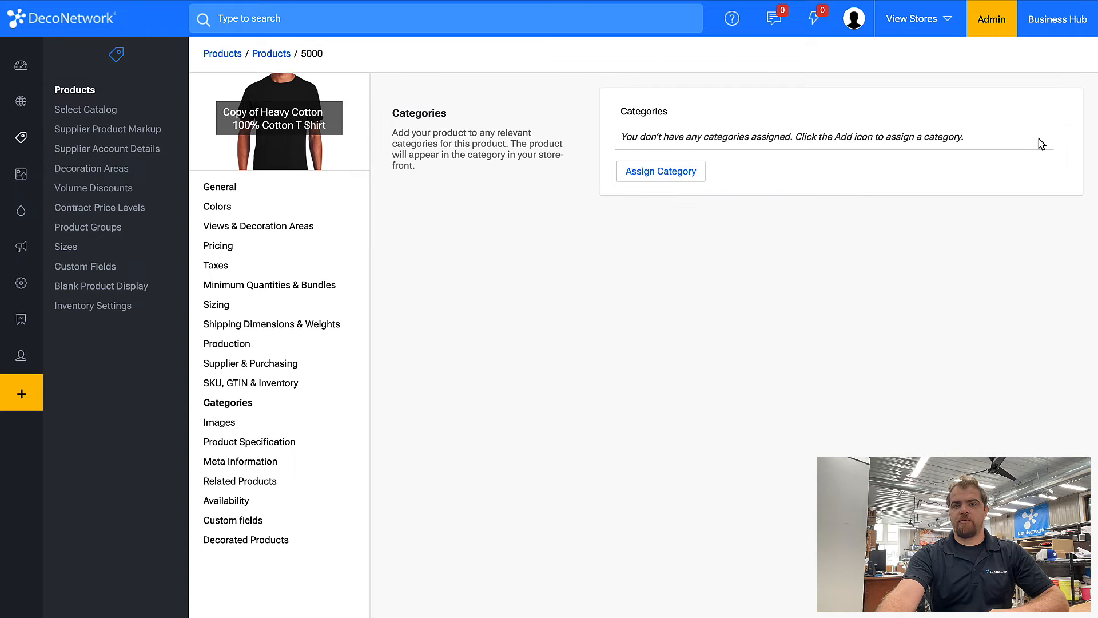
click(659, 171)
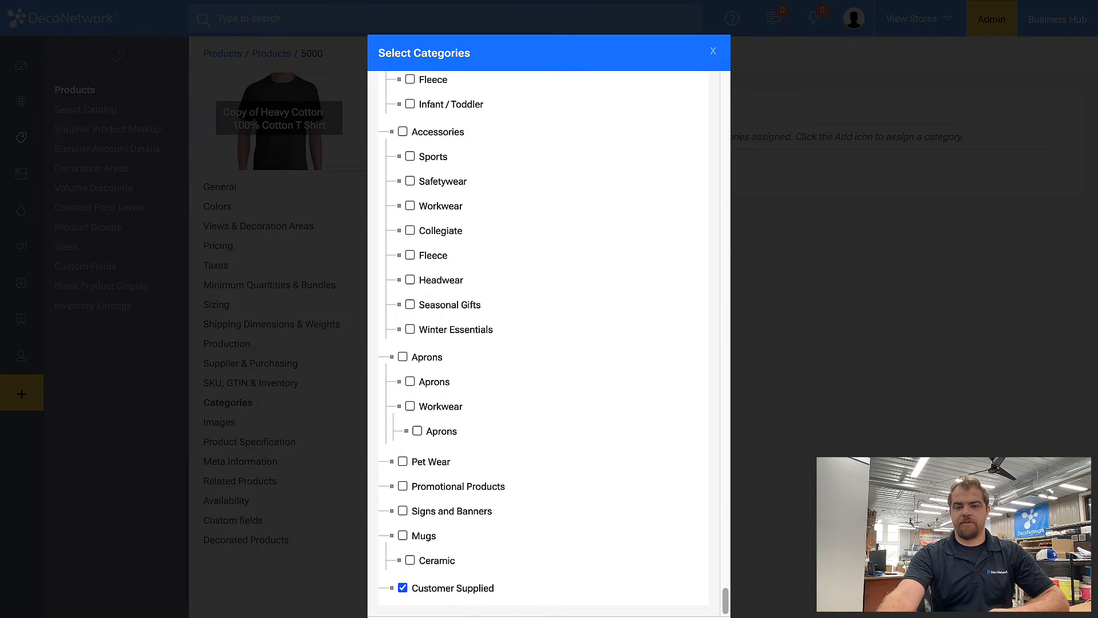
click(714, 50)
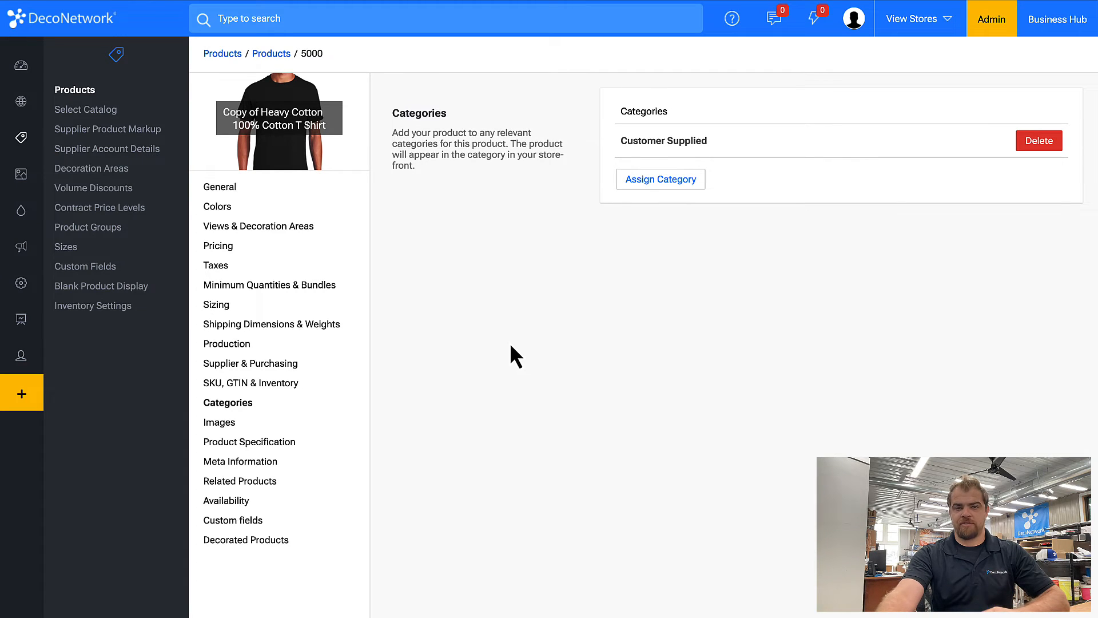
mouse_move(553, 230)
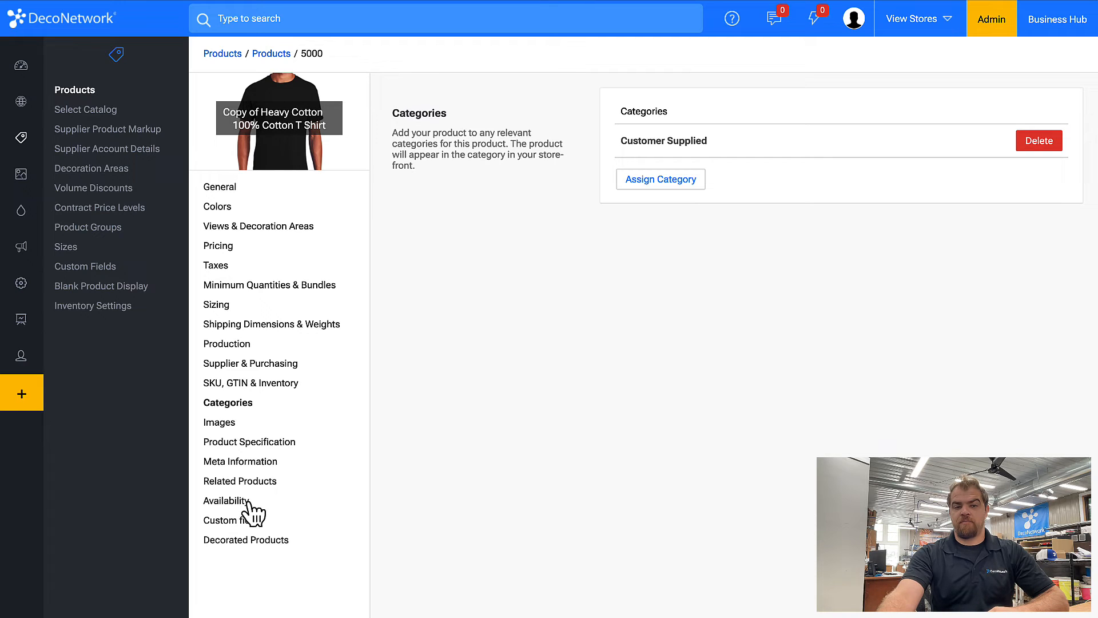
Set Availability to 'This product is only available in Business Hub'
click(224, 500)
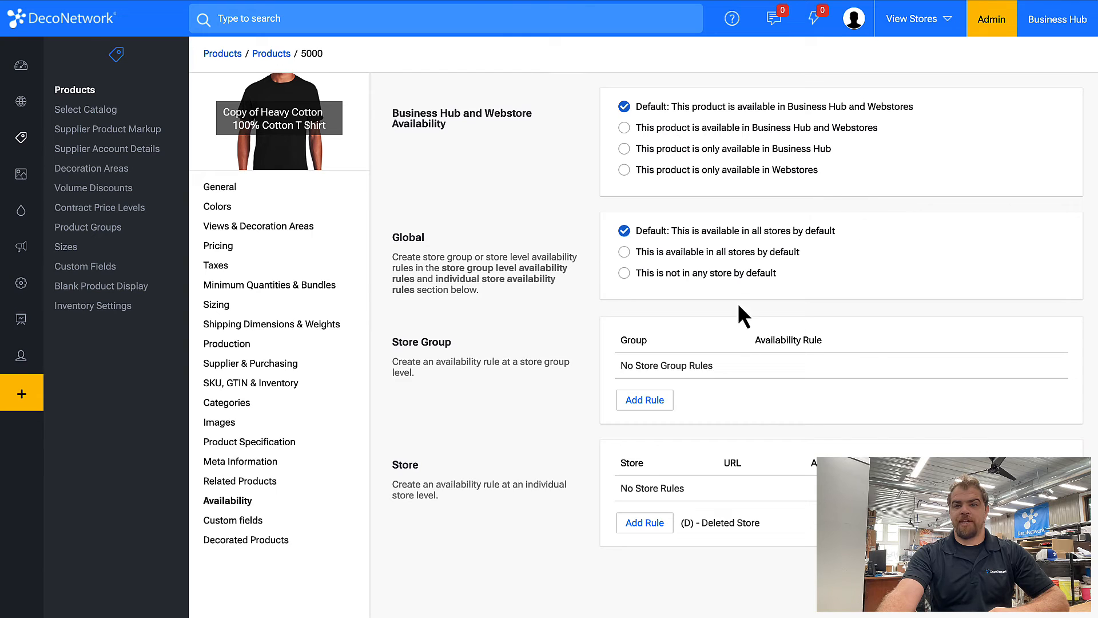
mouse_move(790, 160)
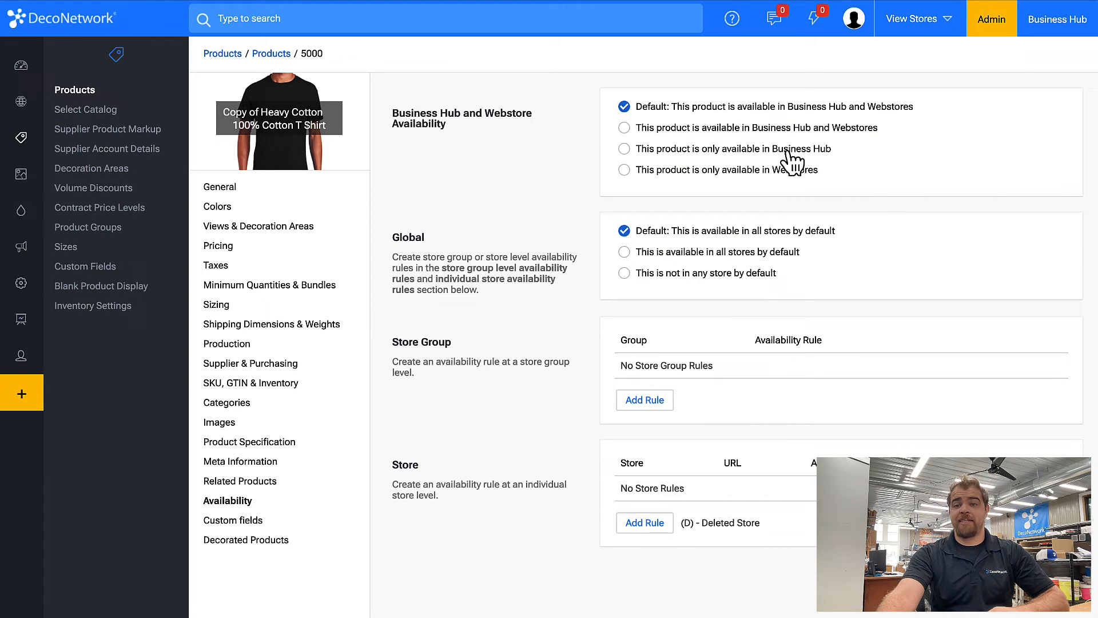
click(624, 148)
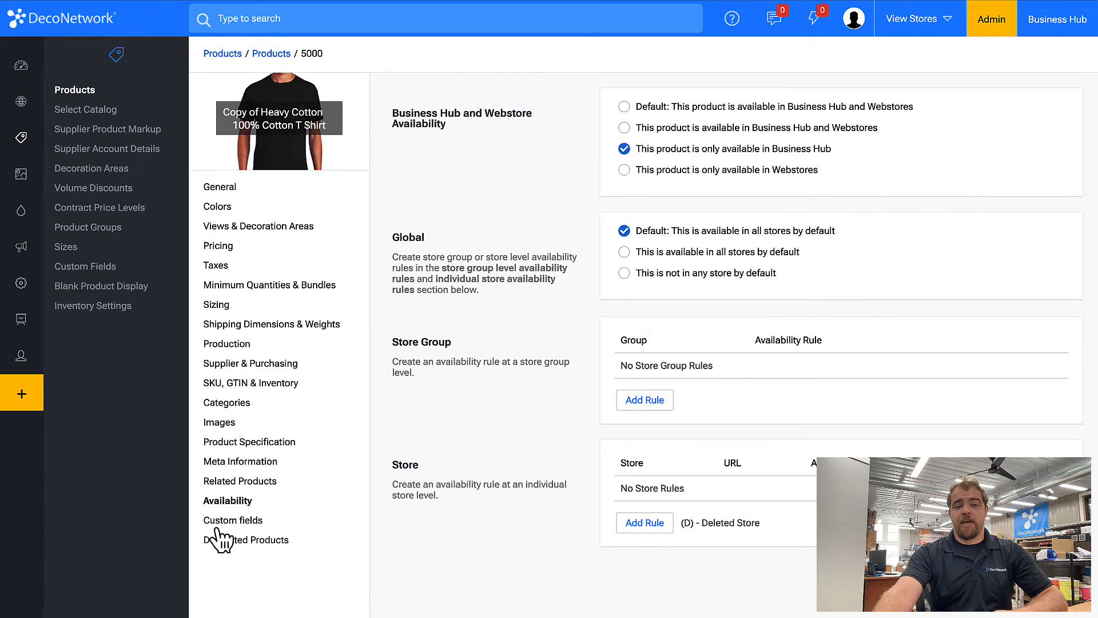
Review the Custom fields, both on and required, and then the General details
click(234, 520)
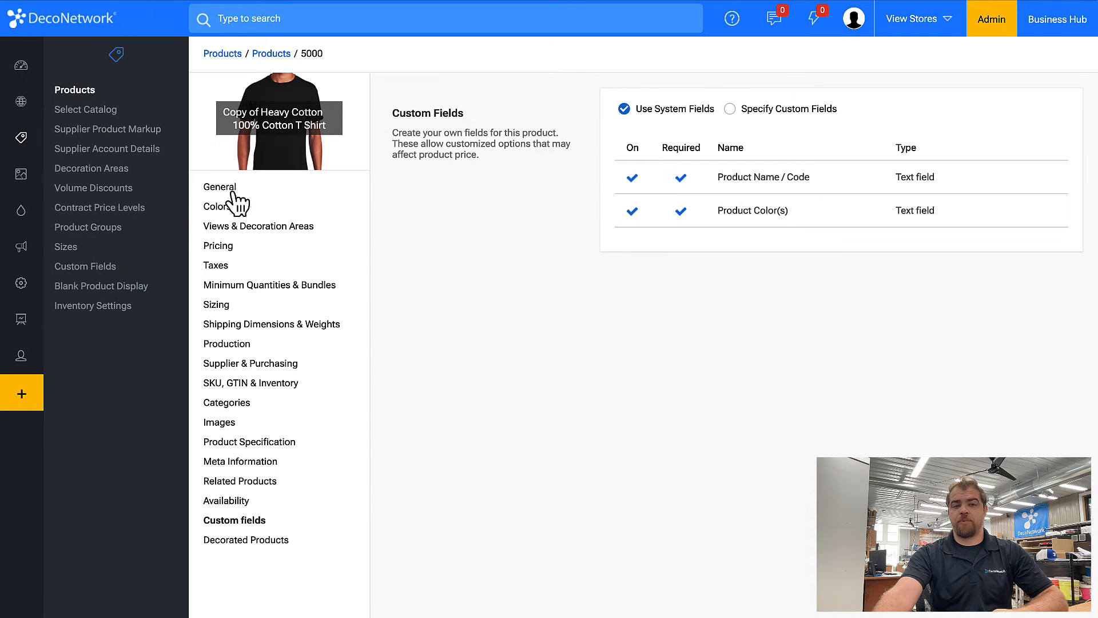
click(220, 187)
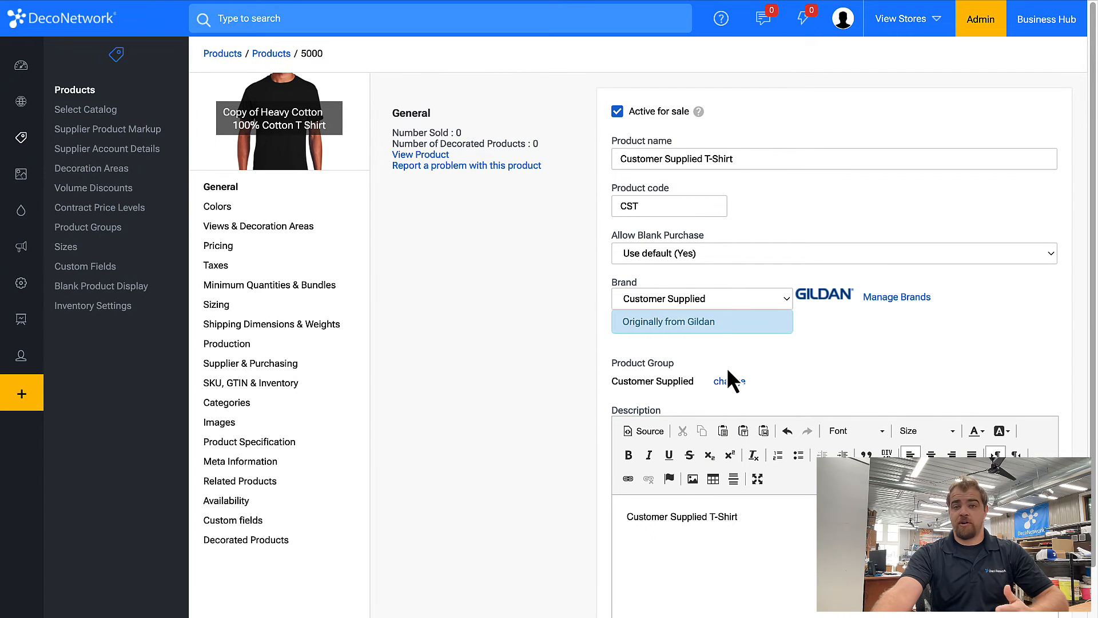
mouse_move(730, 381)
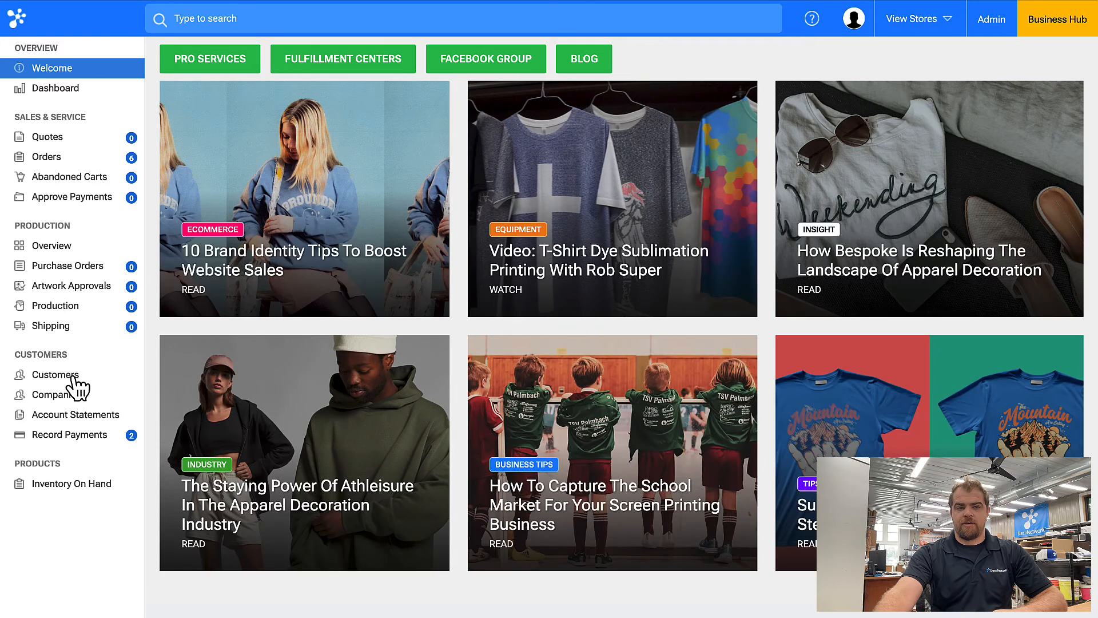
Open a customer's account and add the 5000 Heavy Cotton shirt as a quote line item
click(56, 374)
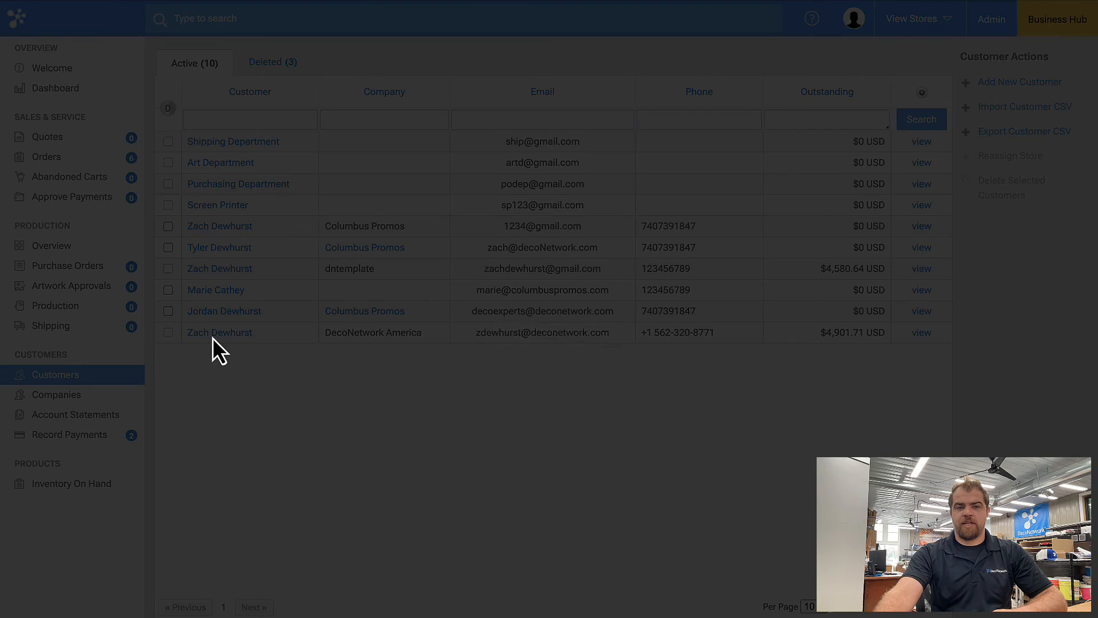
click(219, 332)
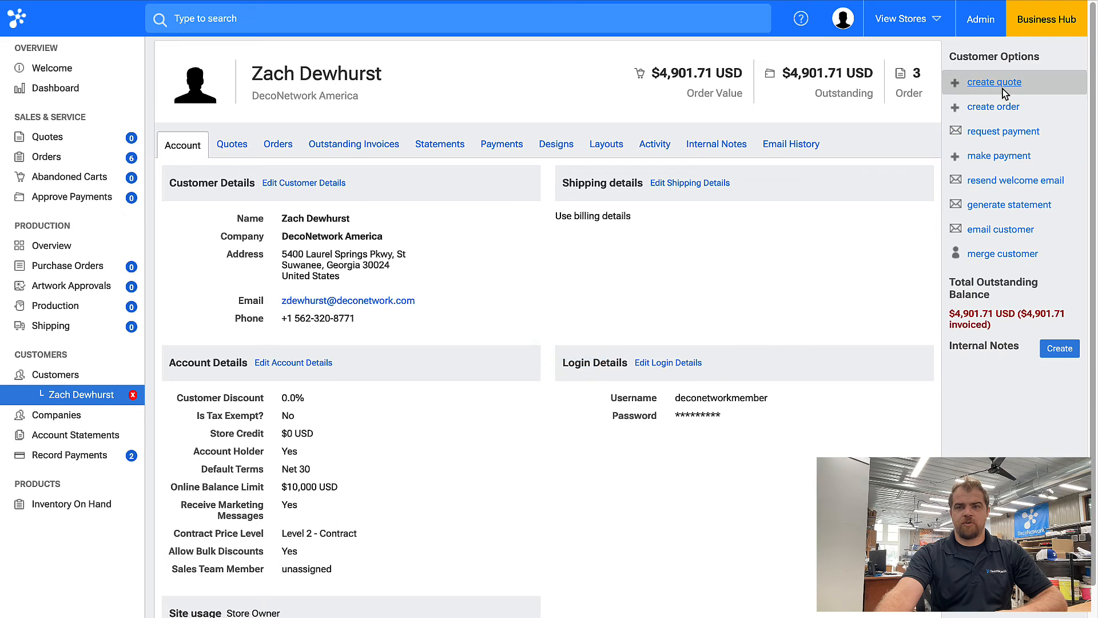
click(994, 82)
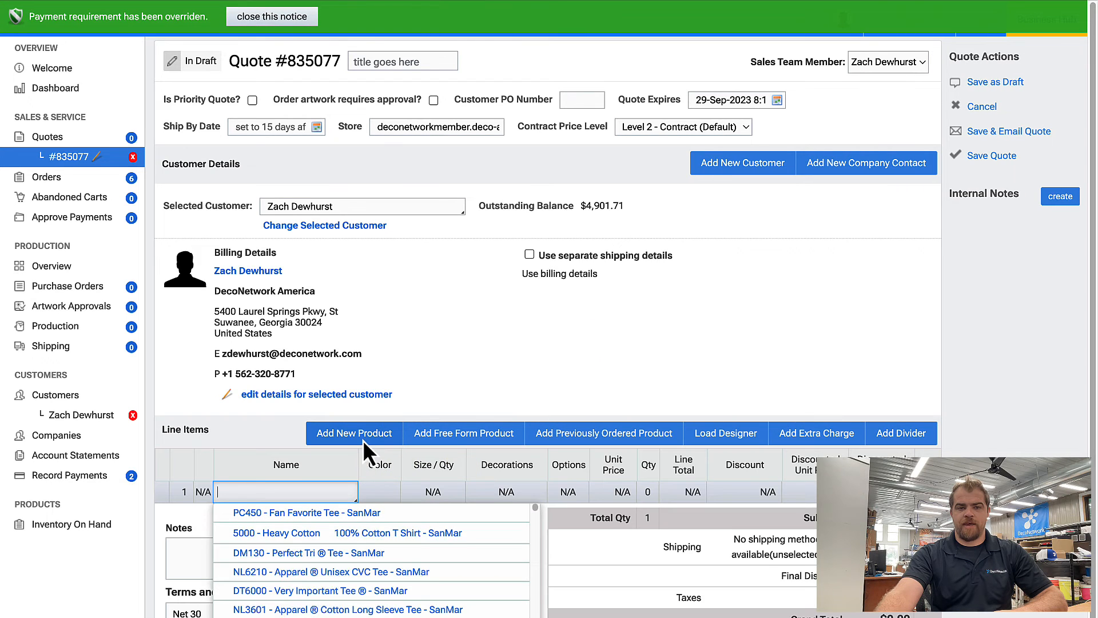
text(5)
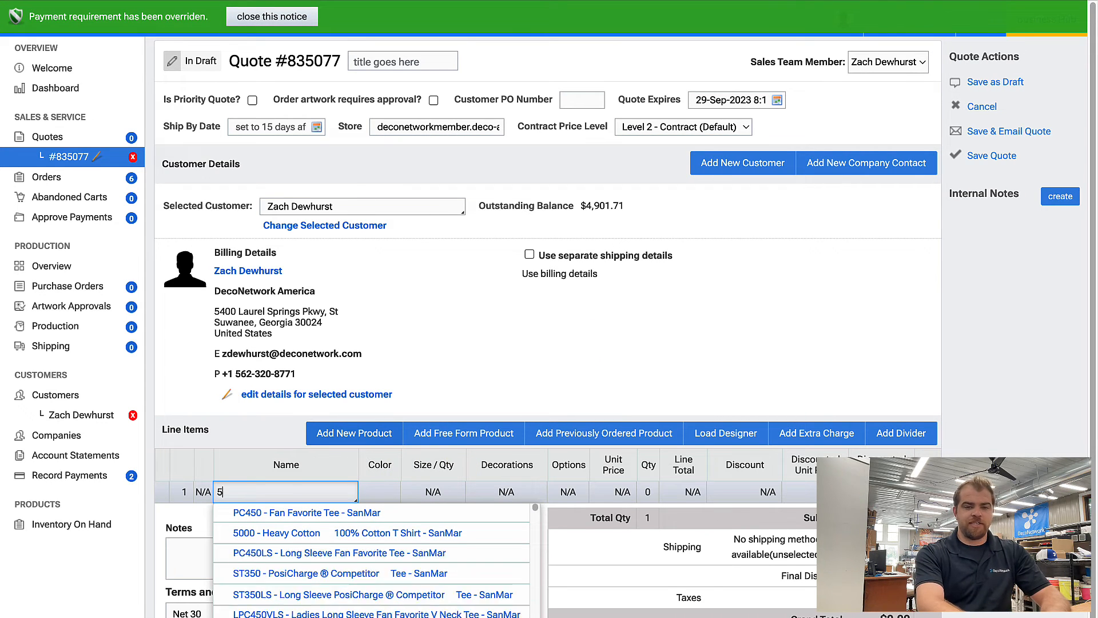
text(00)
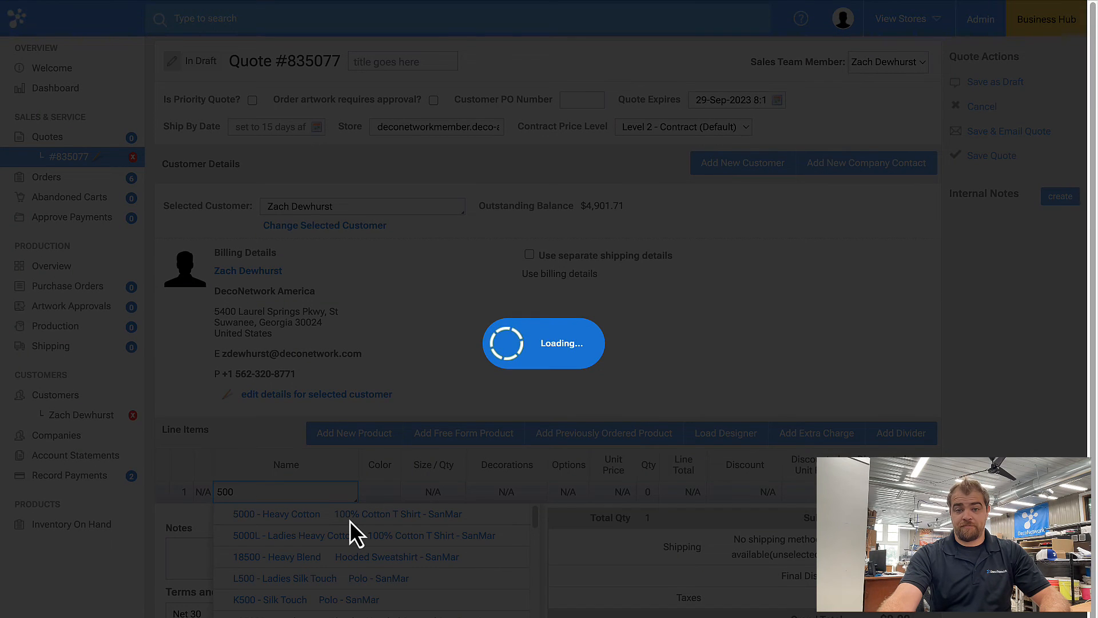
click(276, 514)
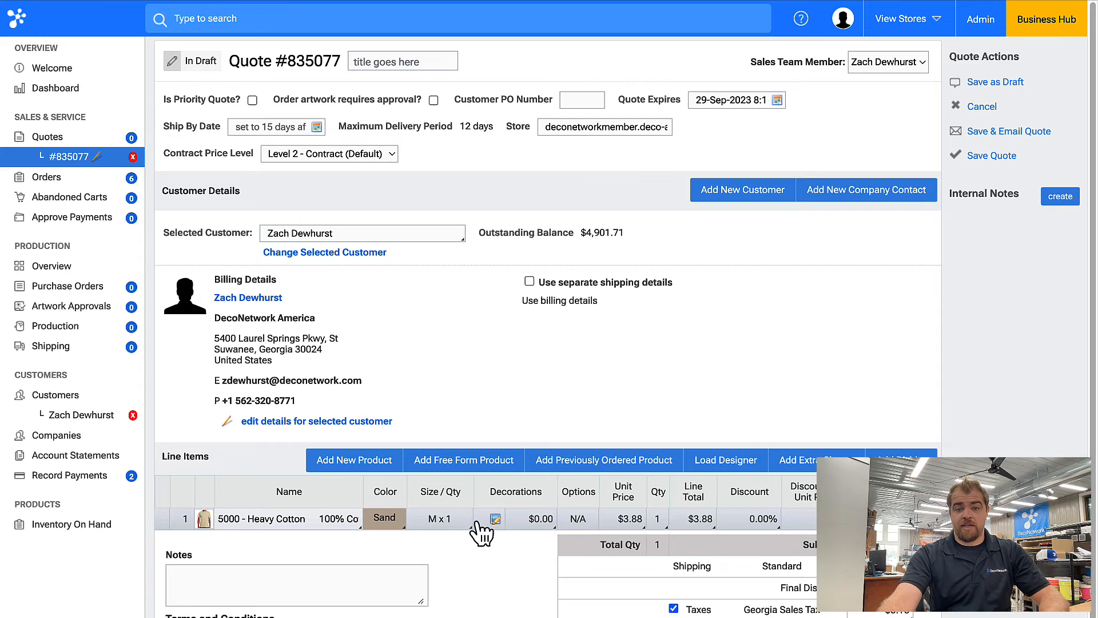
Decorate the shirt with screen-printed 'Test' text and give the text a new colour
click(496, 519)
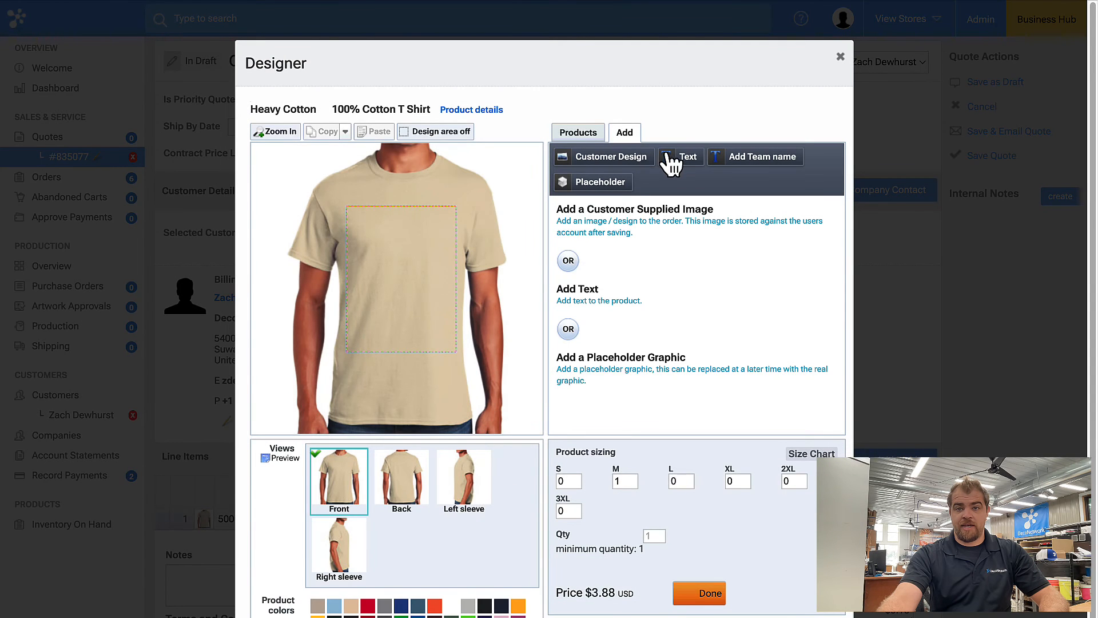
click(680, 156)
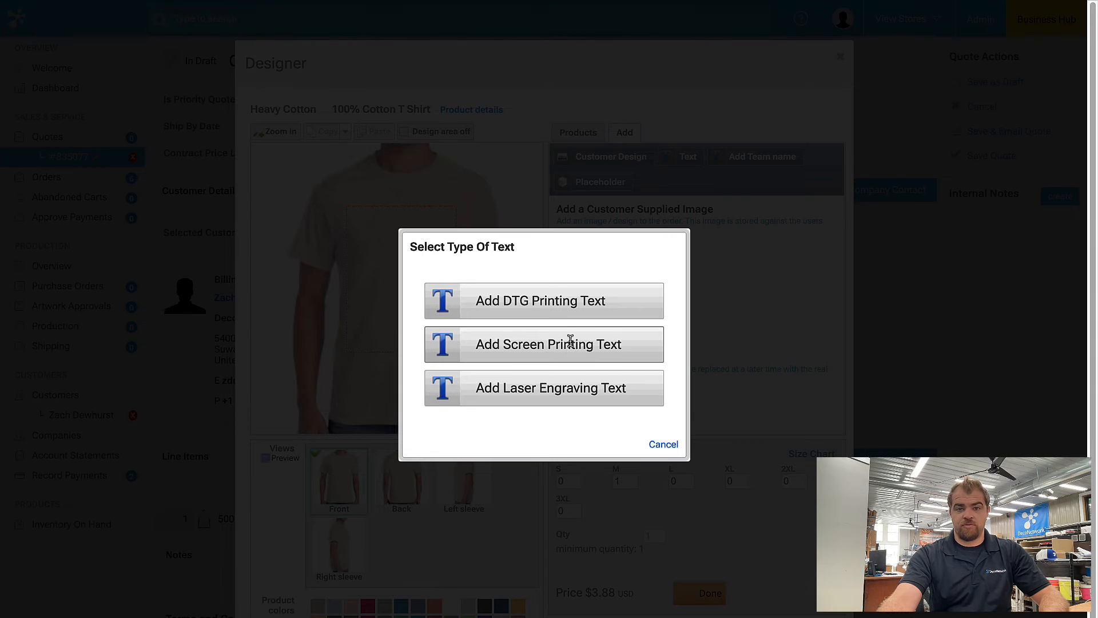
click(548, 343)
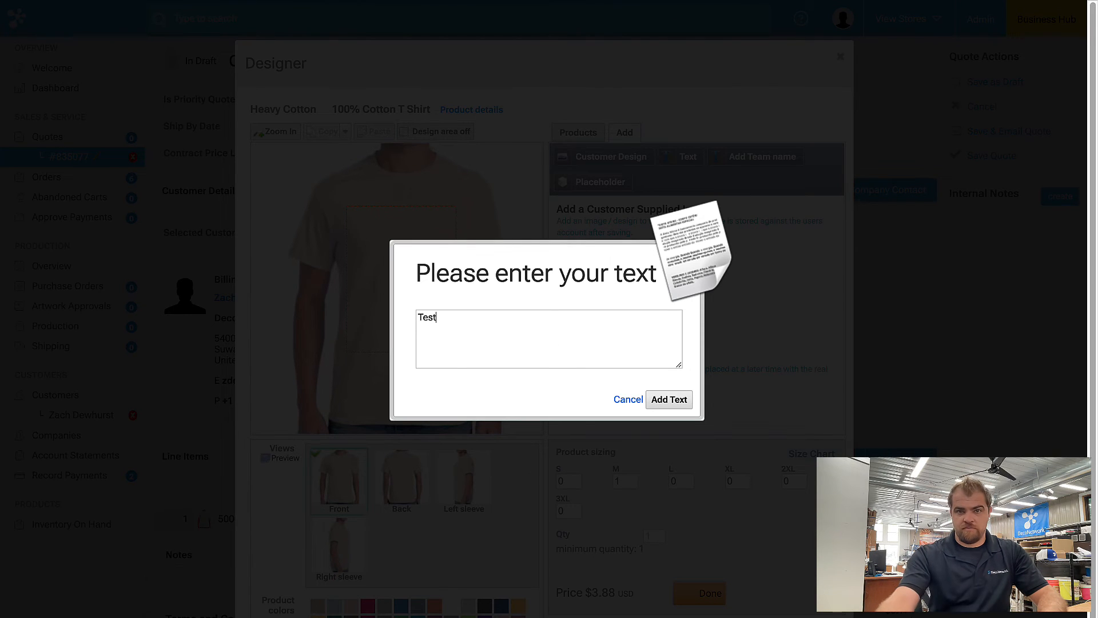
click(668, 399)
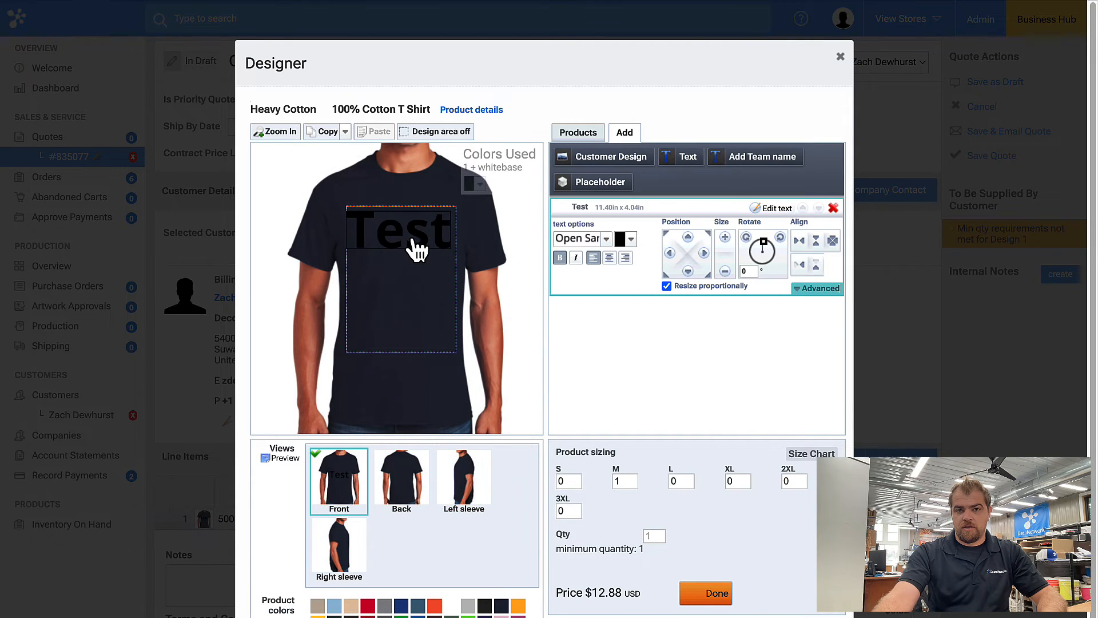
click(619, 239)
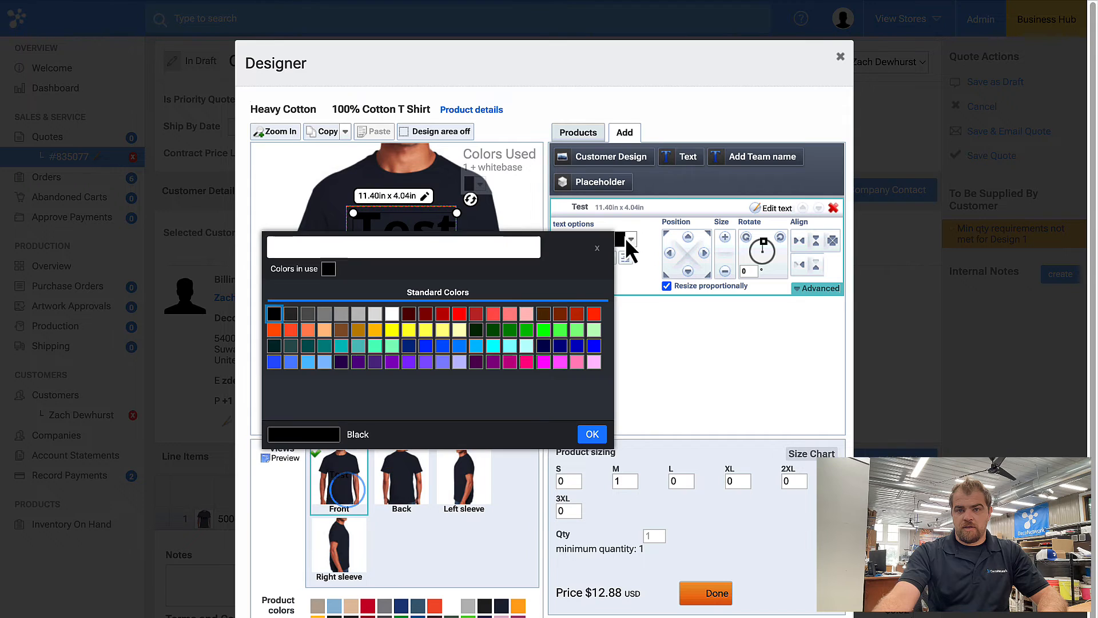
click(392, 313)
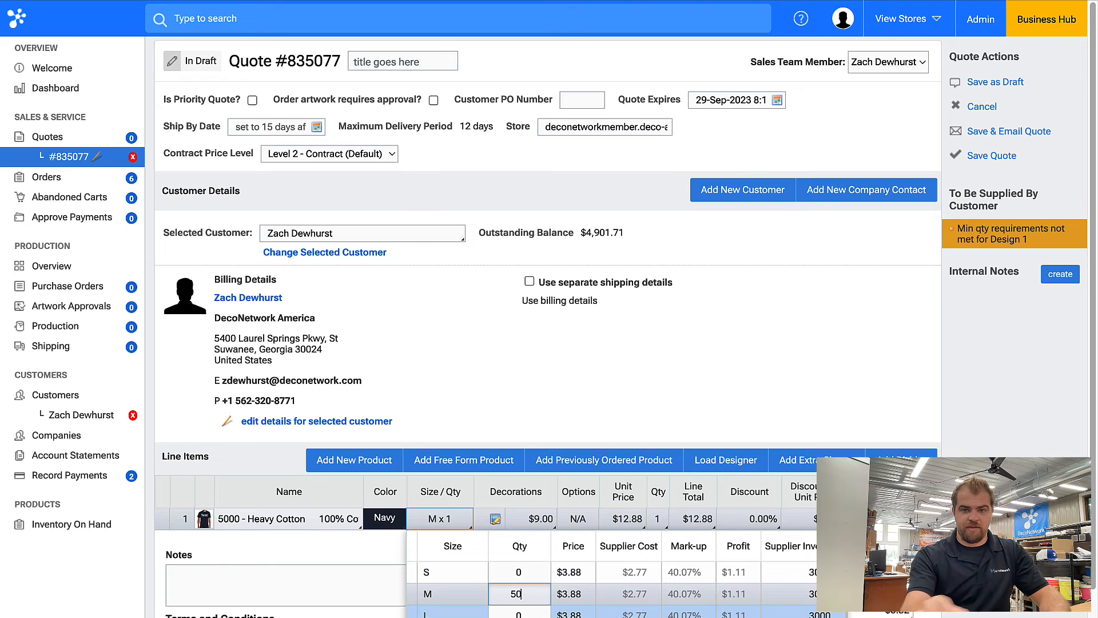
Enter 50 medium on the Heavy Cotton line and recheck the size breakdown
text(50)
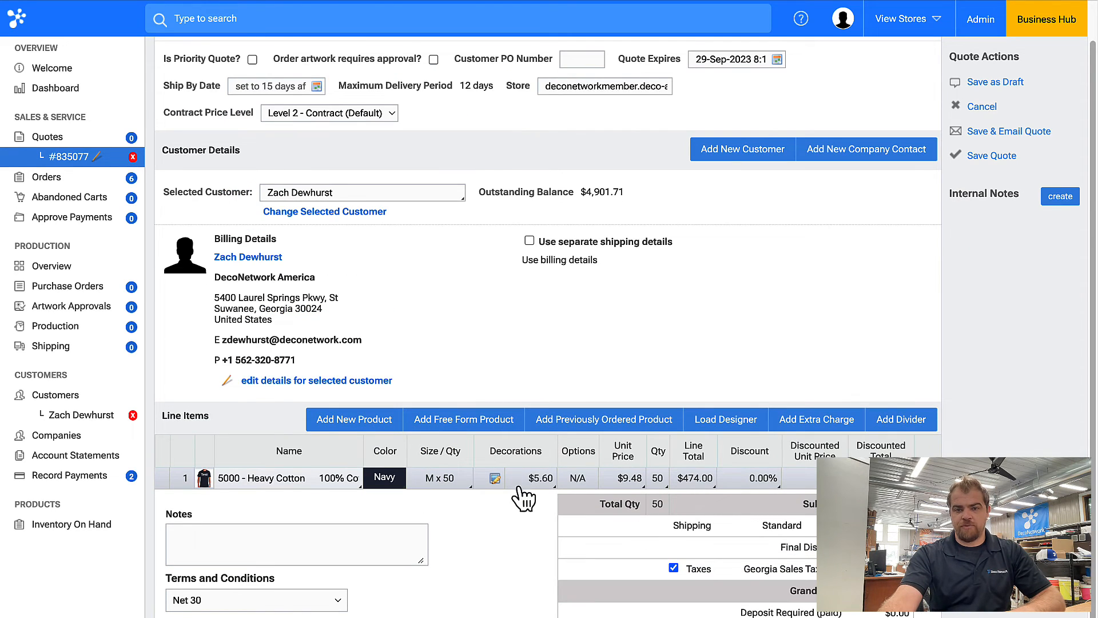
mouse_move(637, 506)
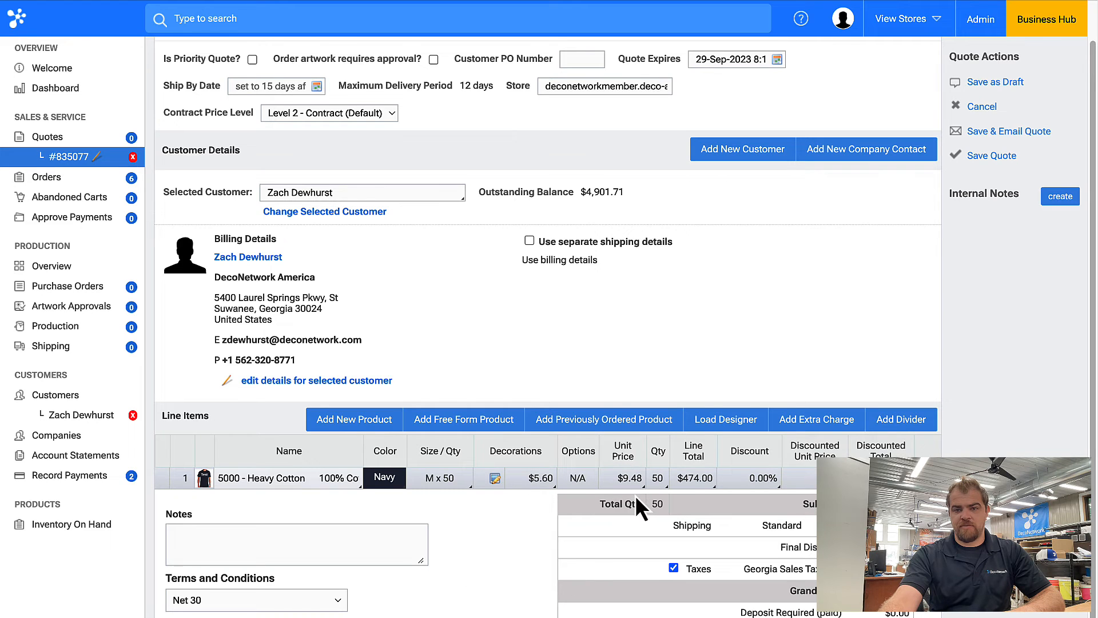
mouse_move(412, 505)
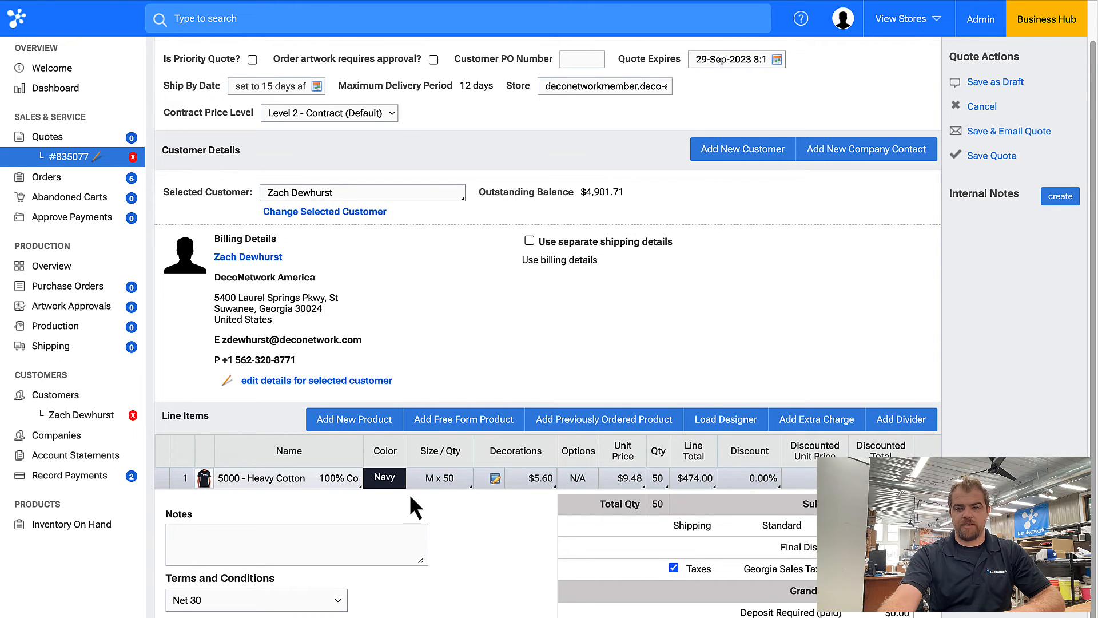
click(440, 478)
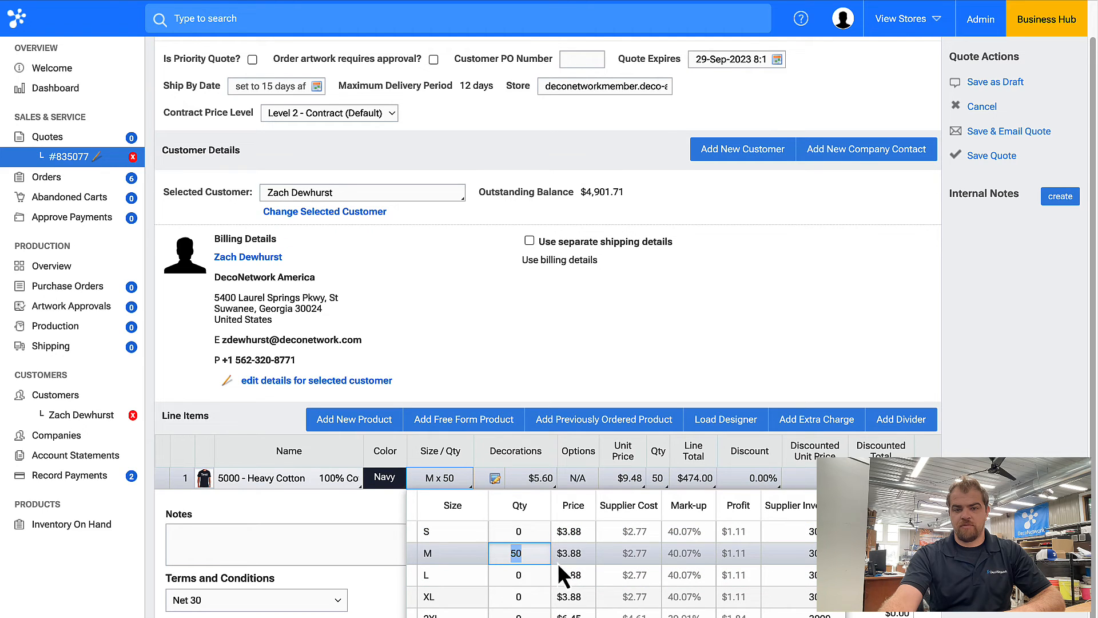
mouse_move(648, 501)
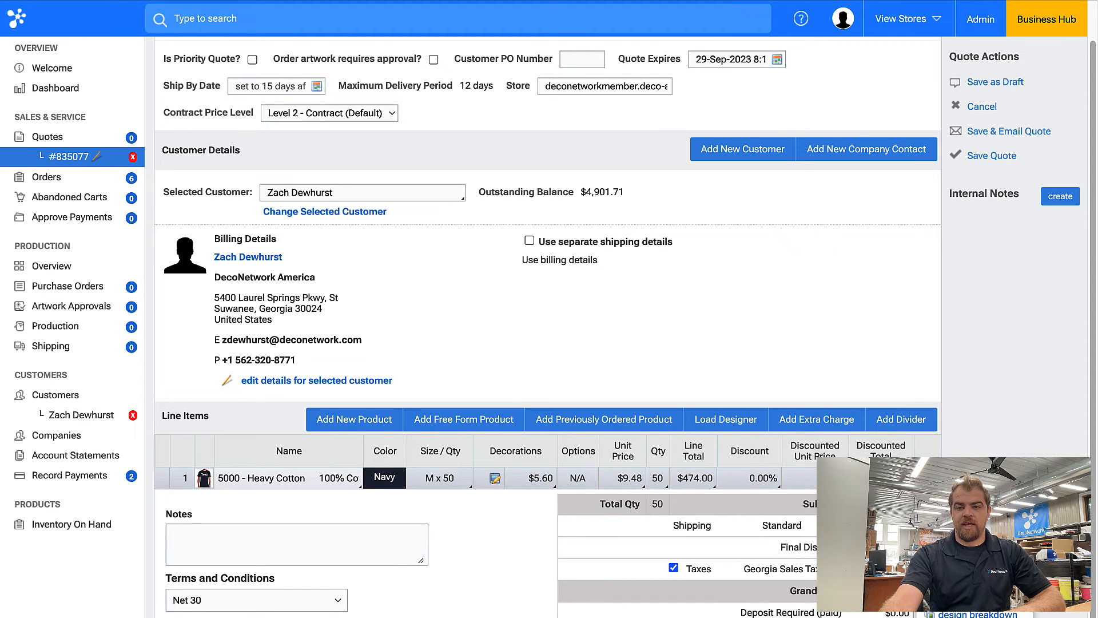
Add a second quote line with the CST - Customer Supplied T-Shirt product
click(353, 418)
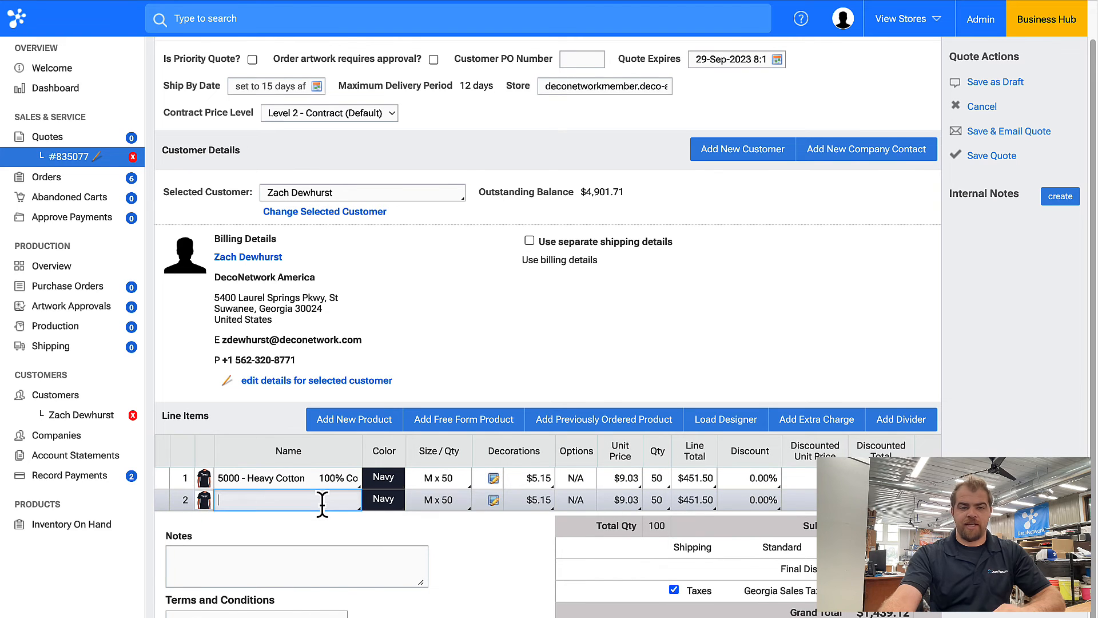
text(customer)
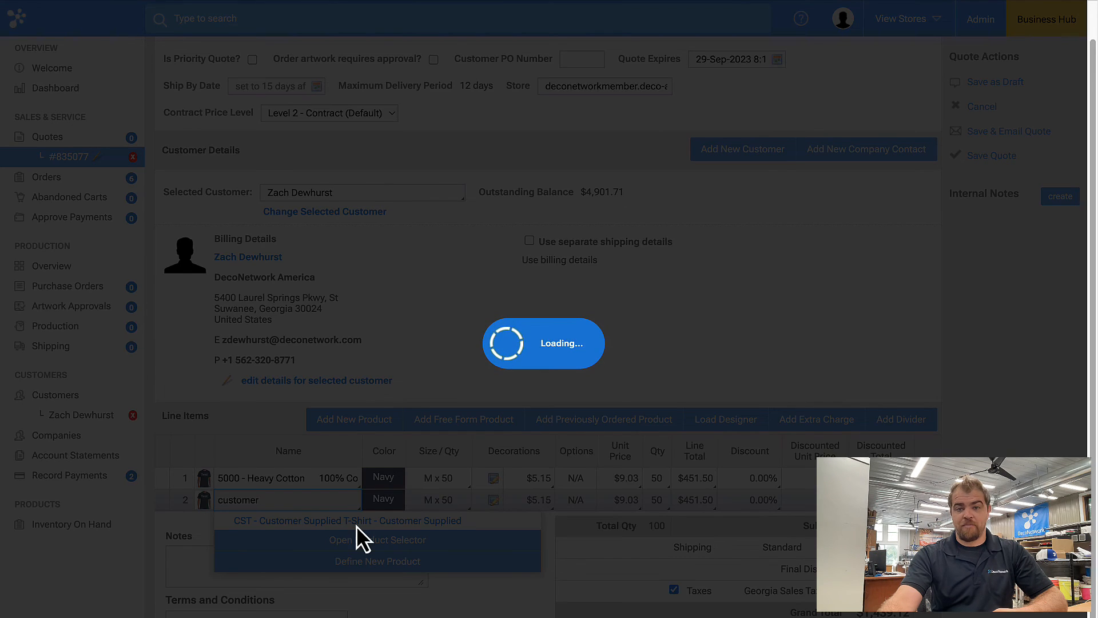
click(345, 520)
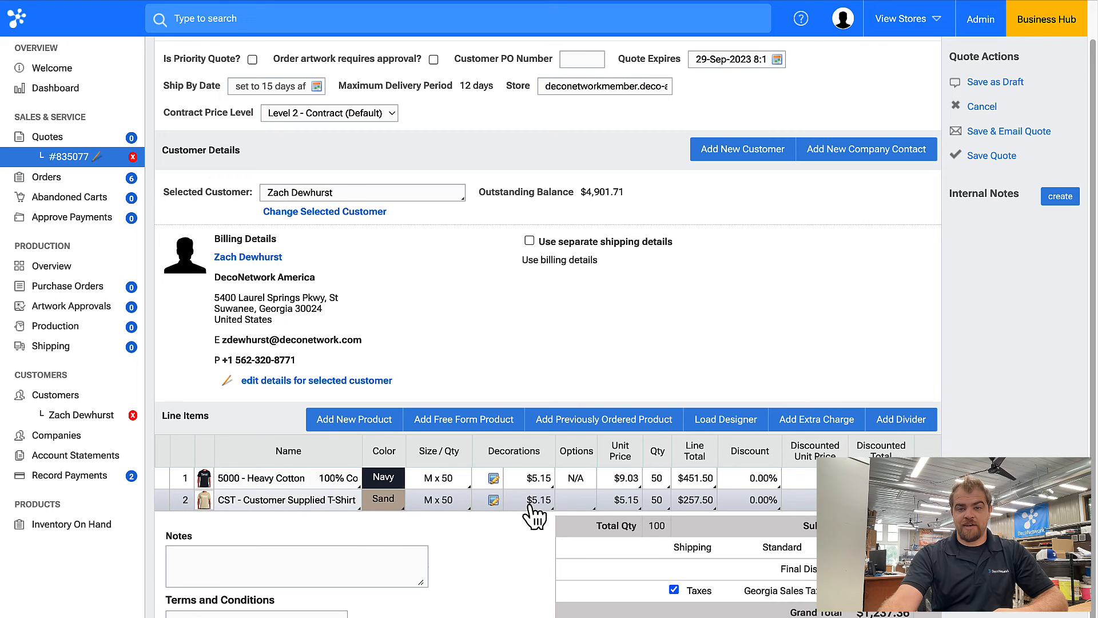
mouse_move(636, 524)
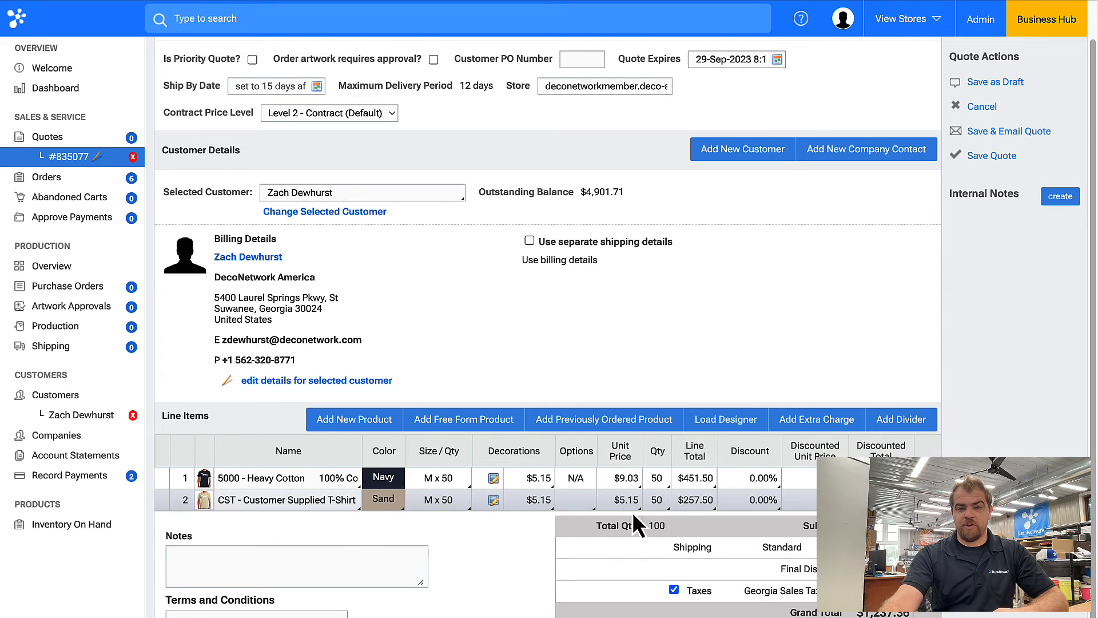
Set the Customer Supplied T-Shirt colour to Navy and open its designer
click(383, 499)
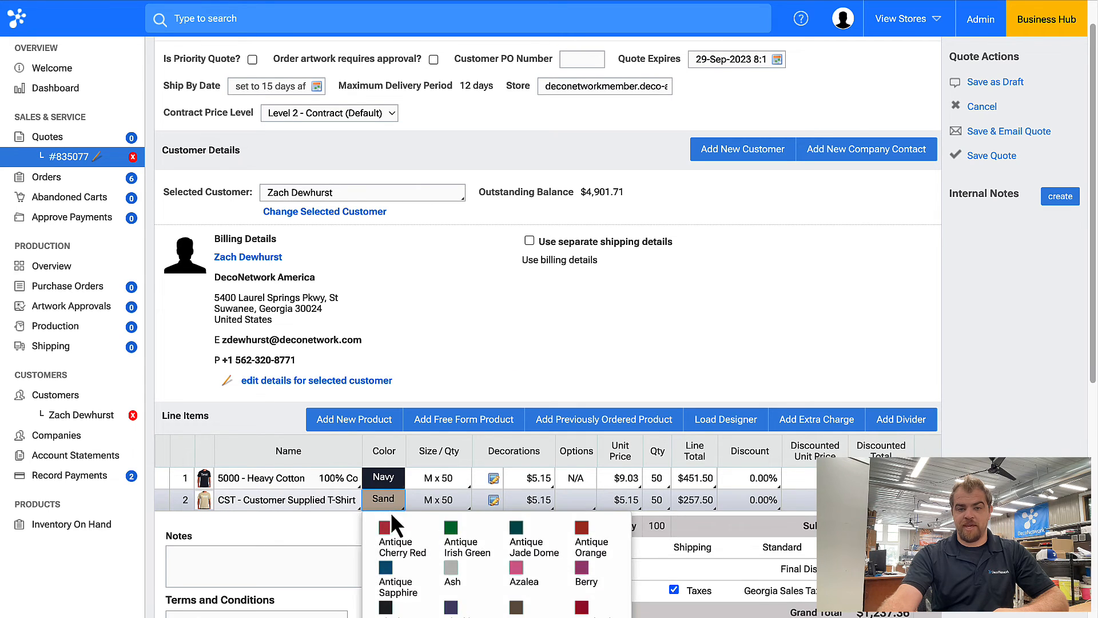
scroll(down, 3)
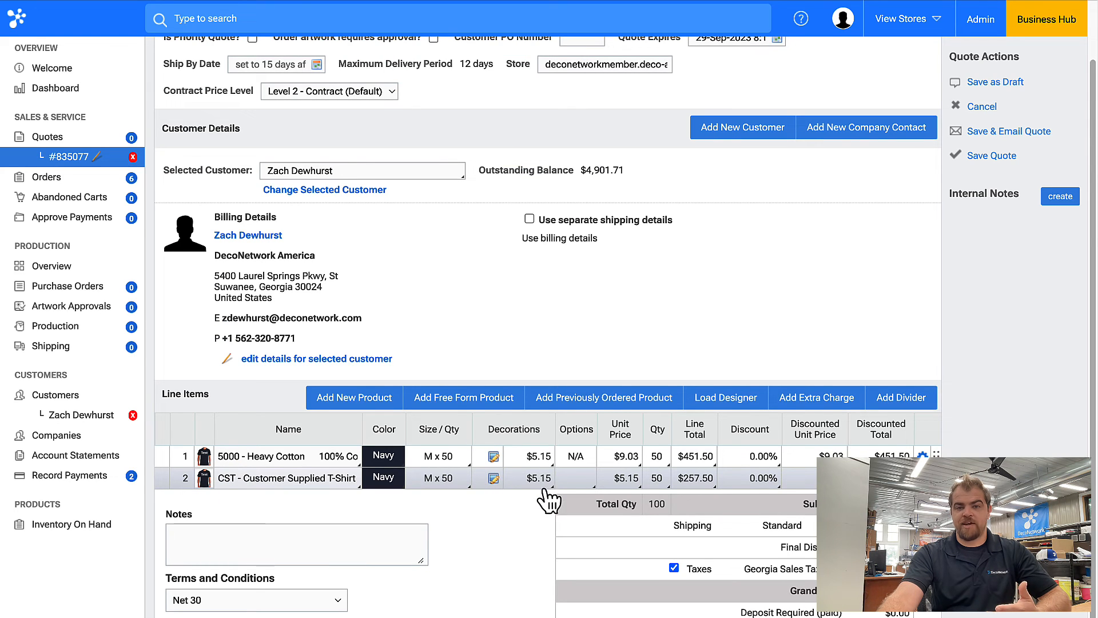
mouse_move(630, 484)
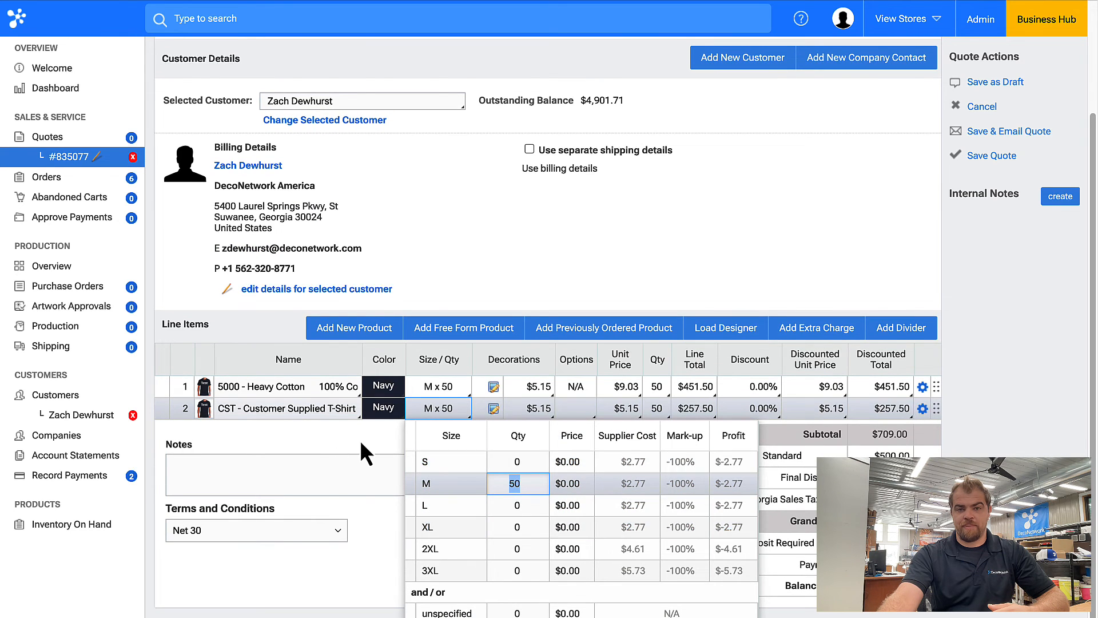
click(490, 408)
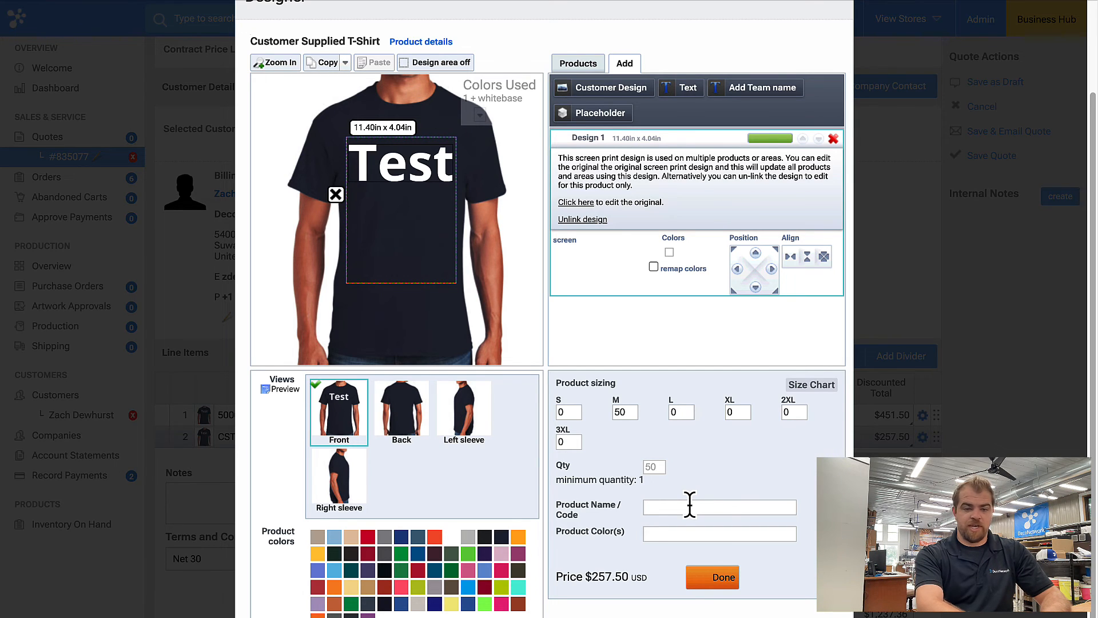
Enter product Sport Tek ST350 and colour Midnight Navy in the designer, then finish
text(Sport Tek ST)
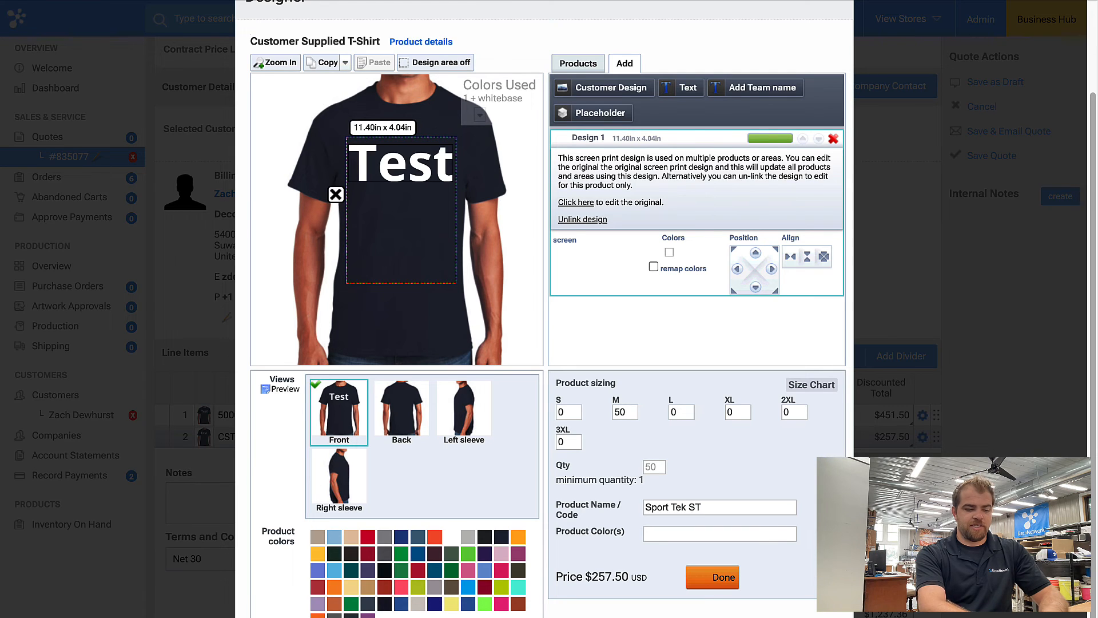
text(350)
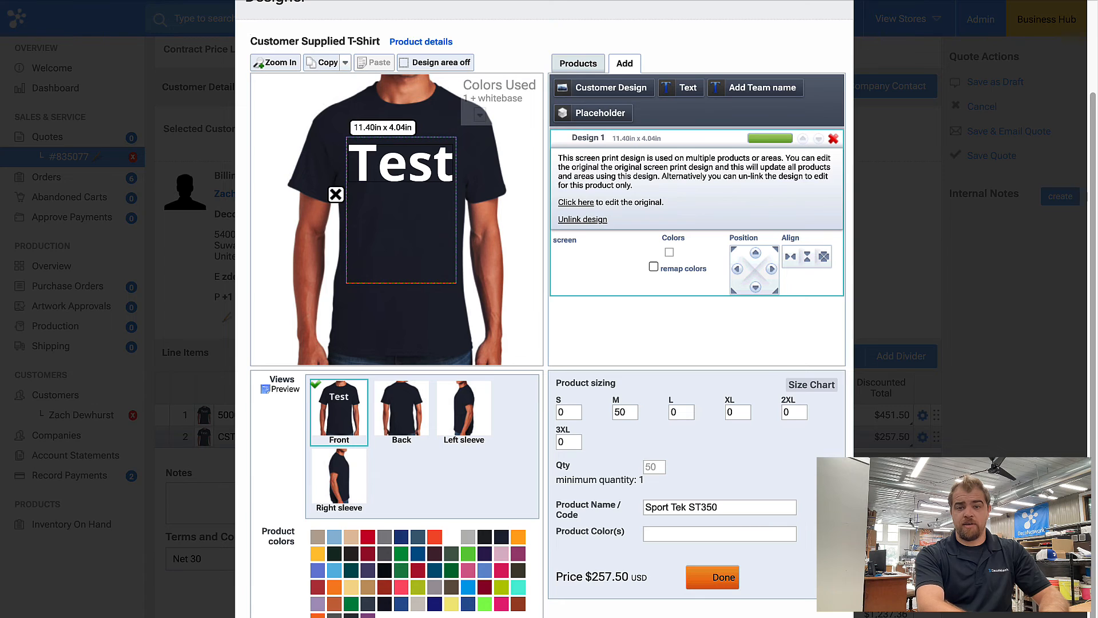
text(Midnight Navy)
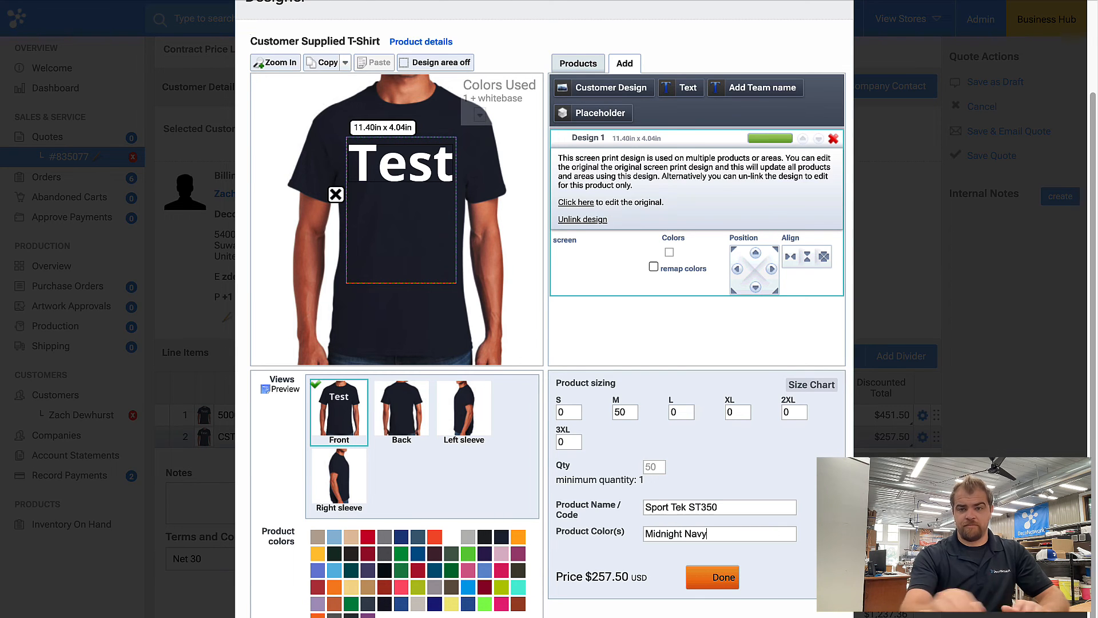
click(712, 577)
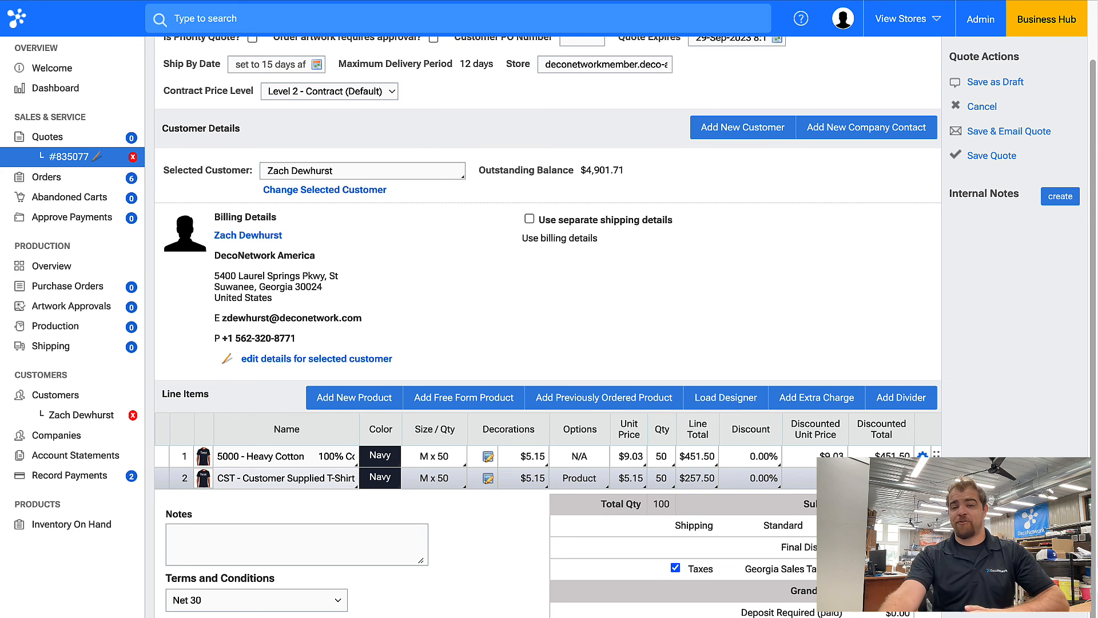
mouse_move(463, 397)
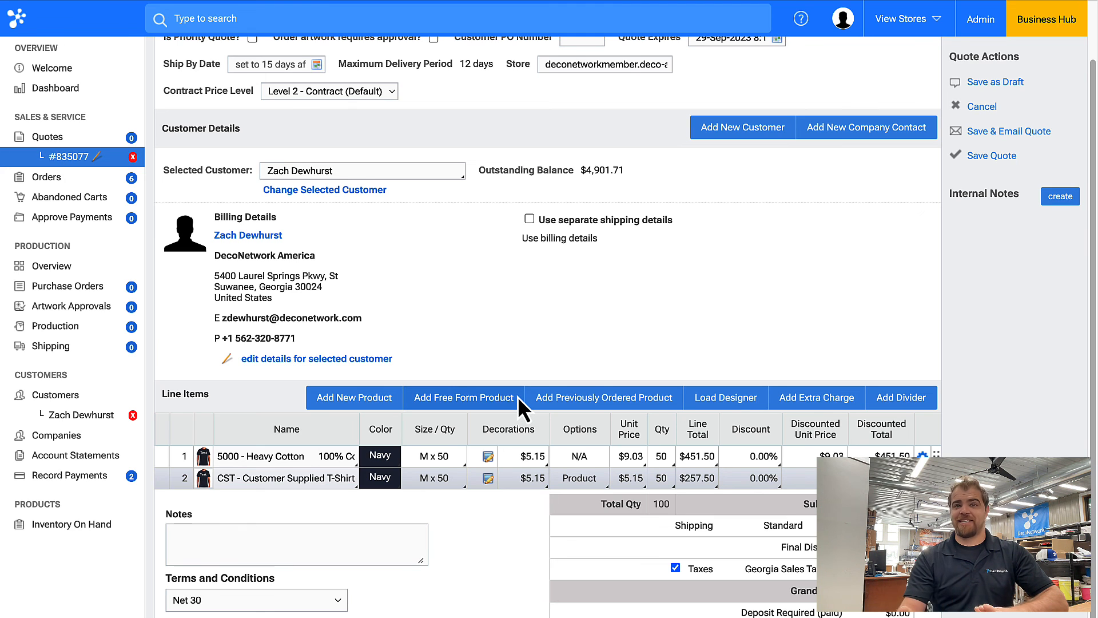